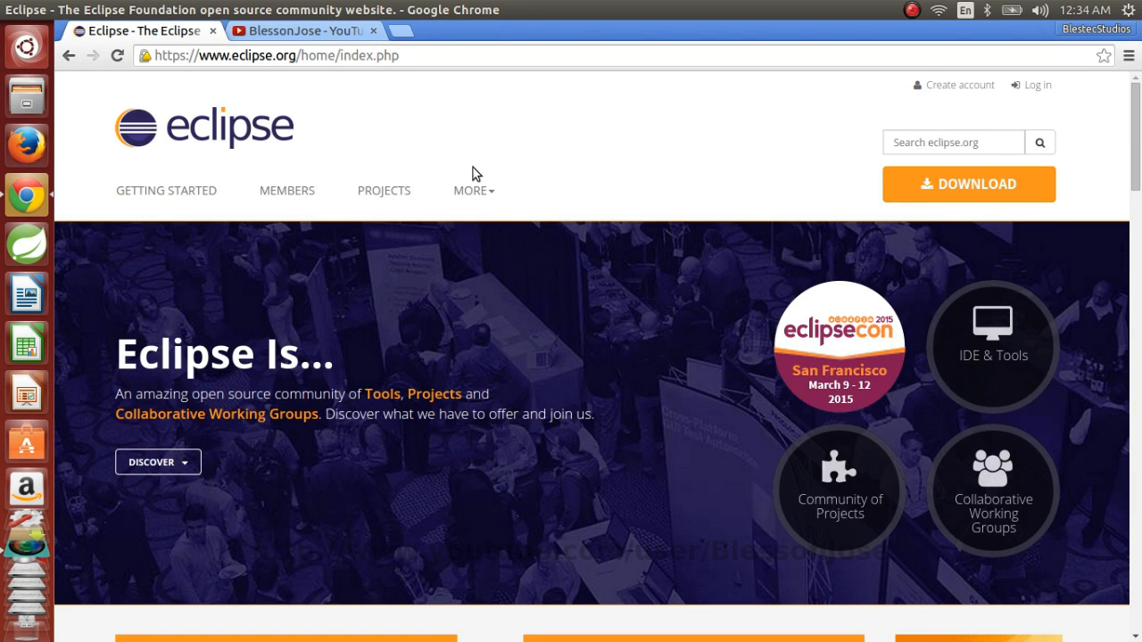
mouse_move(526, 169)
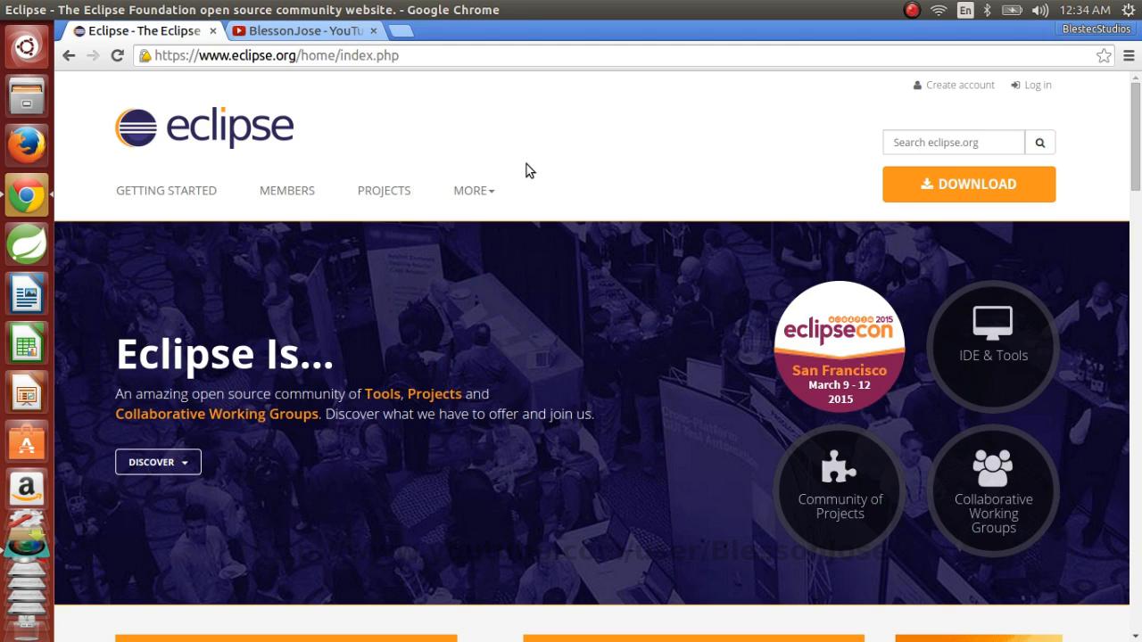
mouse_move(725, 205)
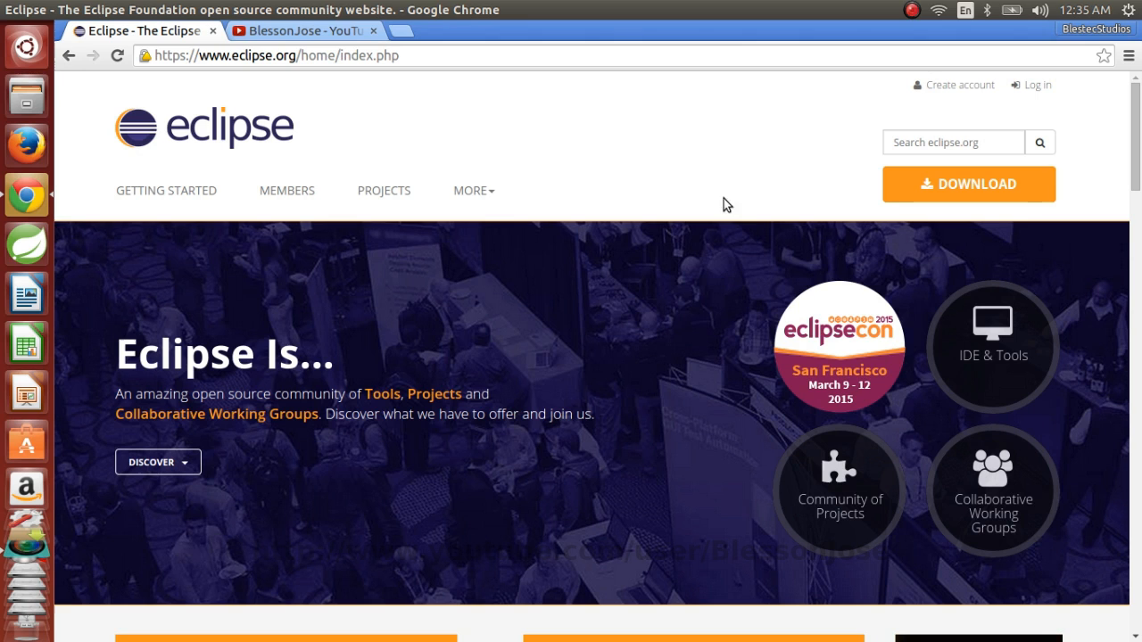
mouse_move(207, 105)
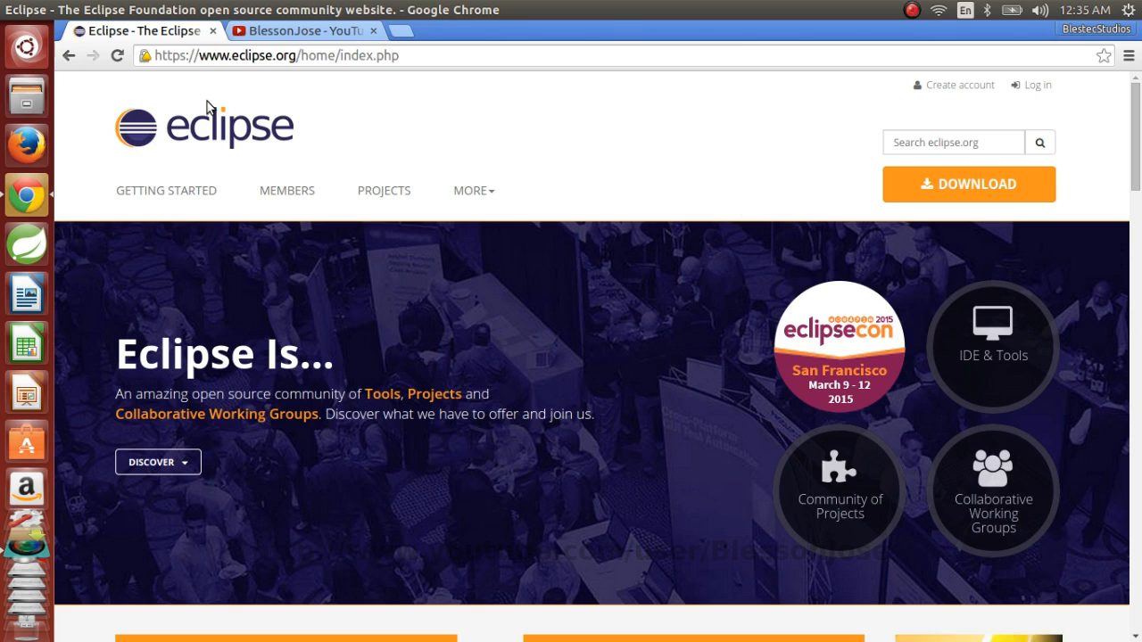
mouse_move(969, 184)
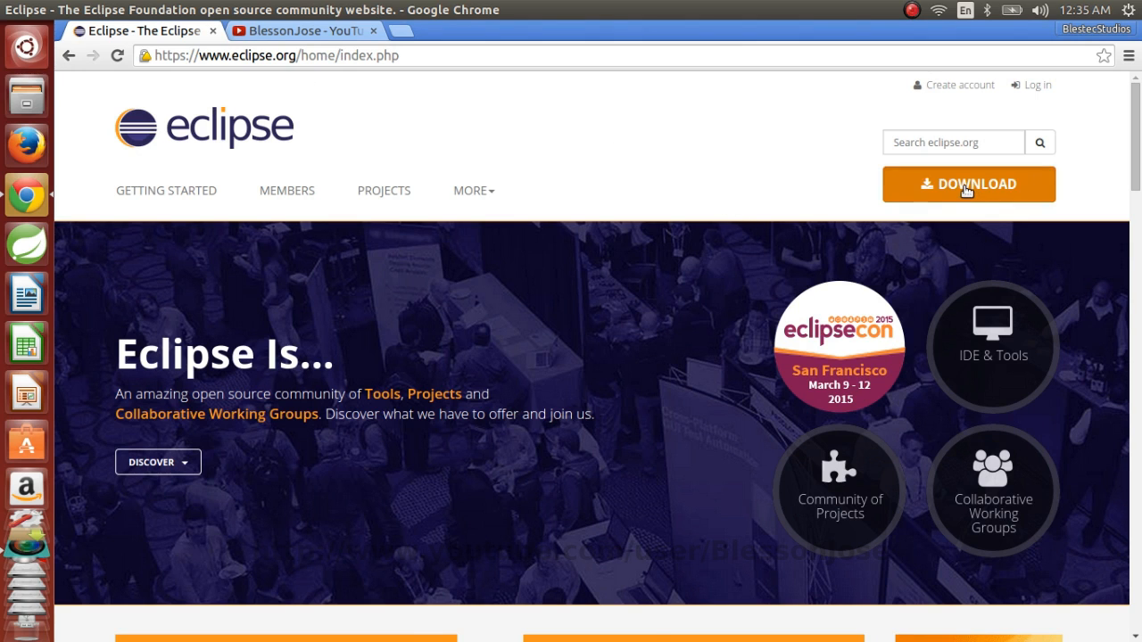
- Open the Eclipse downloads page and start the Java EE Developers Linux 32-bit download
click(968, 184)
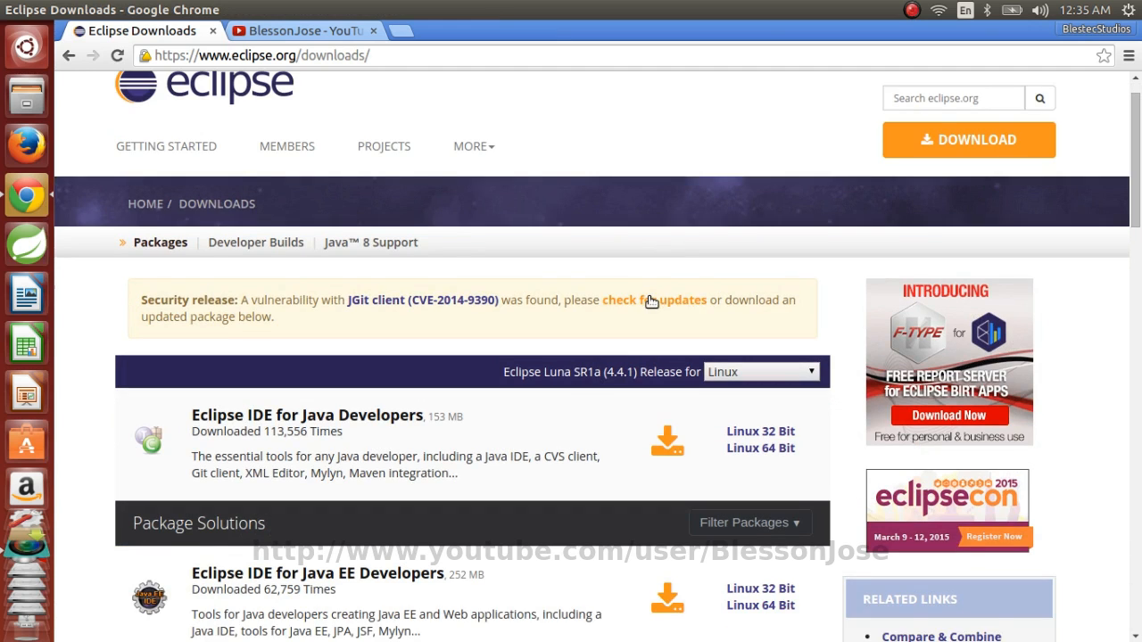
scroll(down, 3)
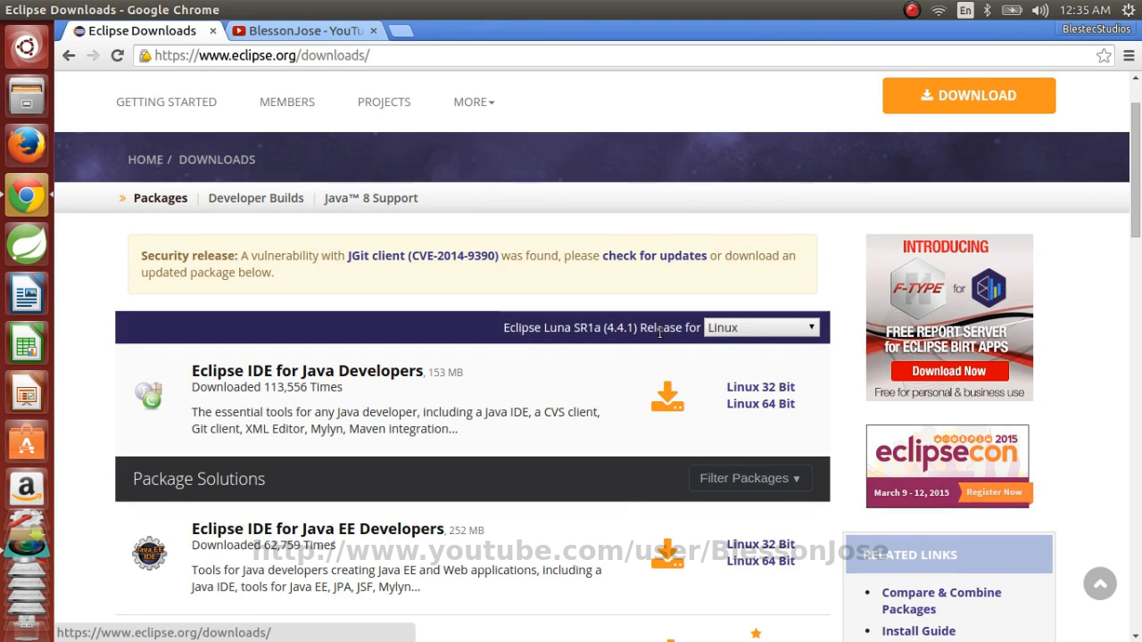
mouse_move(412, 483)
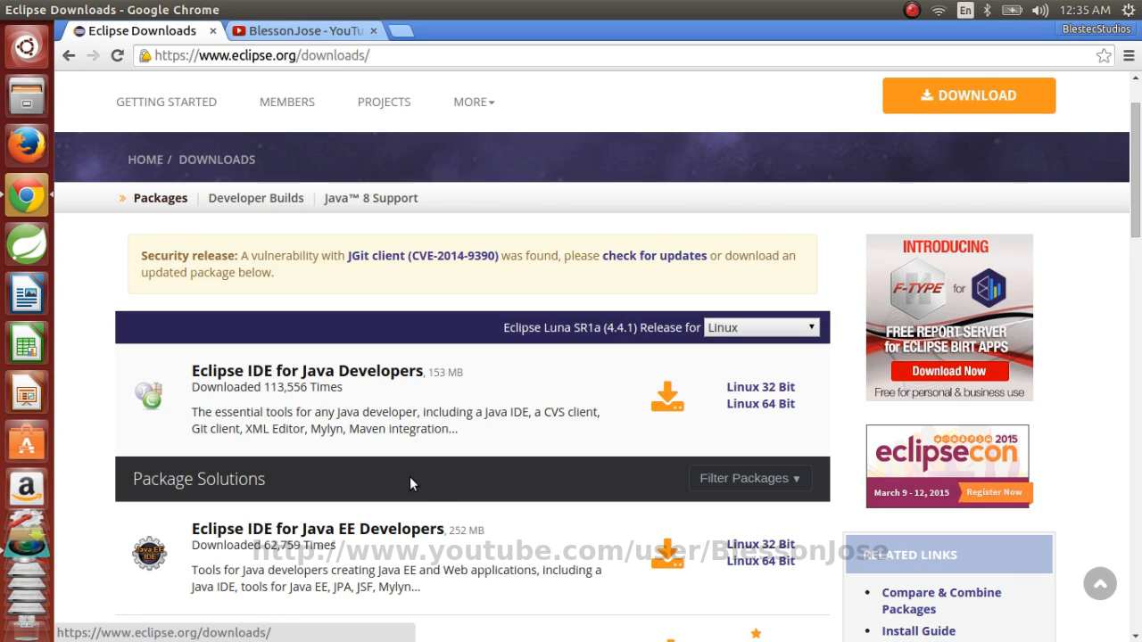
scroll(down, 3)
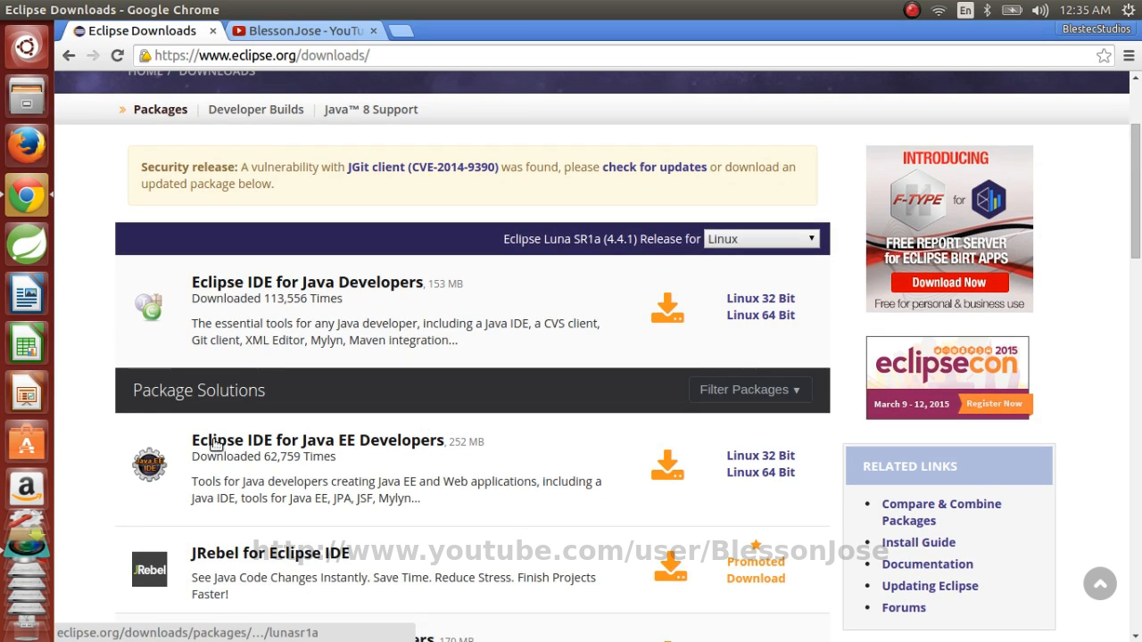
mouse_move(361, 451)
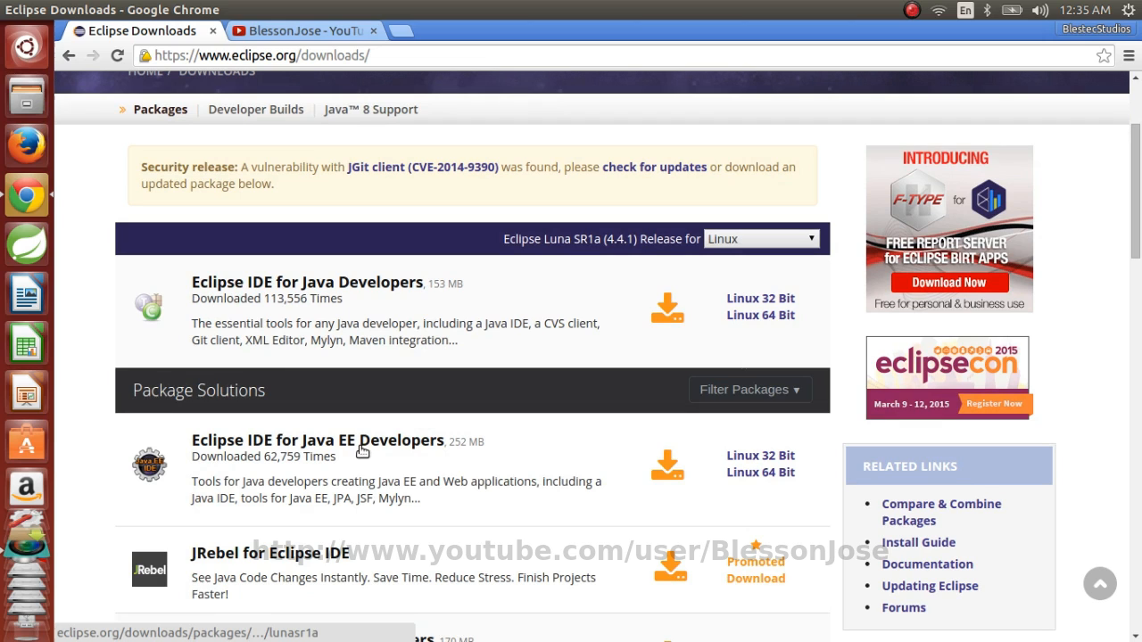
mouse_move(305, 260)
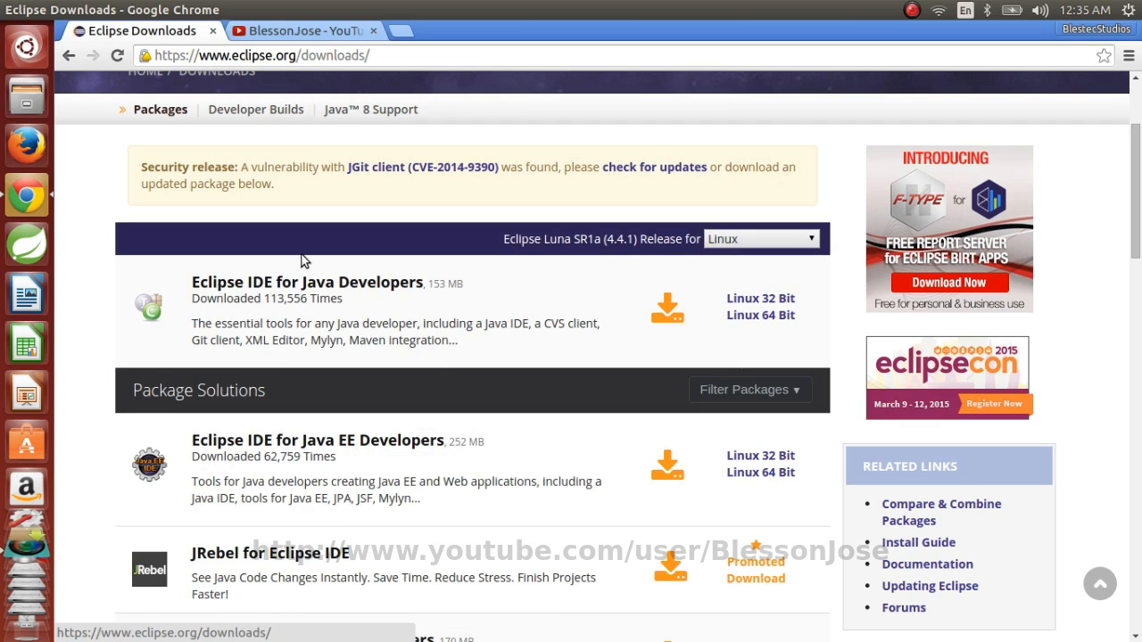
mouse_move(462, 404)
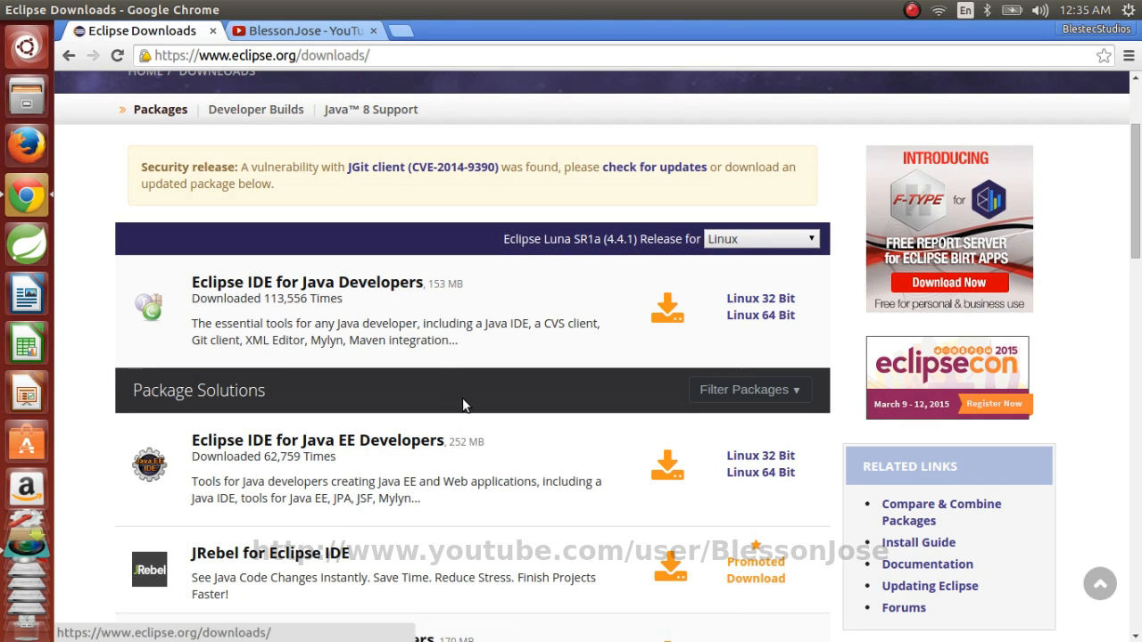
mouse_move(562, 456)
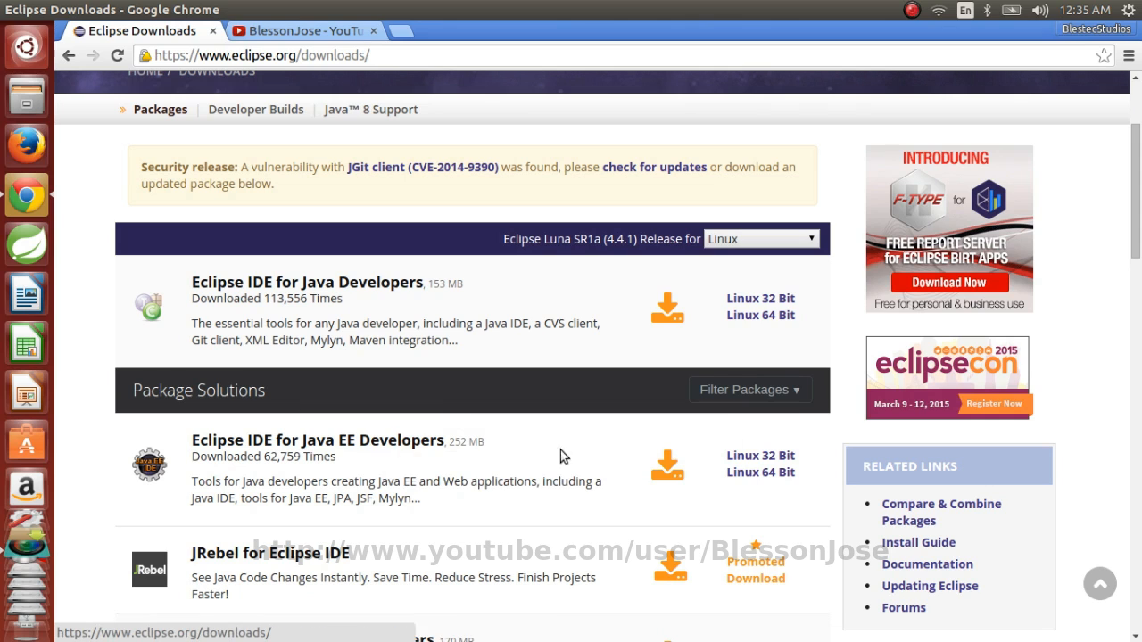
mouse_move(760, 455)
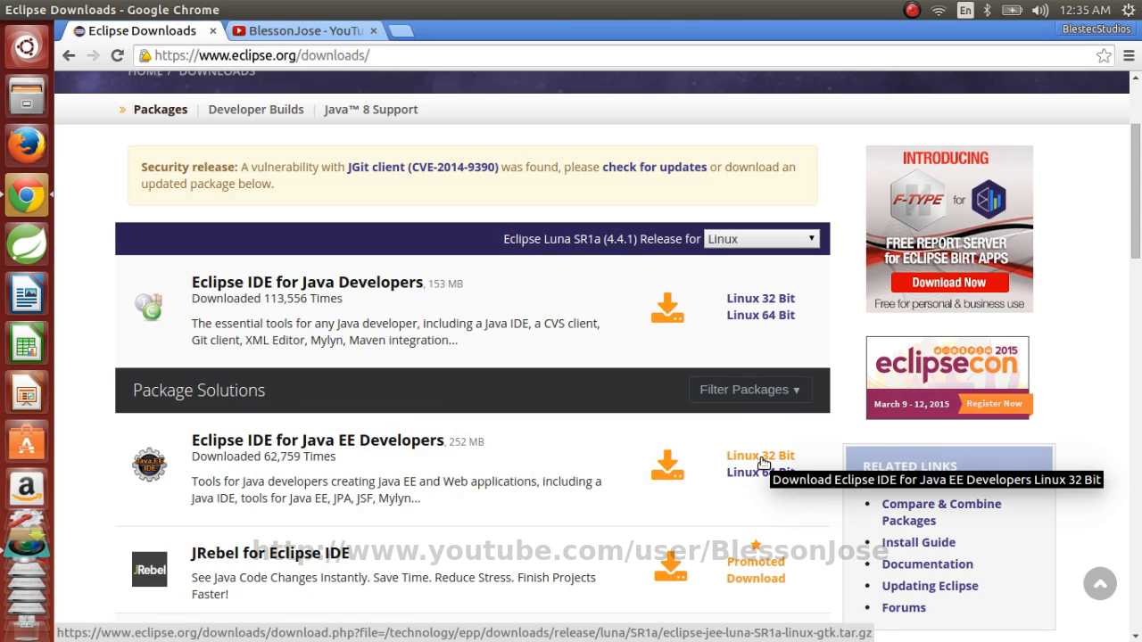
click(760, 455)
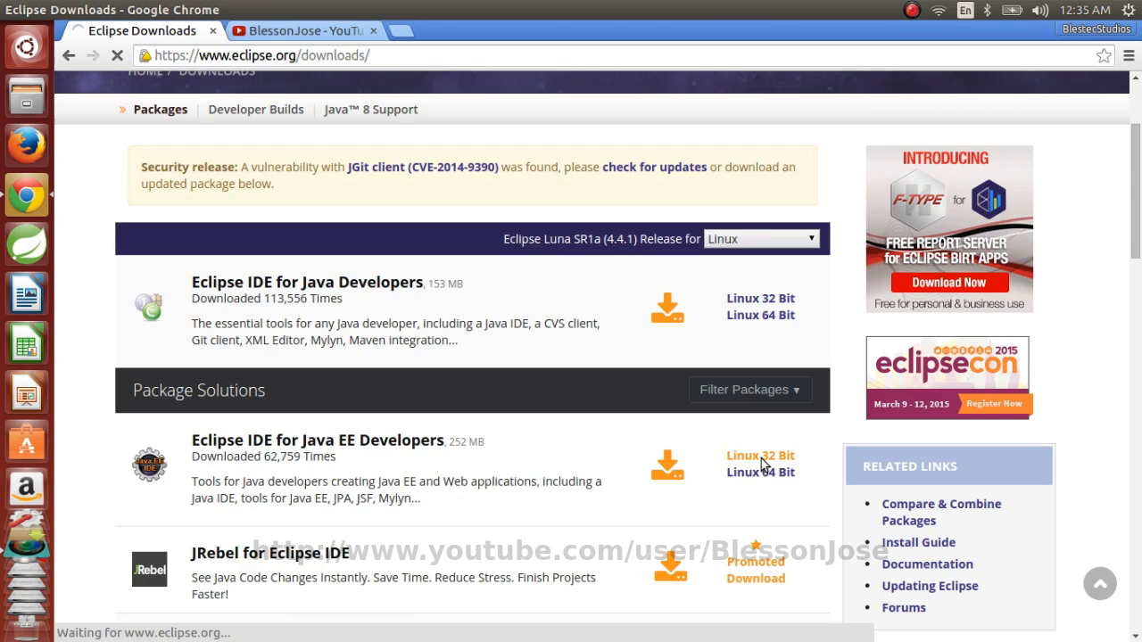
- Scroll through the mirror list for eclipse-jee-luna-SR1a-linux-gtk.tar.gz, then back to the top
click(757, 456)
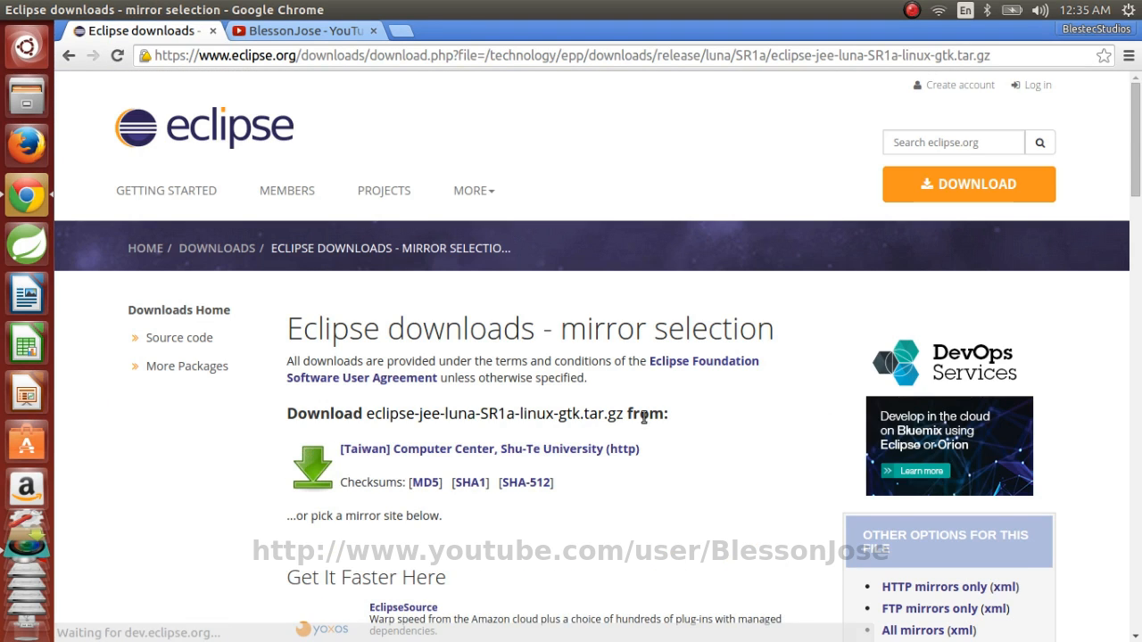
scroll(down, 3)
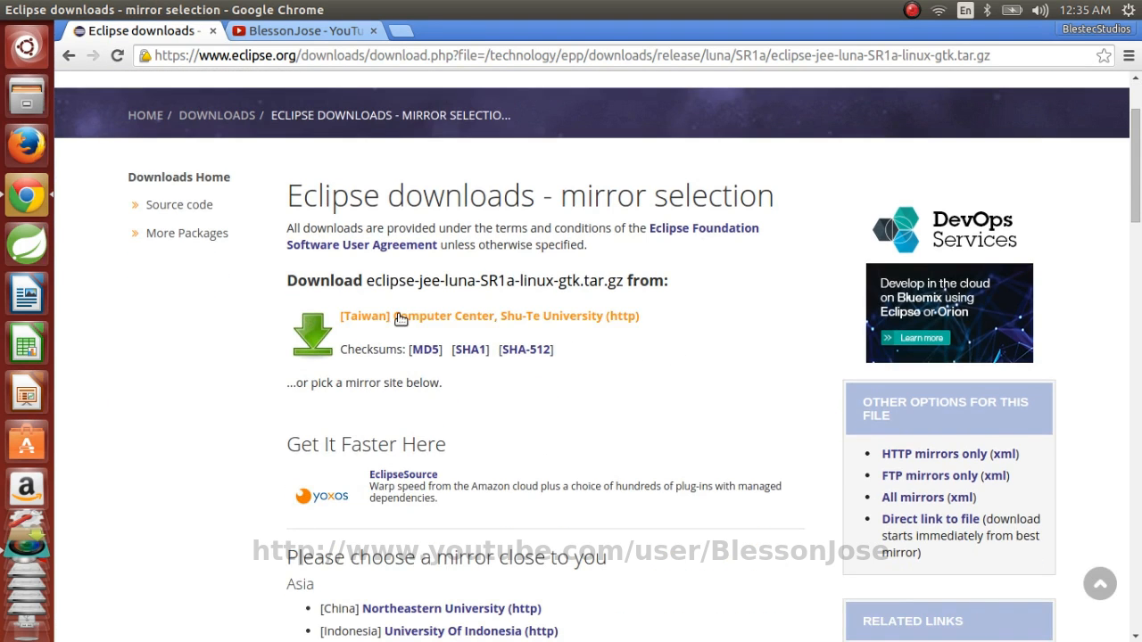
scroll(down, 3)
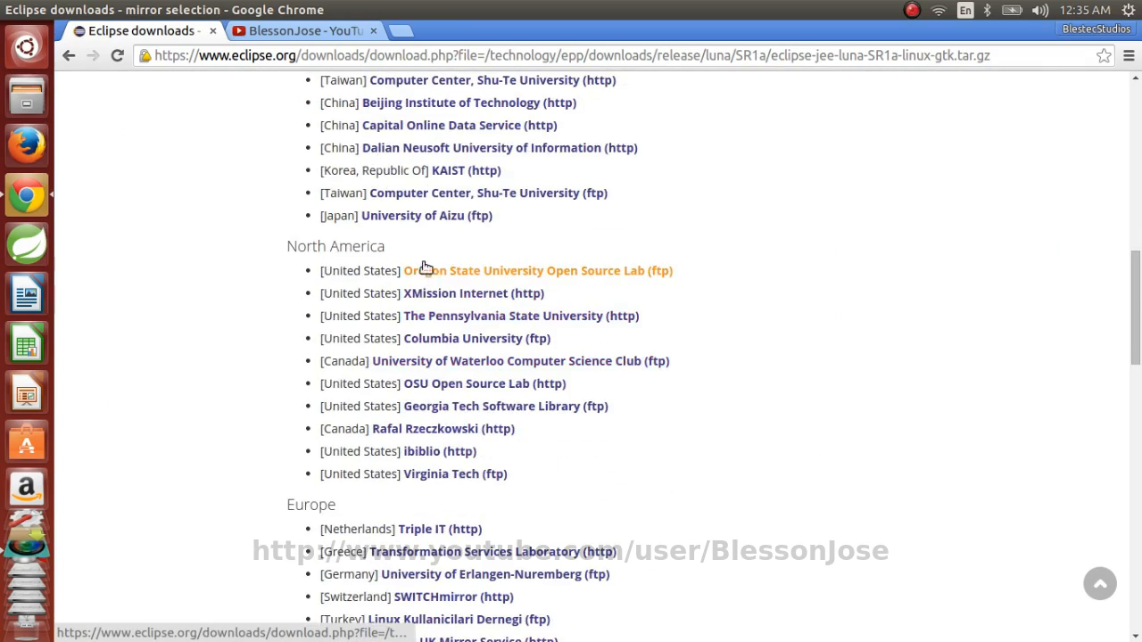
scroll(down, 3)
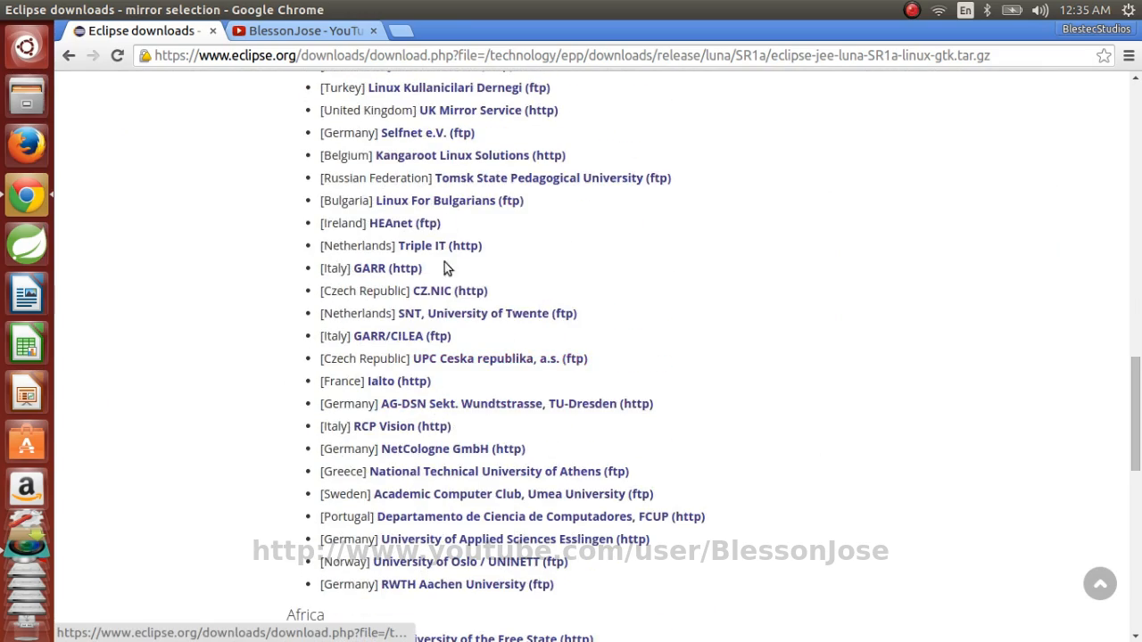
scroll(up, 3)
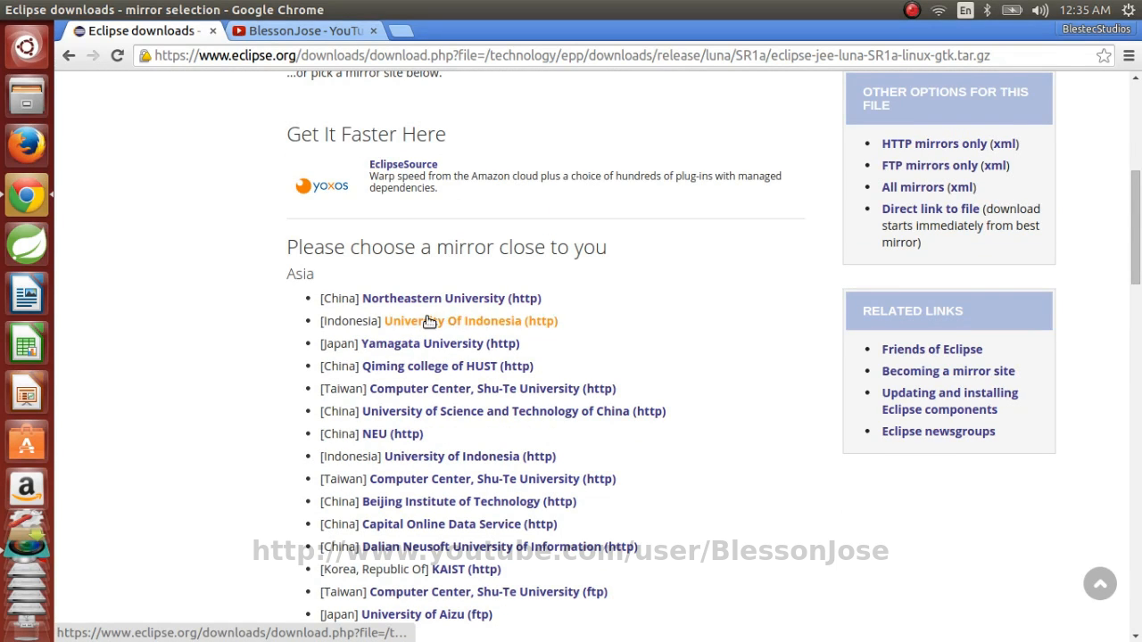
mouse_move(405, 279)
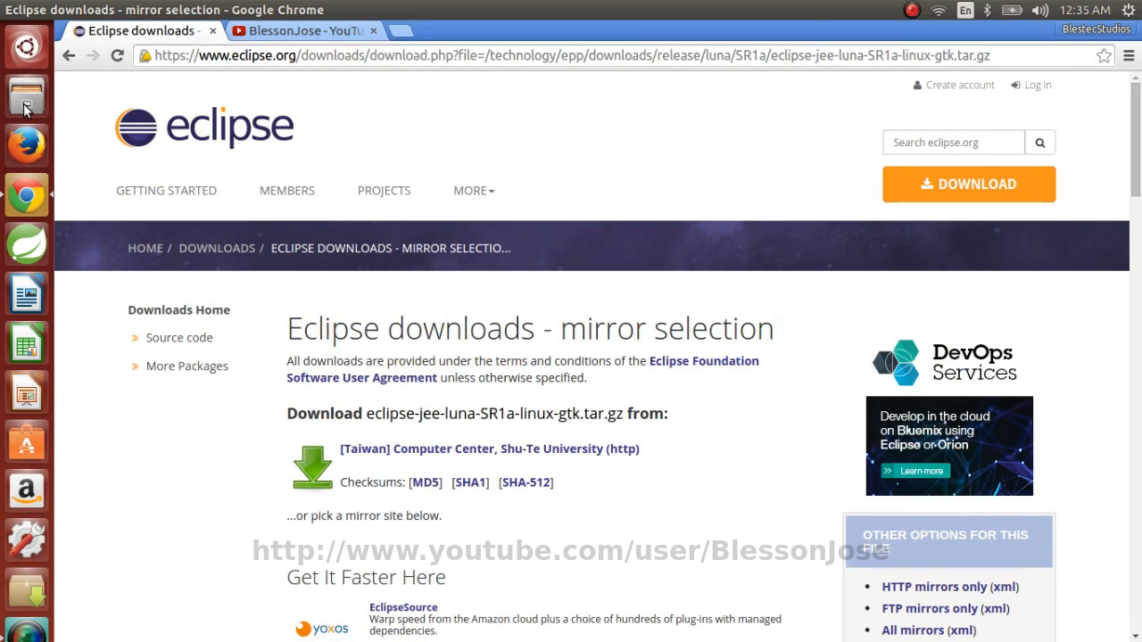
- Open Files, go to Downloads and select the eclipse-jee-luna-SR1a-linux-gtk.tar.gz archive
click(25, 96)
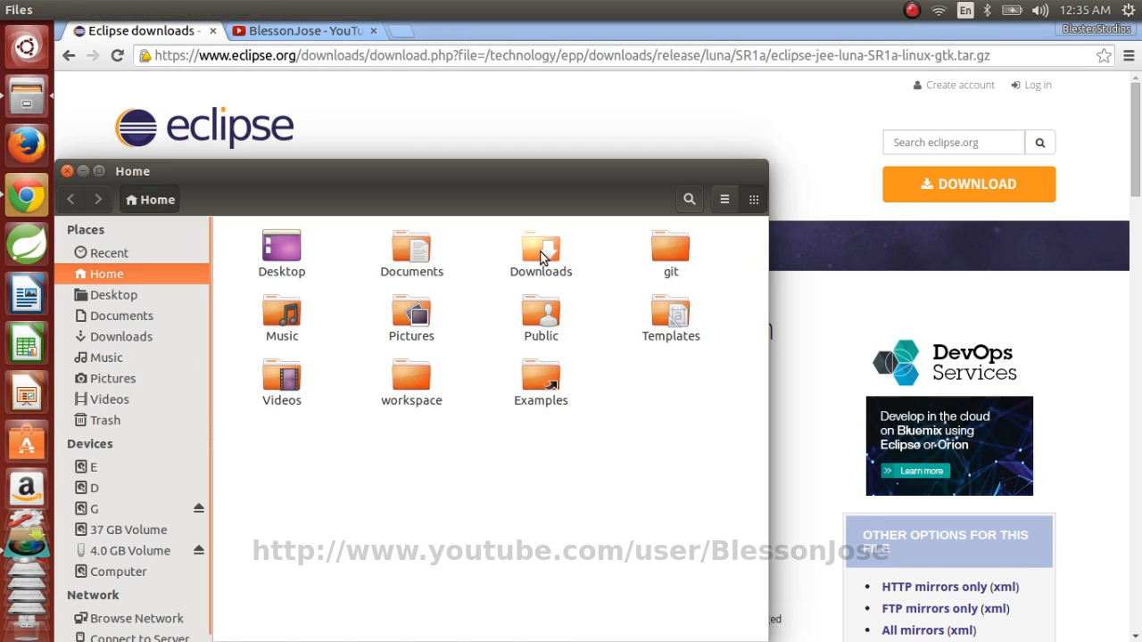
double_click(541, 250)
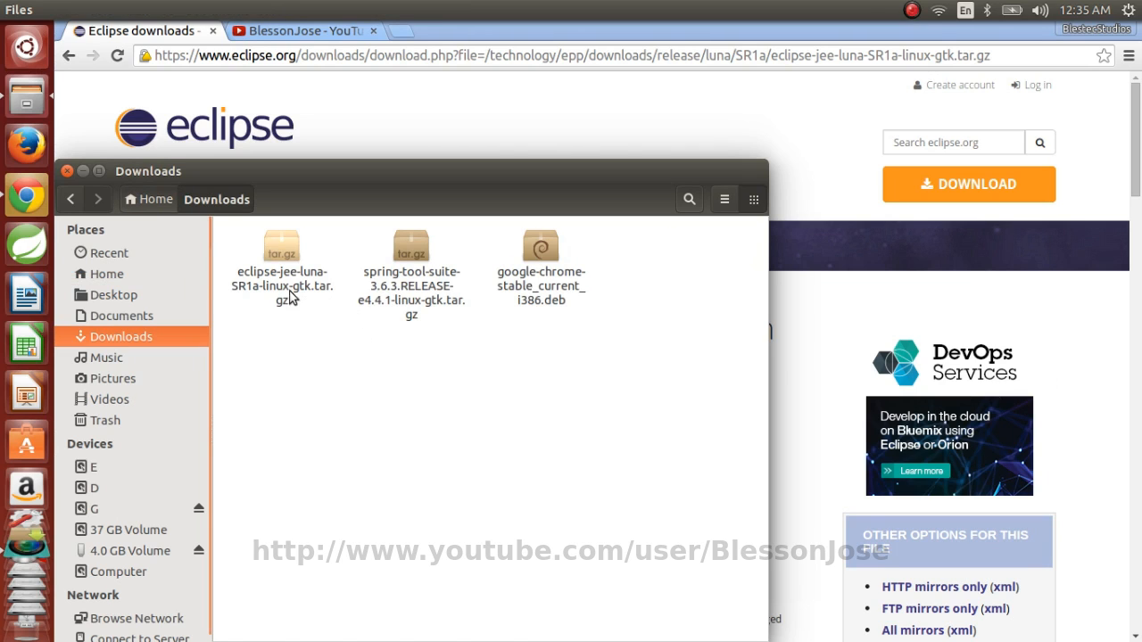
mouse_move(319, 297)
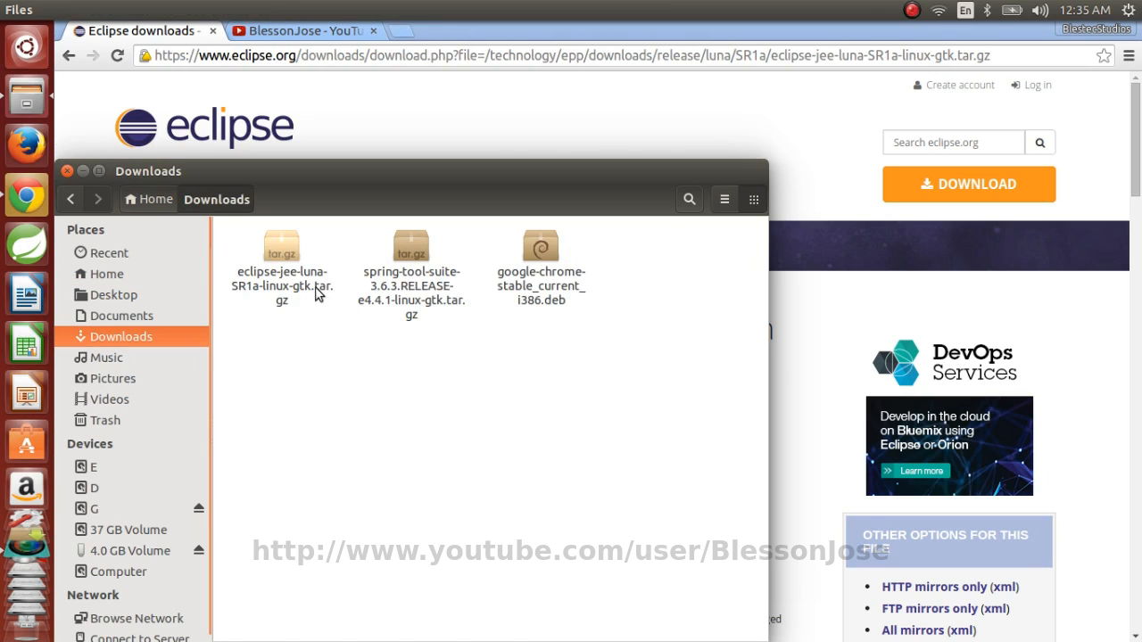
mouse_move(281, 313)
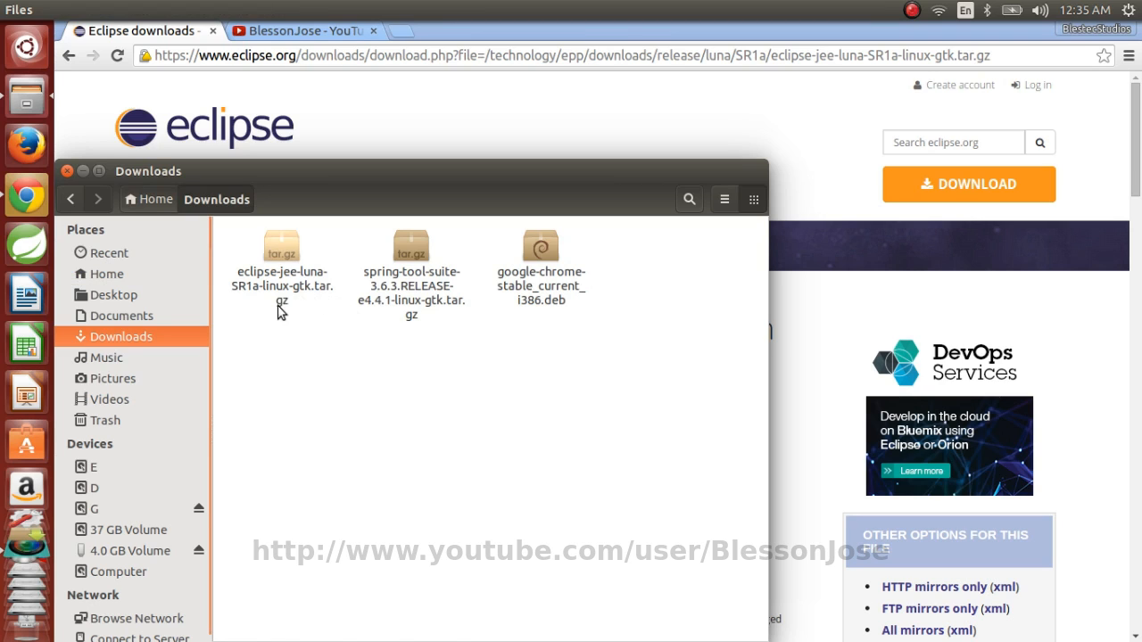
click(281, 259)
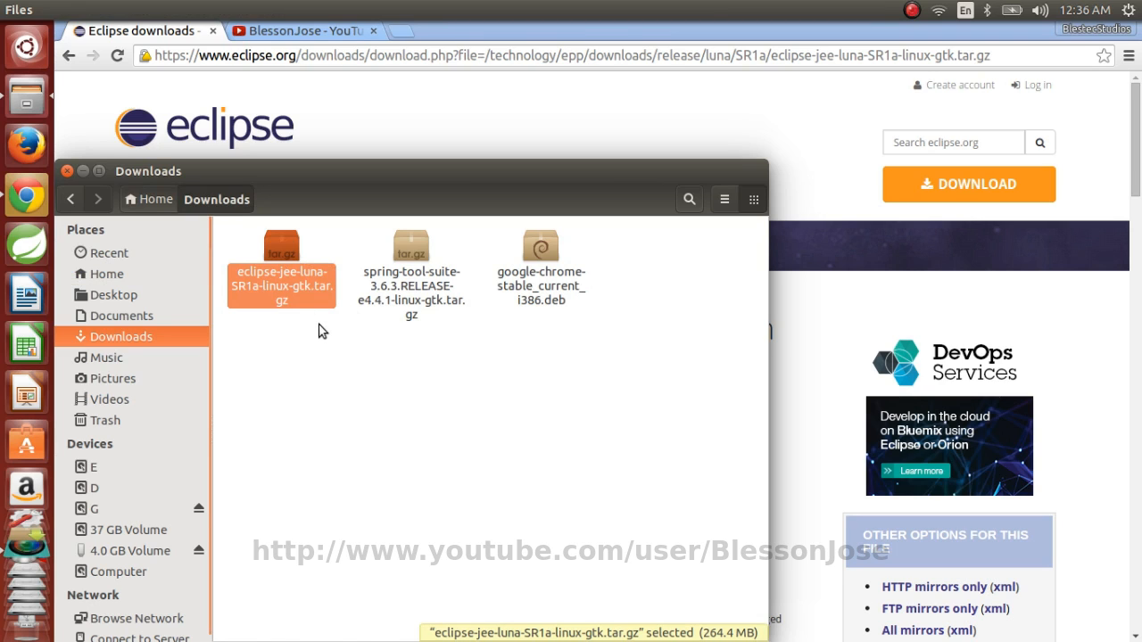
mouse_move(290, 299)
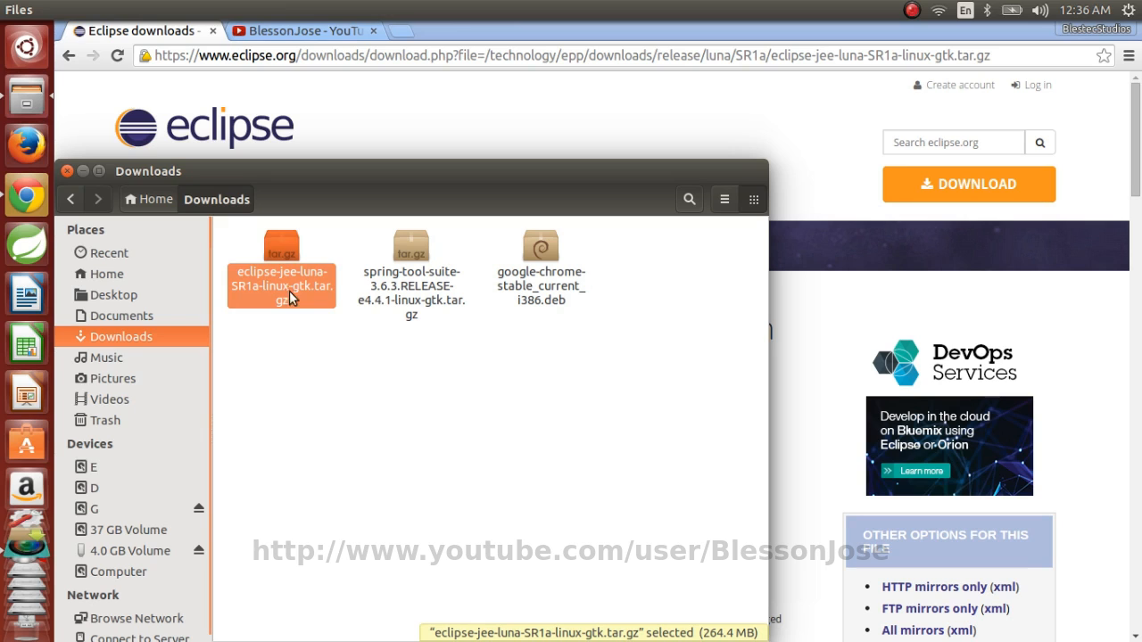
mouse_move(296, 292)
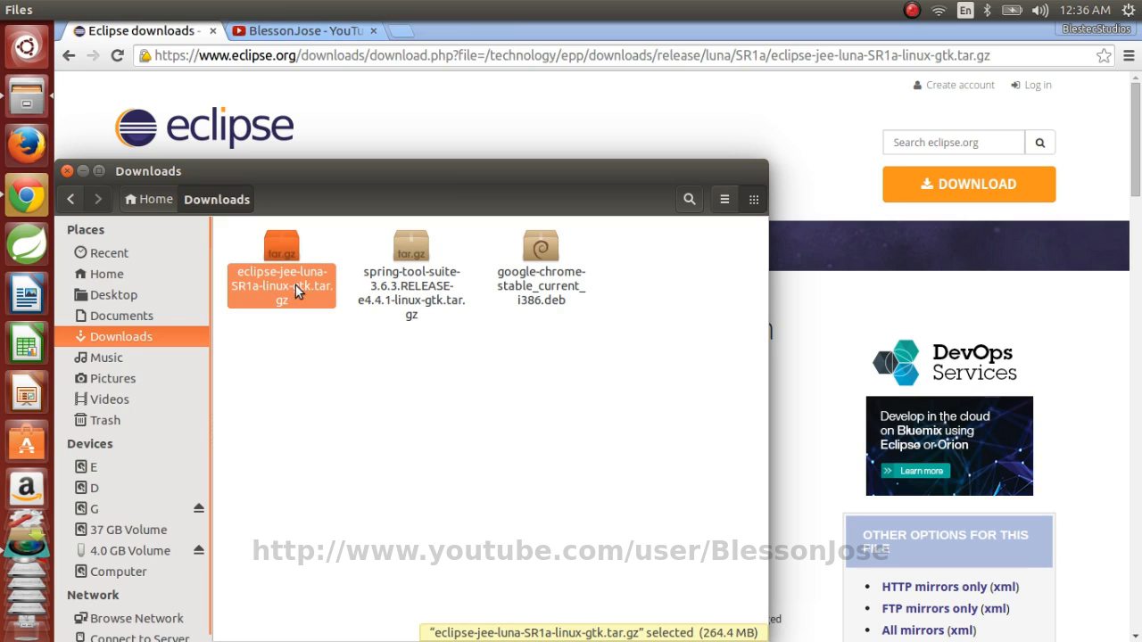
- Extract the Eclipse archive into Downloads from its right-click menu
right_click(281, 286)
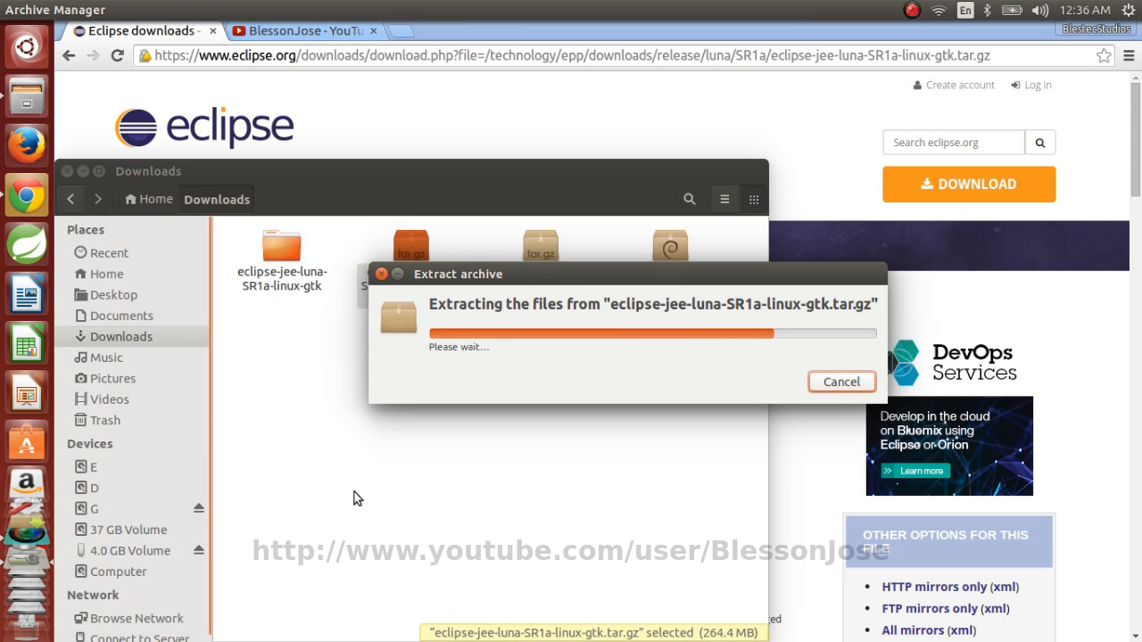
mouse_move(632, 396)
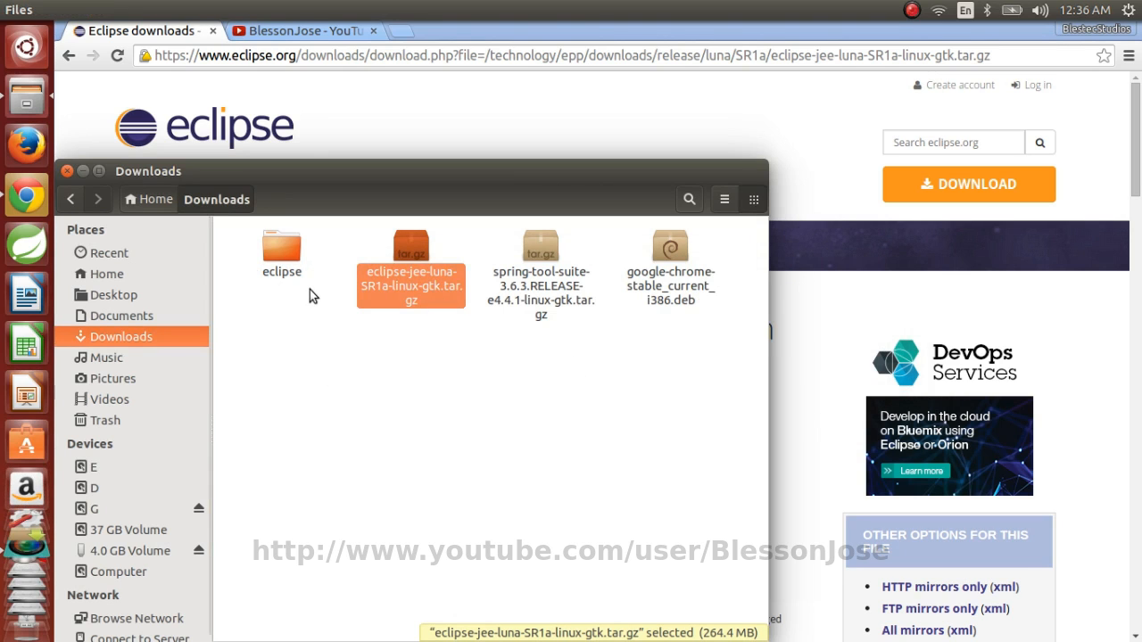
mouse_move(455, 296)
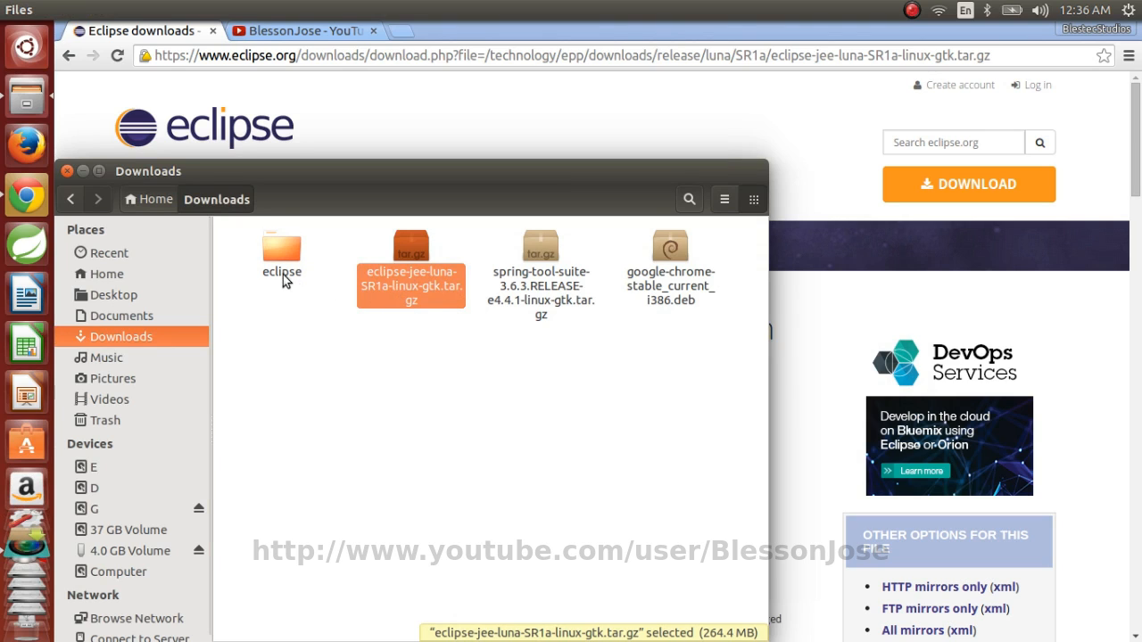
- Select the extracted eclipse folder, then browse Computer to the /opt folder
click(281, 250)
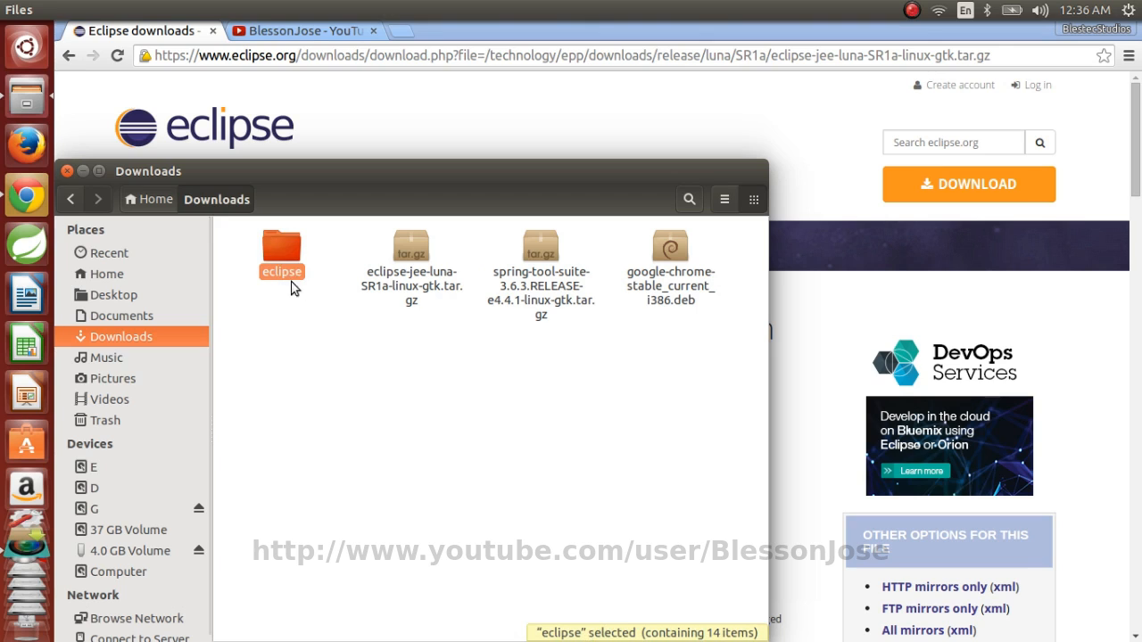
mouse_move(310, 297)
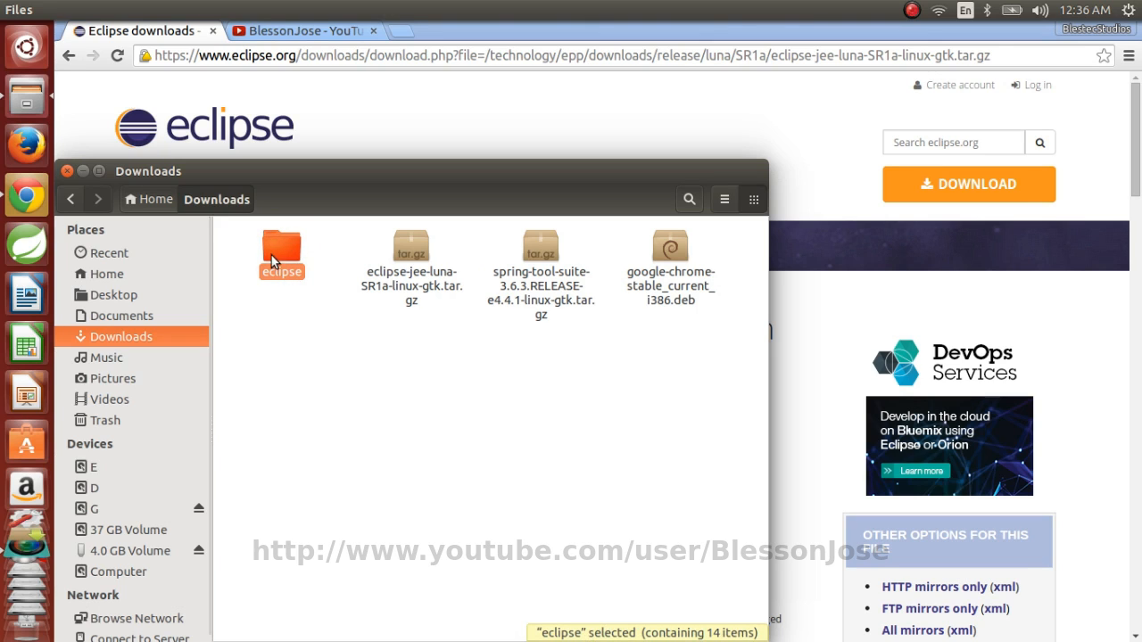
mouse_move(288, 261)
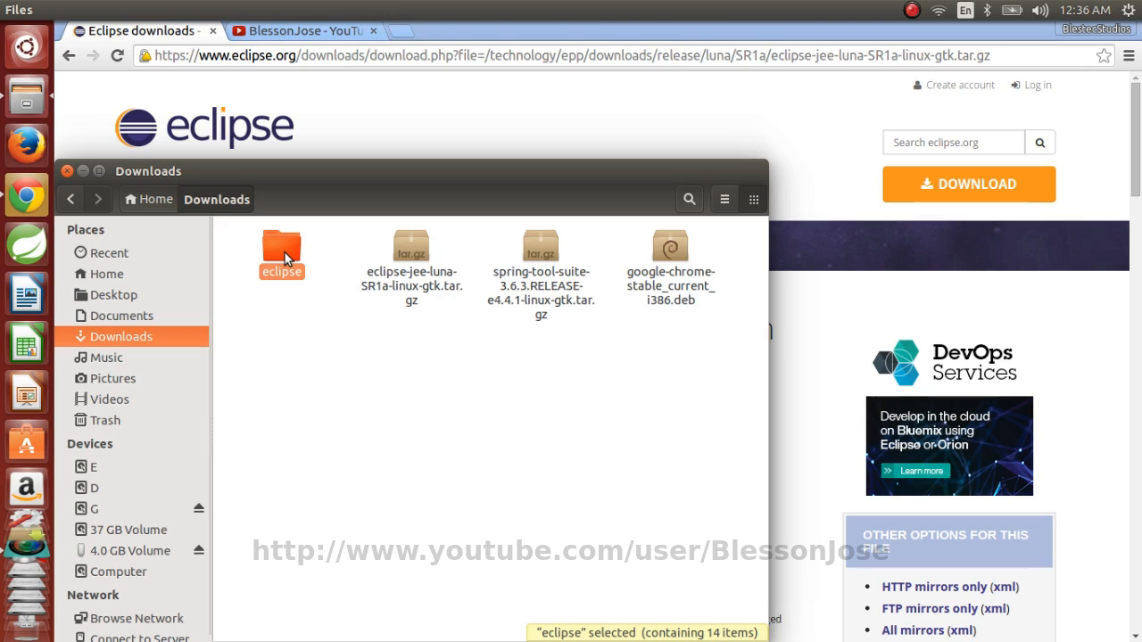
mouse_move(297, 226)
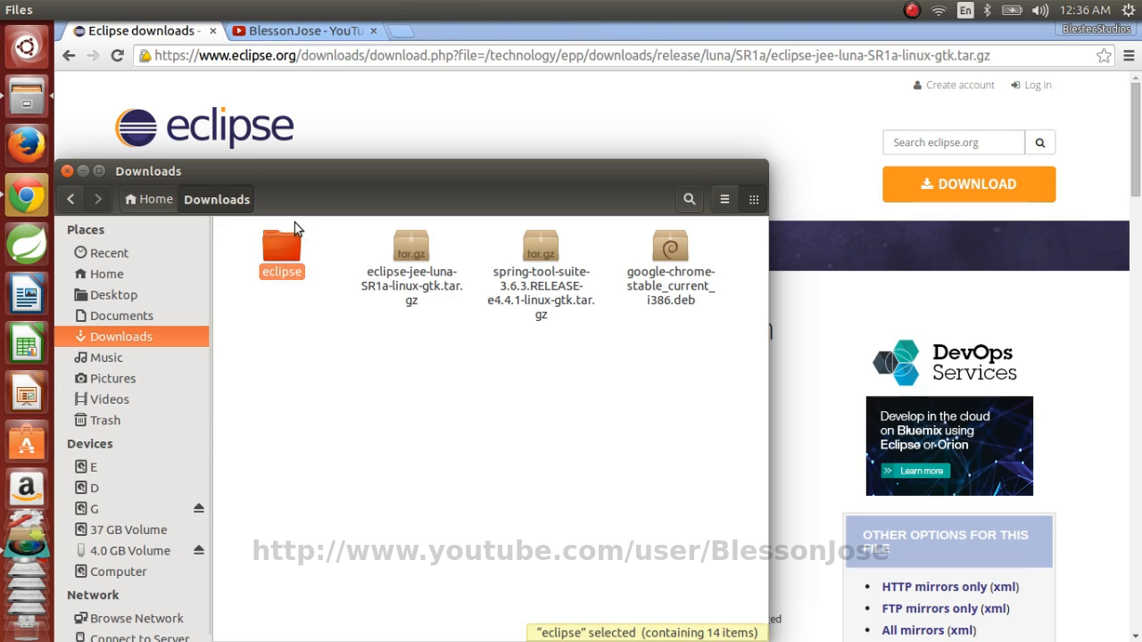
mouse_move(111, 579)
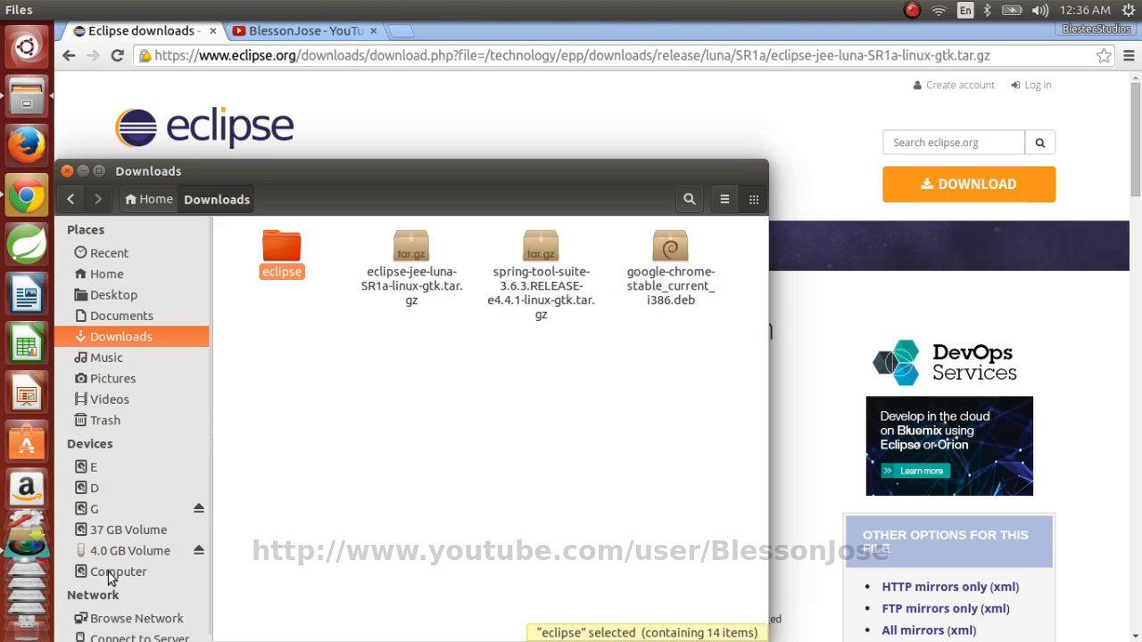
click(118, 571)
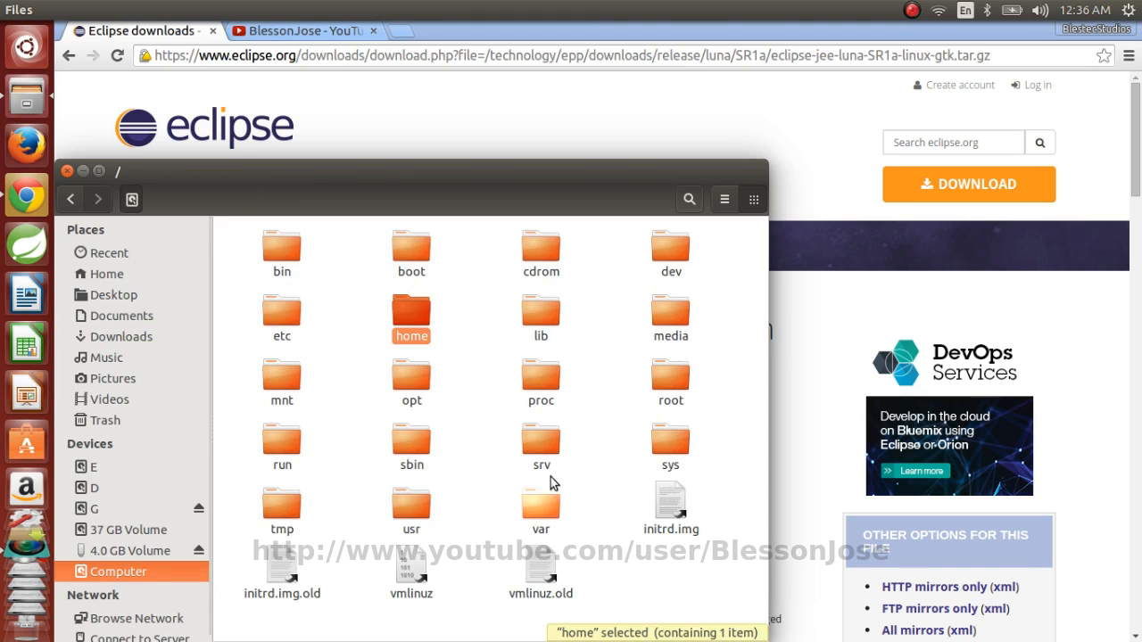
double_click(411, 375)
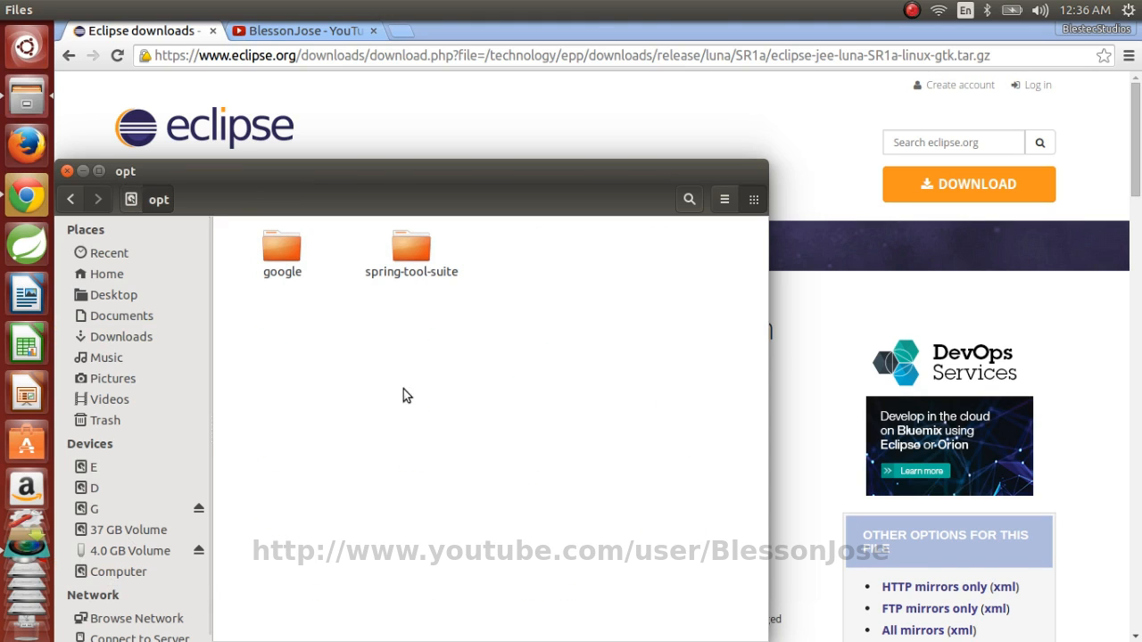
mouse_move(301, 307)
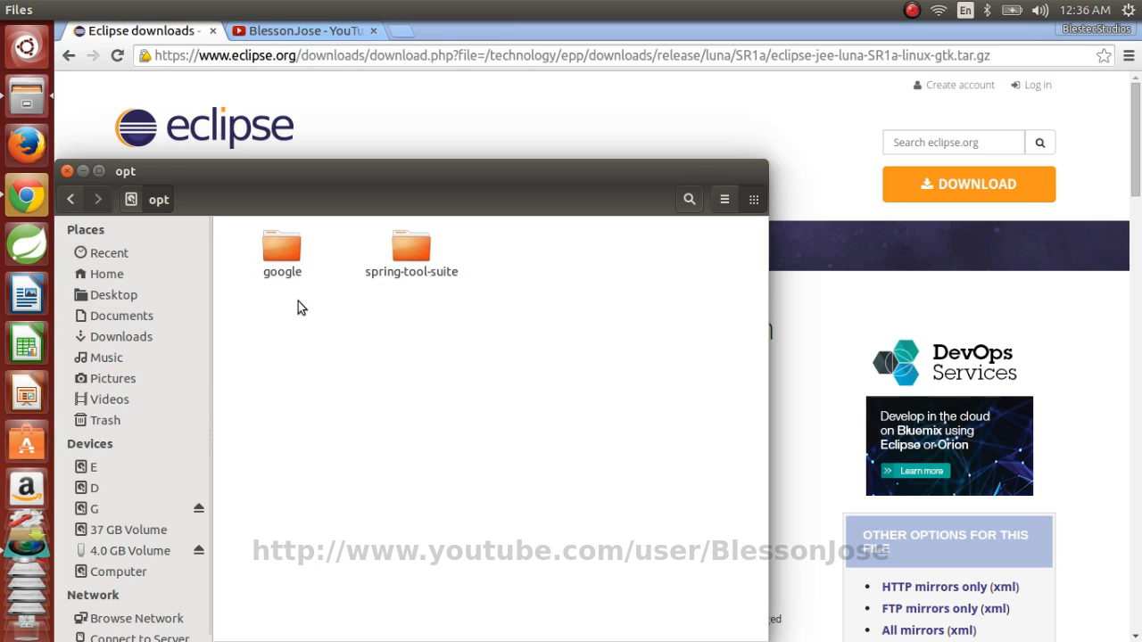
mouse_move(279, 175)
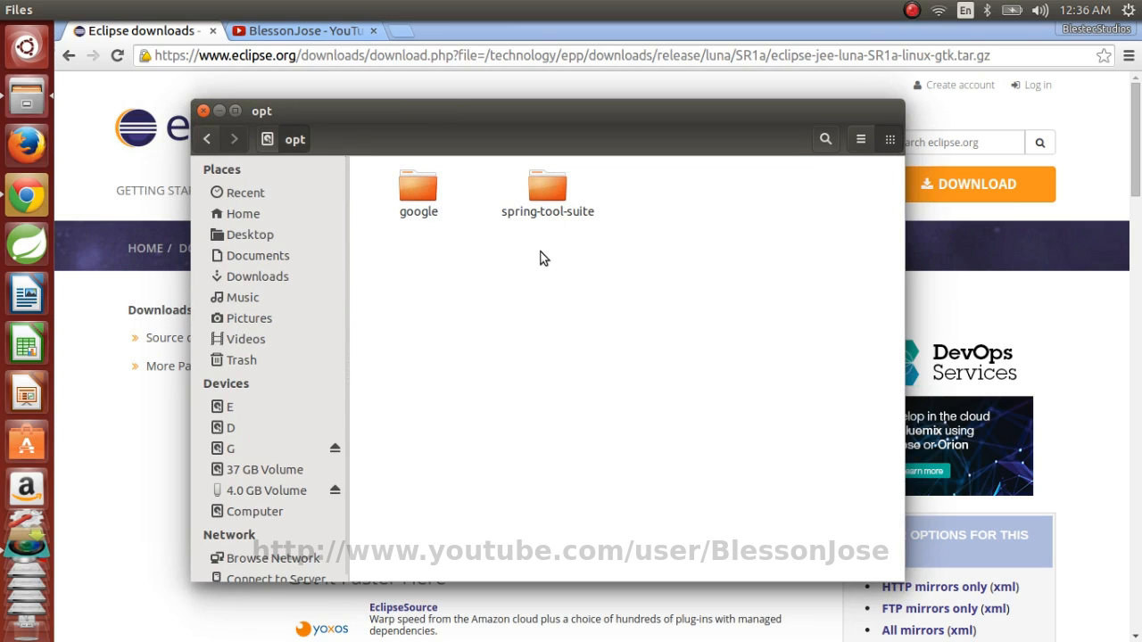
mouse_move(665, 200)
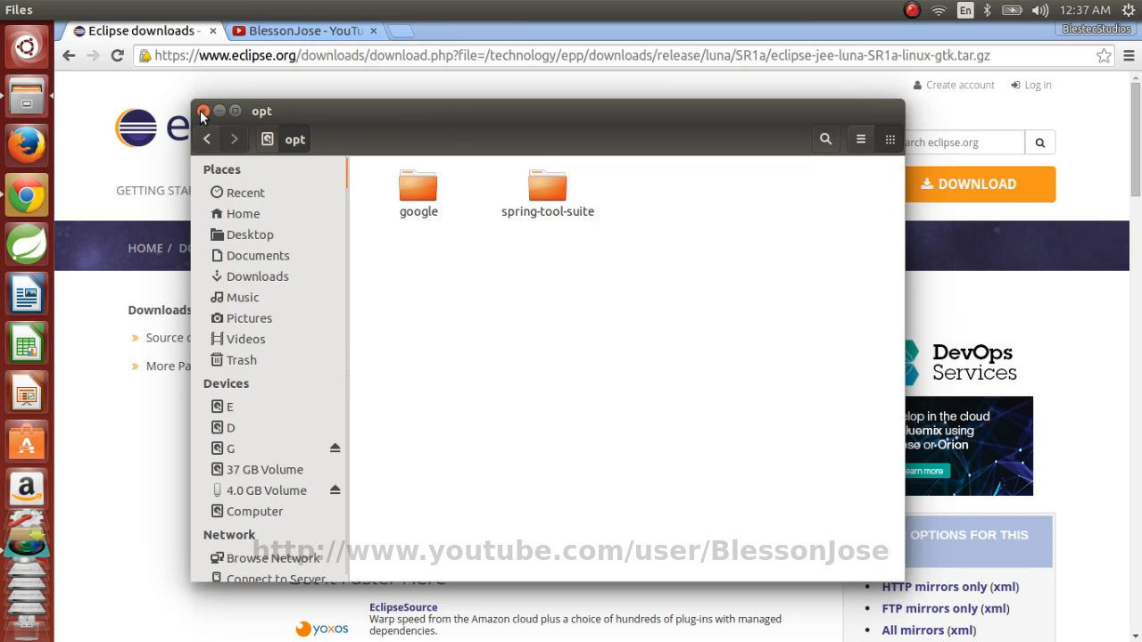
- Close the Files window and launch Terminal from the Ubuntu Dash
click(203, 111)
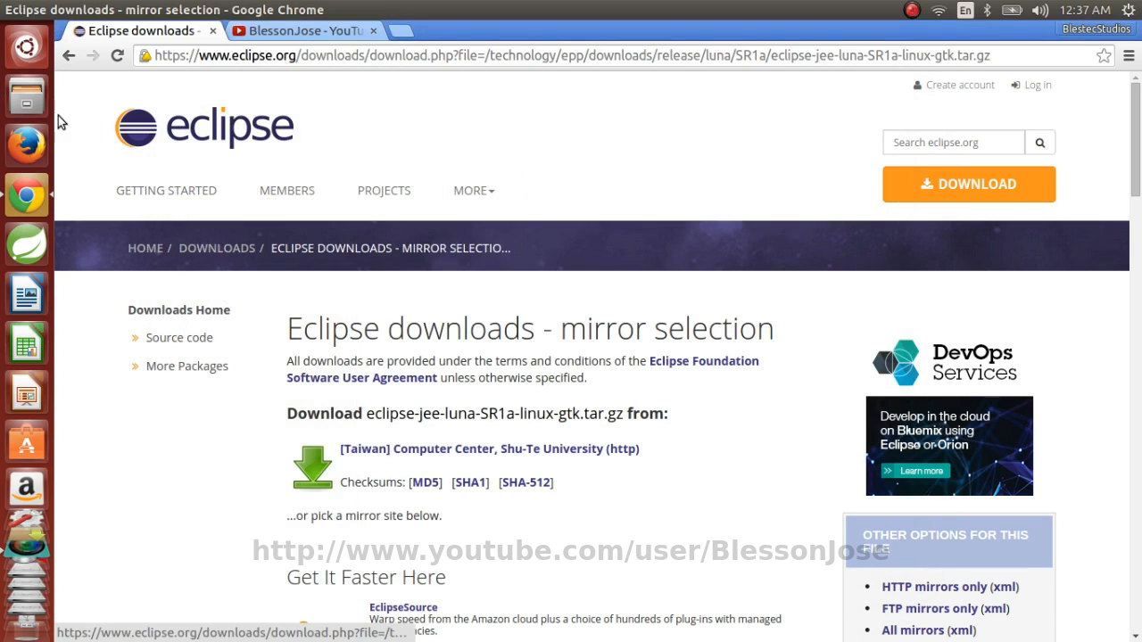
click(26, 46)
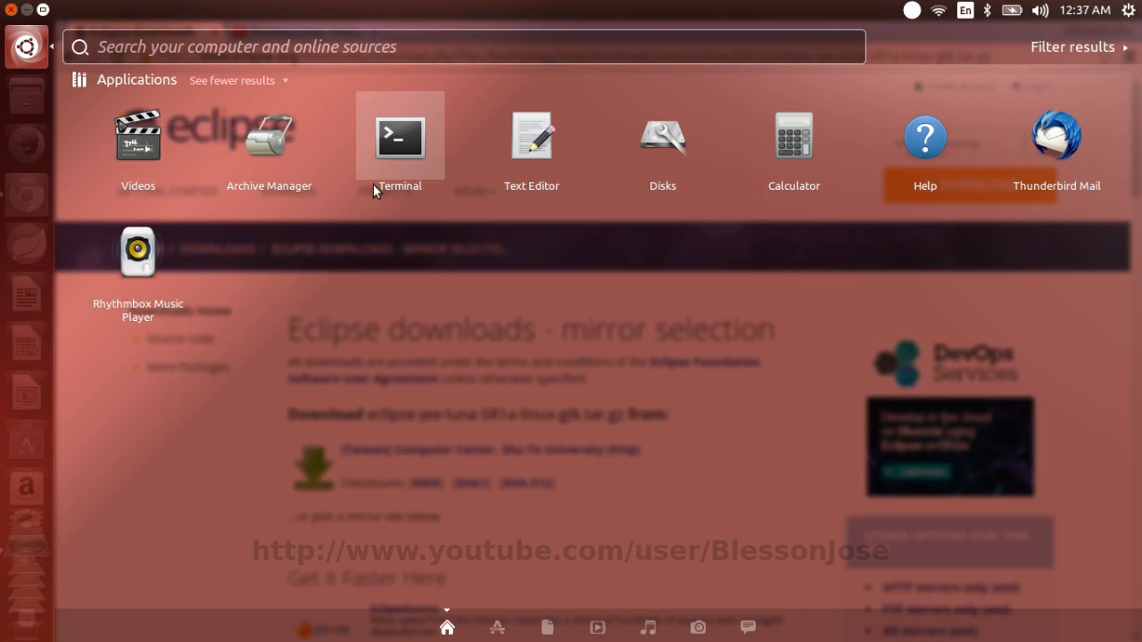
click(400, 136)
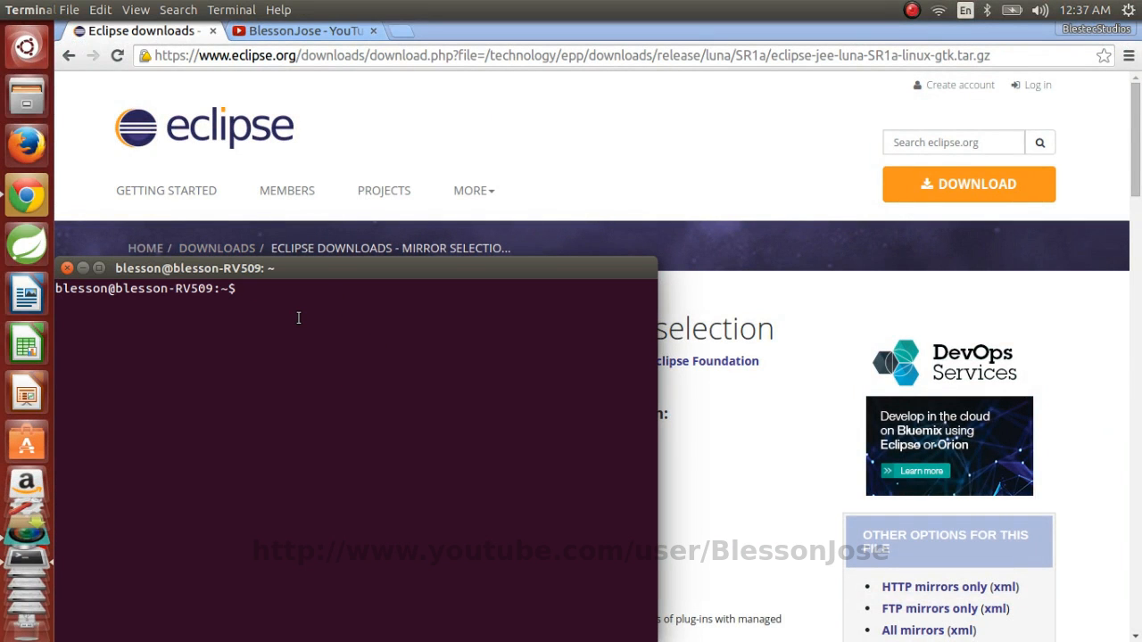
- Run 'gksu nautilus' and confirm the administrator password
text(gksu n)
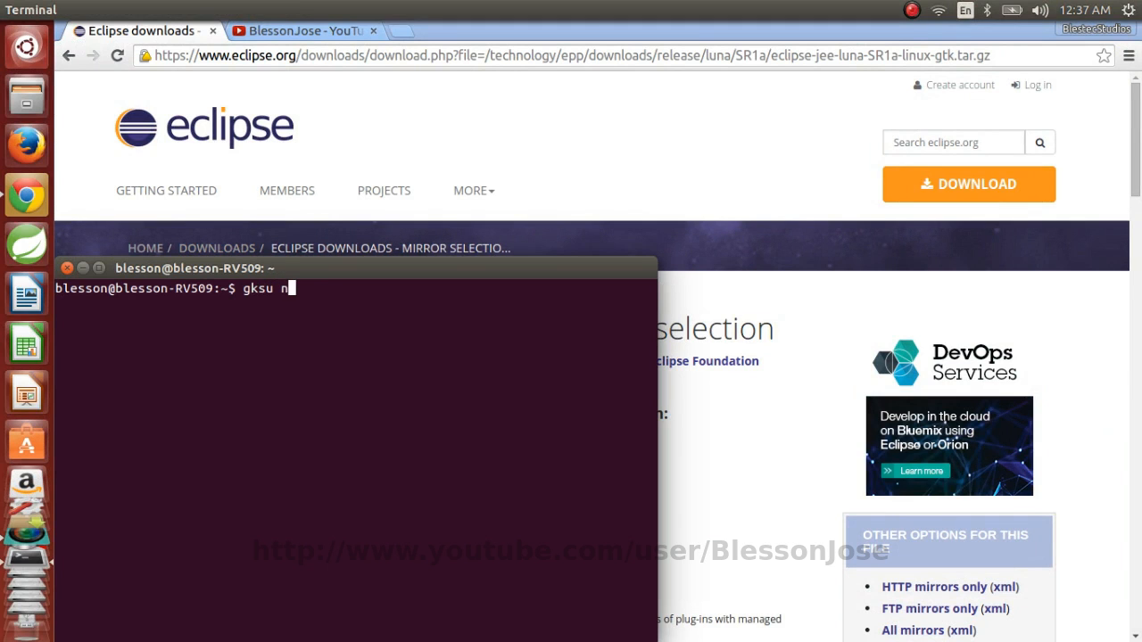
text(autilus)
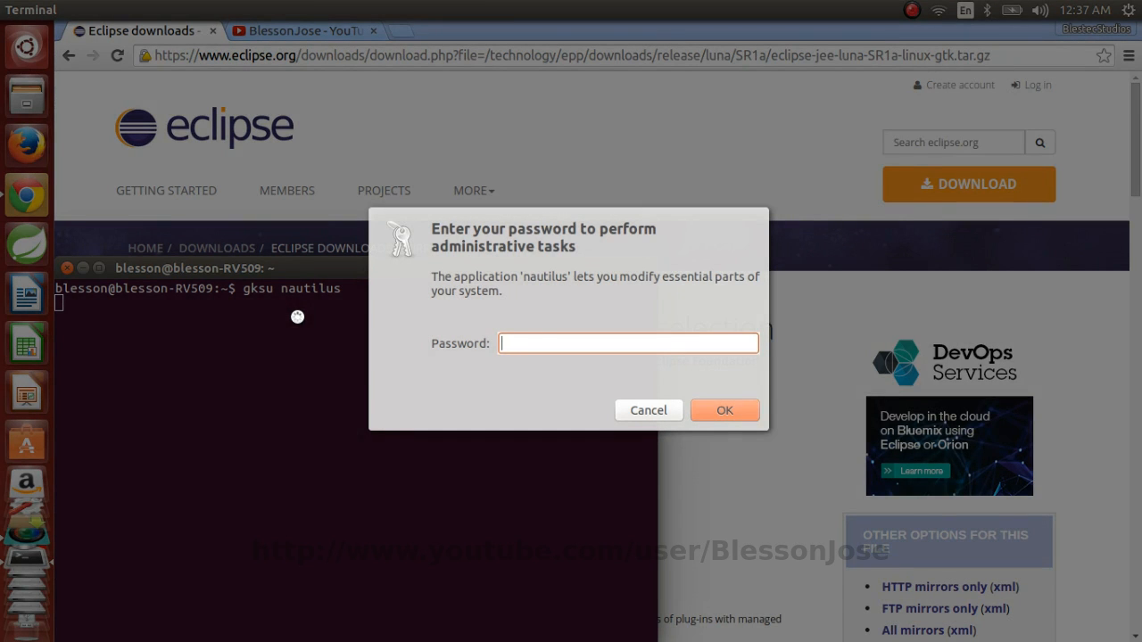
text(password)
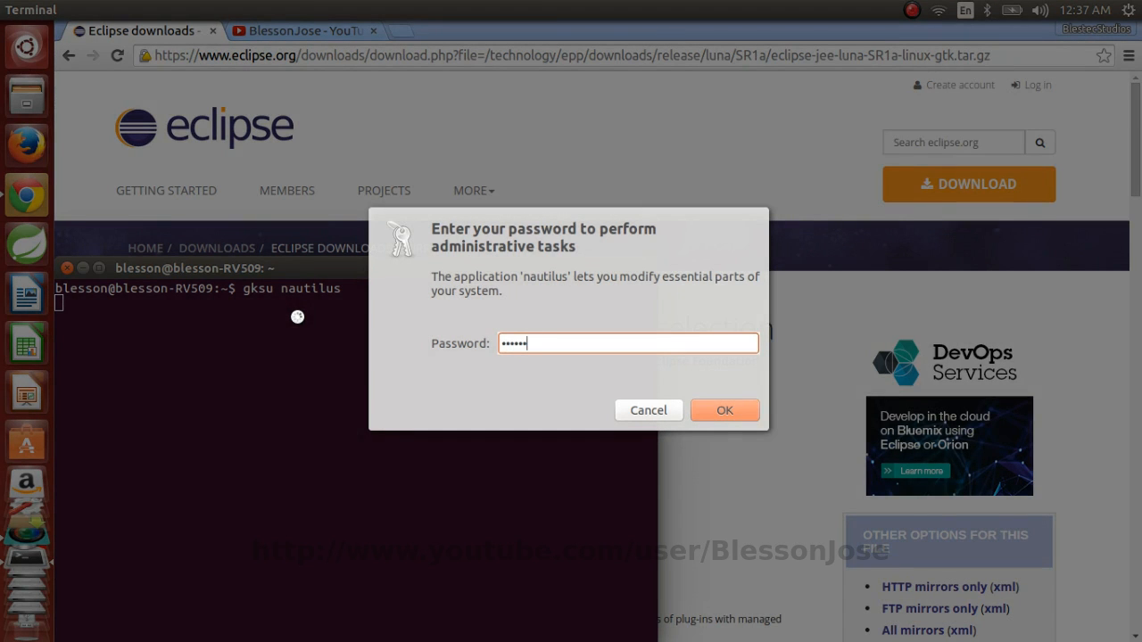
click(724, 410)
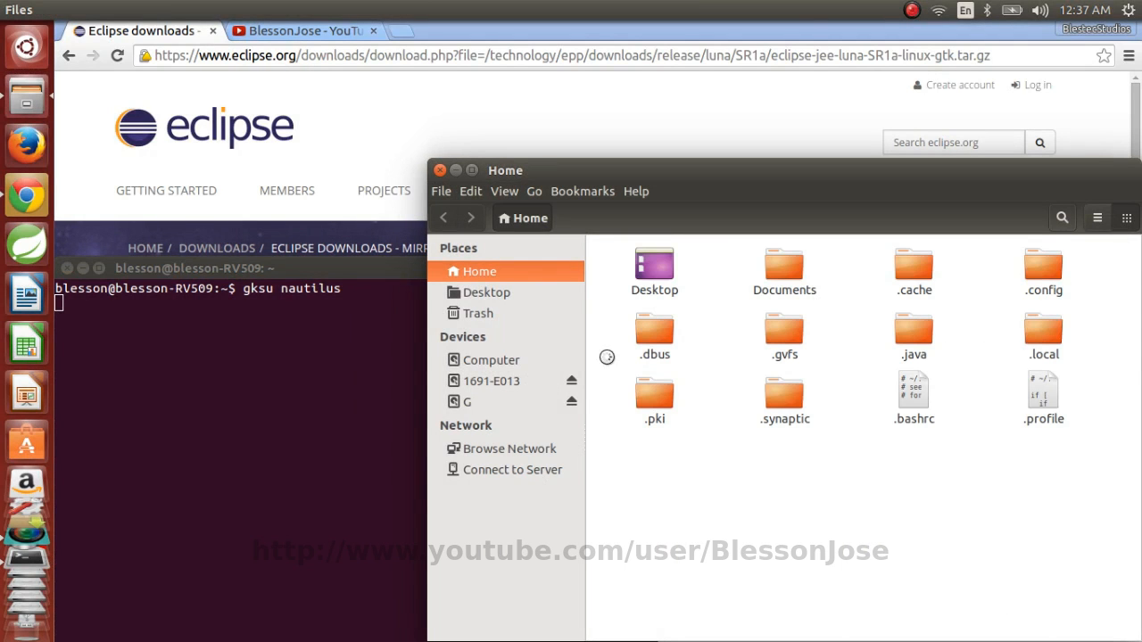
mouse_move(490, 360)
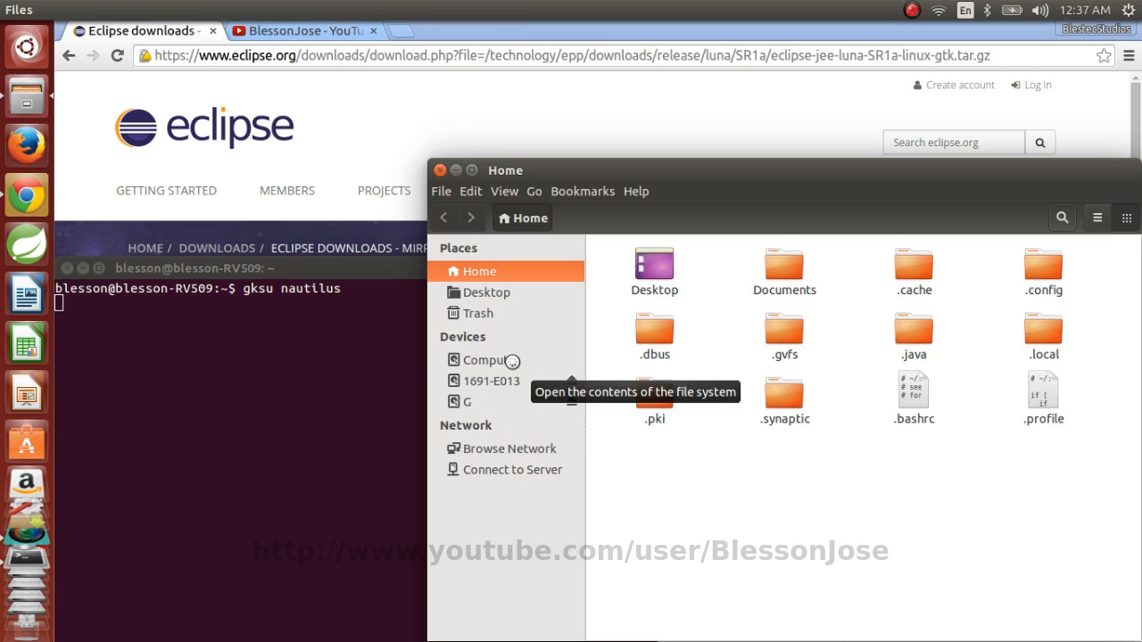
- Navigate the root file manager from Computer through home to the user's Downloads folder
click(491, 360)
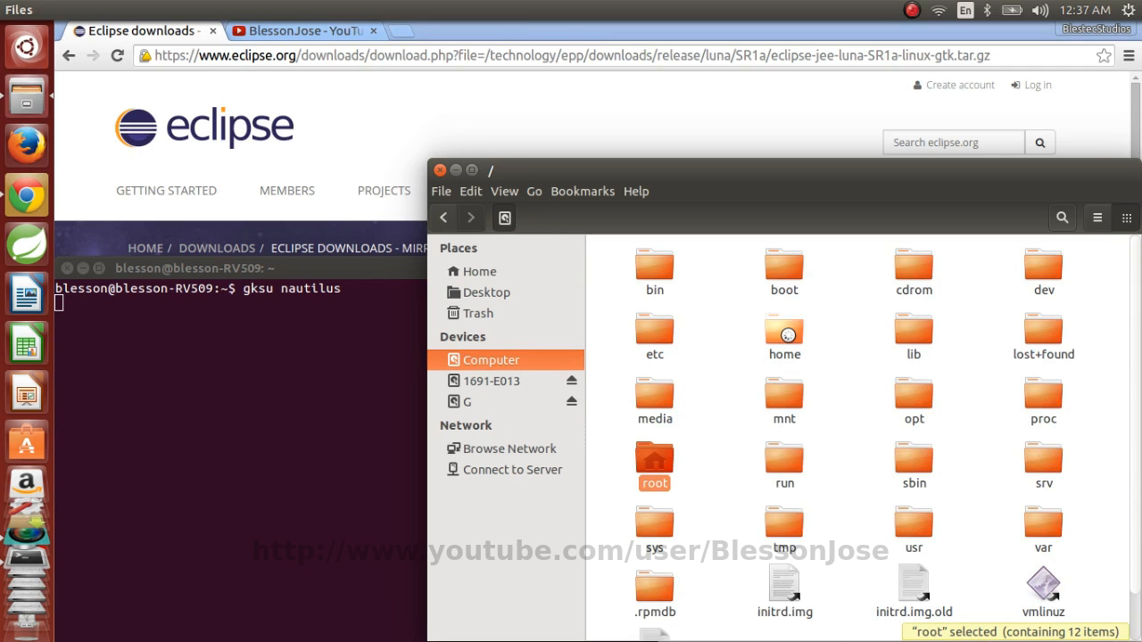
double_click(784, 336)
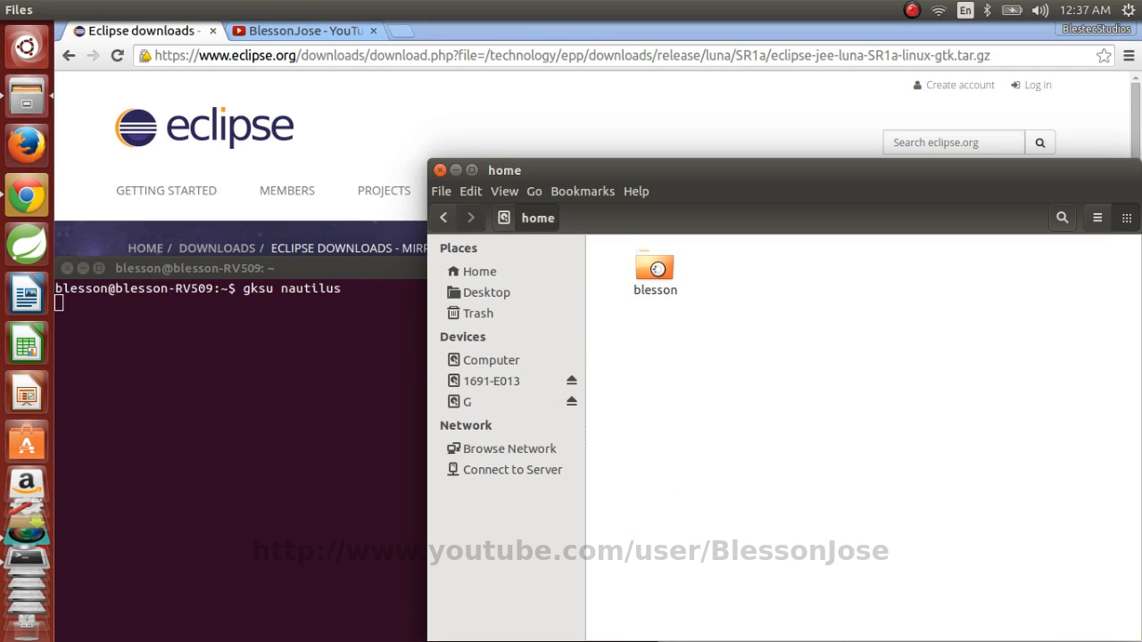
double_click(655, 267)
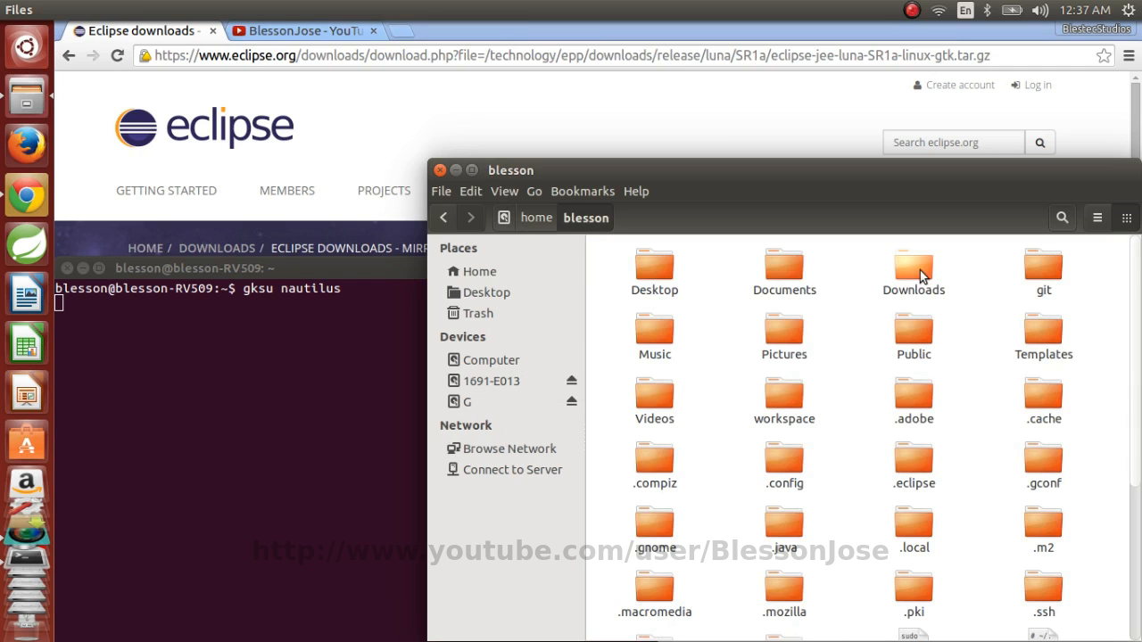
double_click(913, 267)
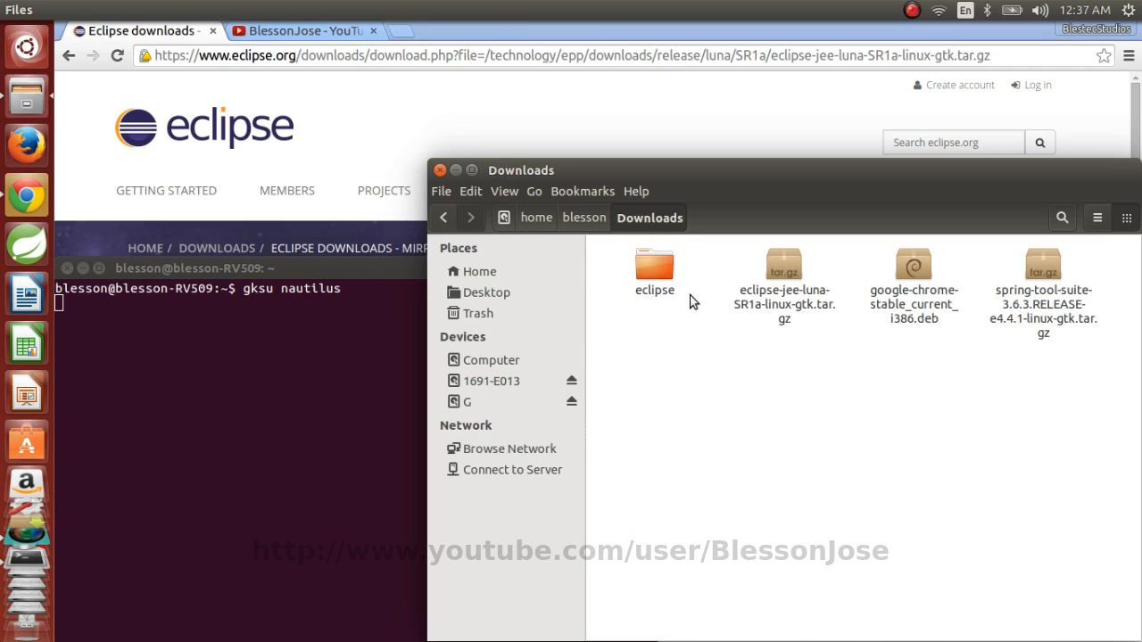
- Copy the eclipse folder and open /opt in the root file manager
right_click(654, 268)
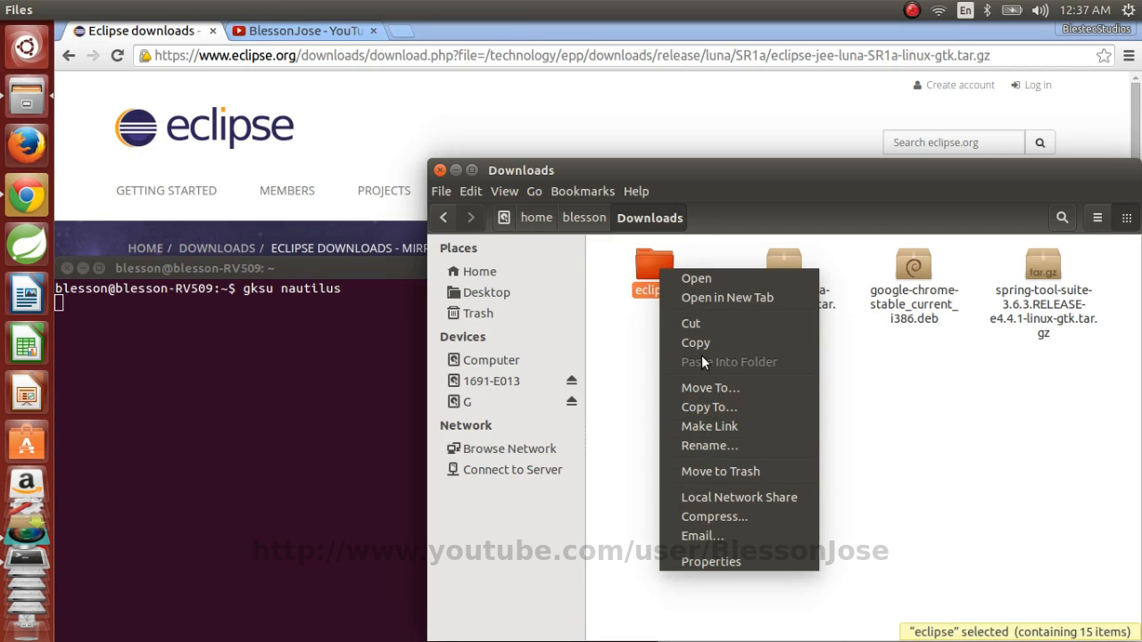
click(704, 357)
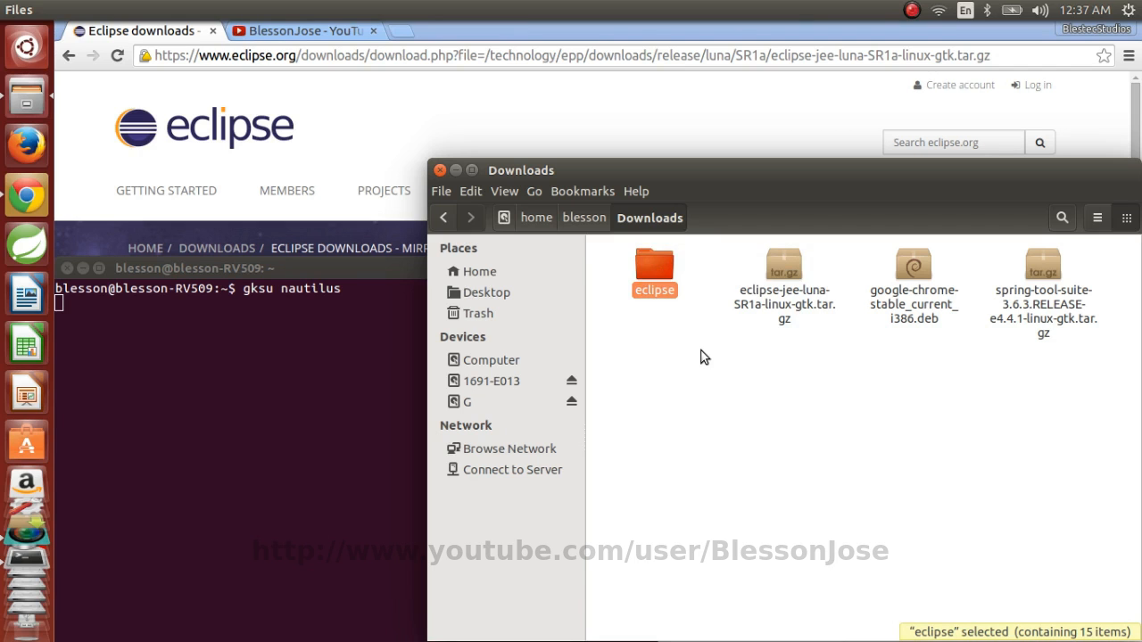
mouse_move(489, 370)
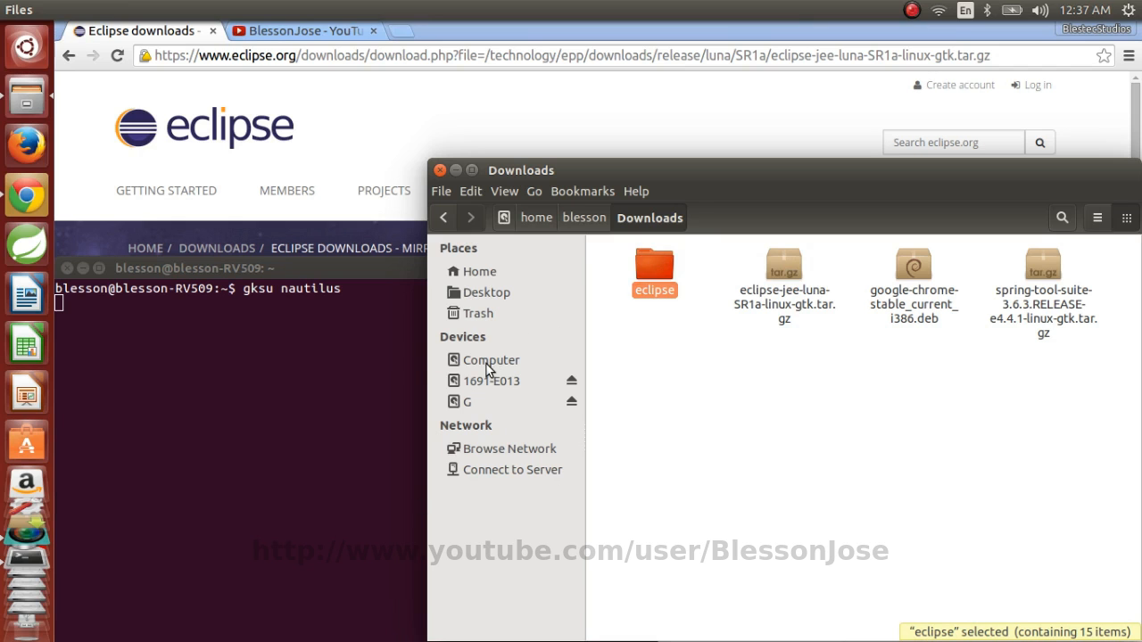
click(490, 360)
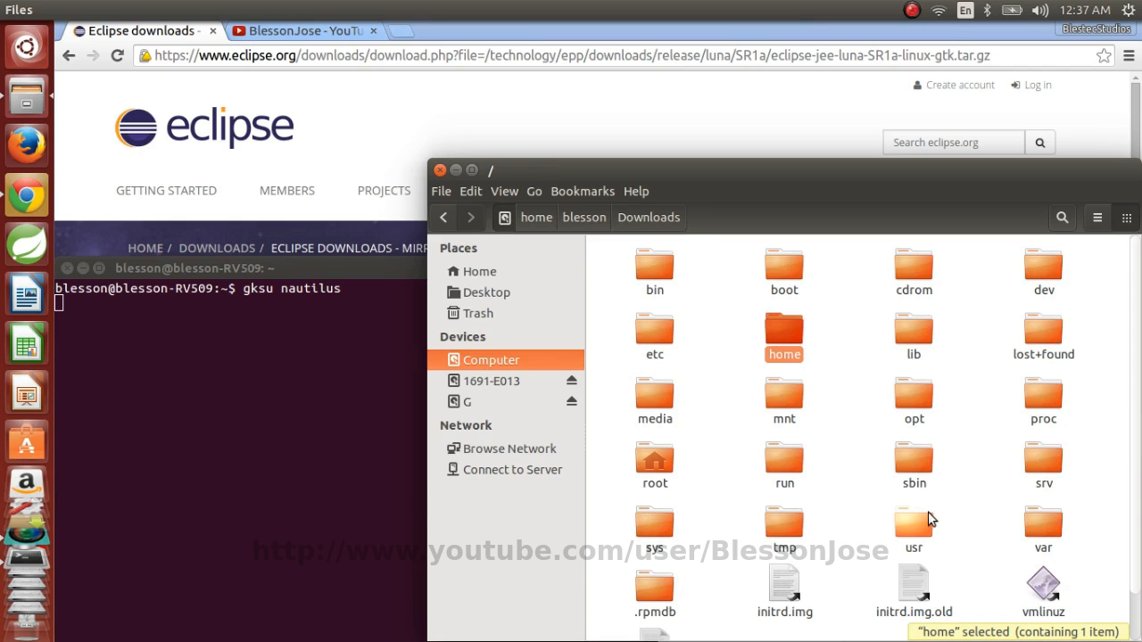
double_click(914, 397)
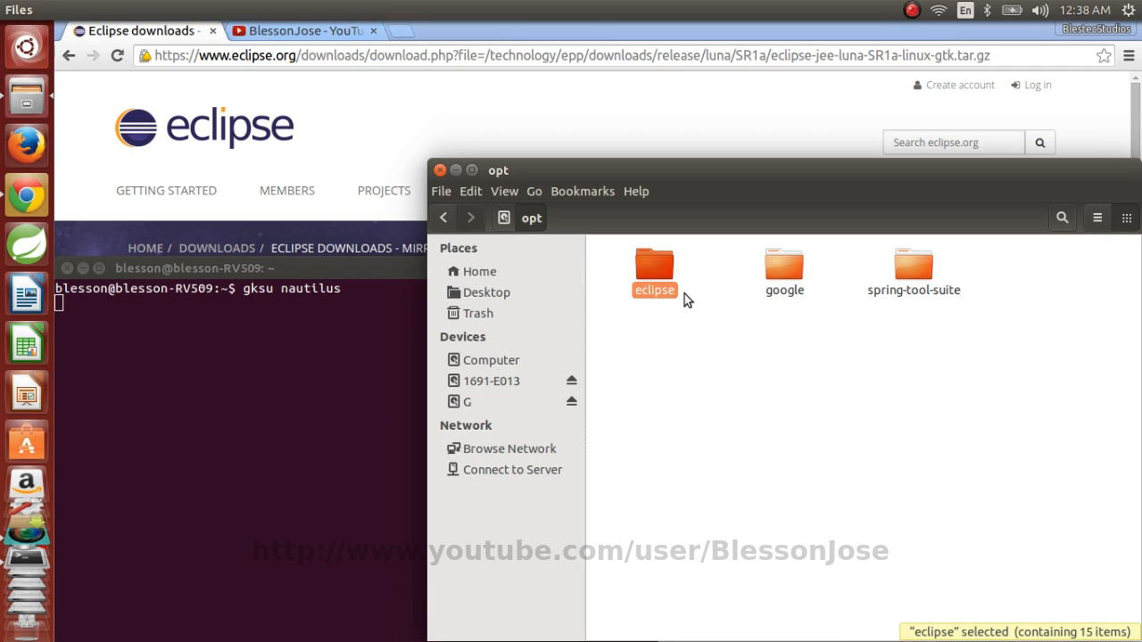
- Rename the /opt eclipse folder to 'eclipse-luna' and open it
right_click(654, 273)
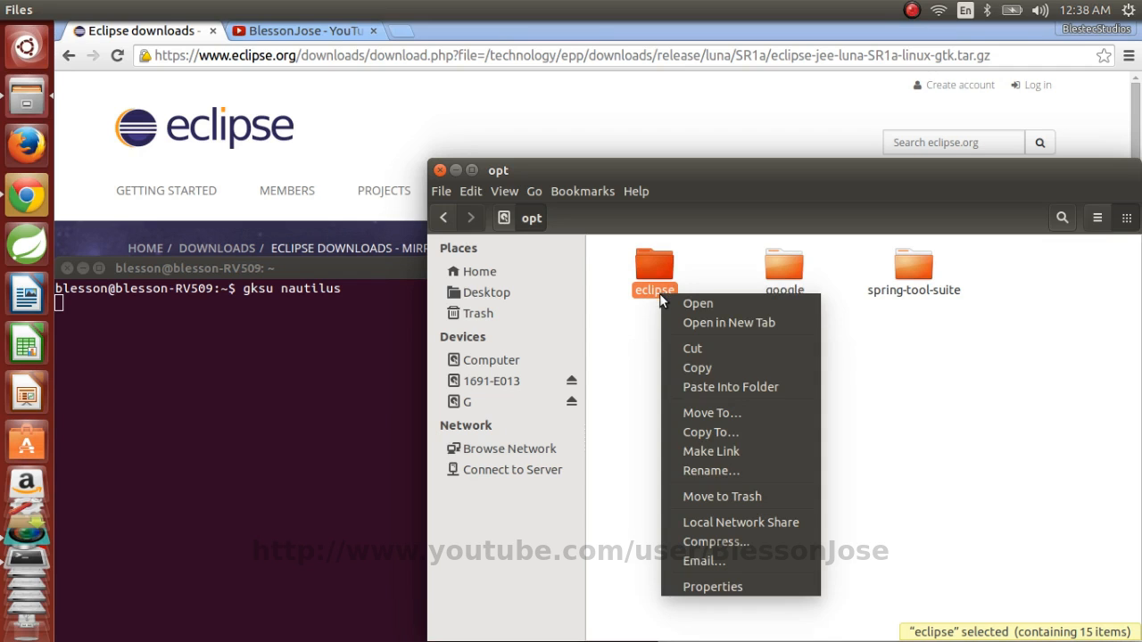
click(711, 470)
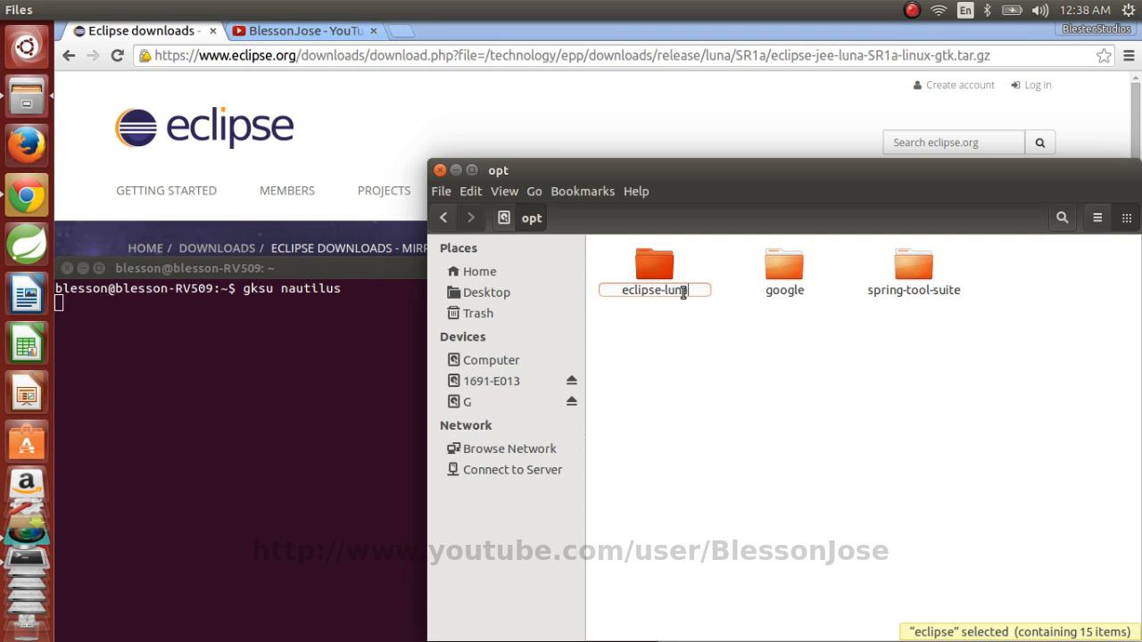
key(Return)
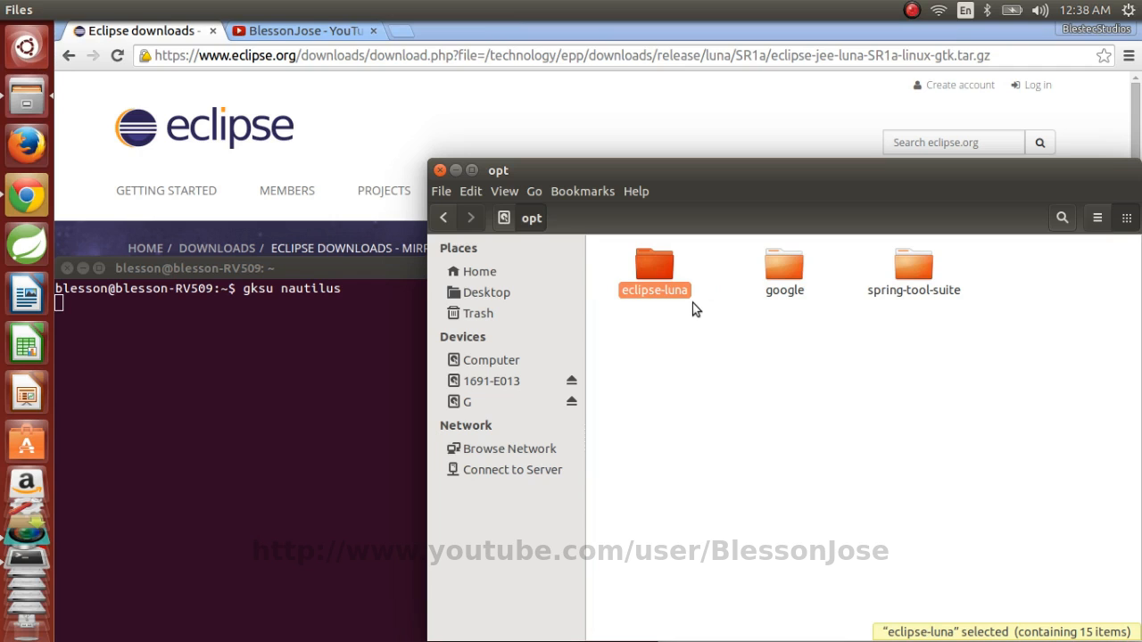
mouse_move(691, 315)
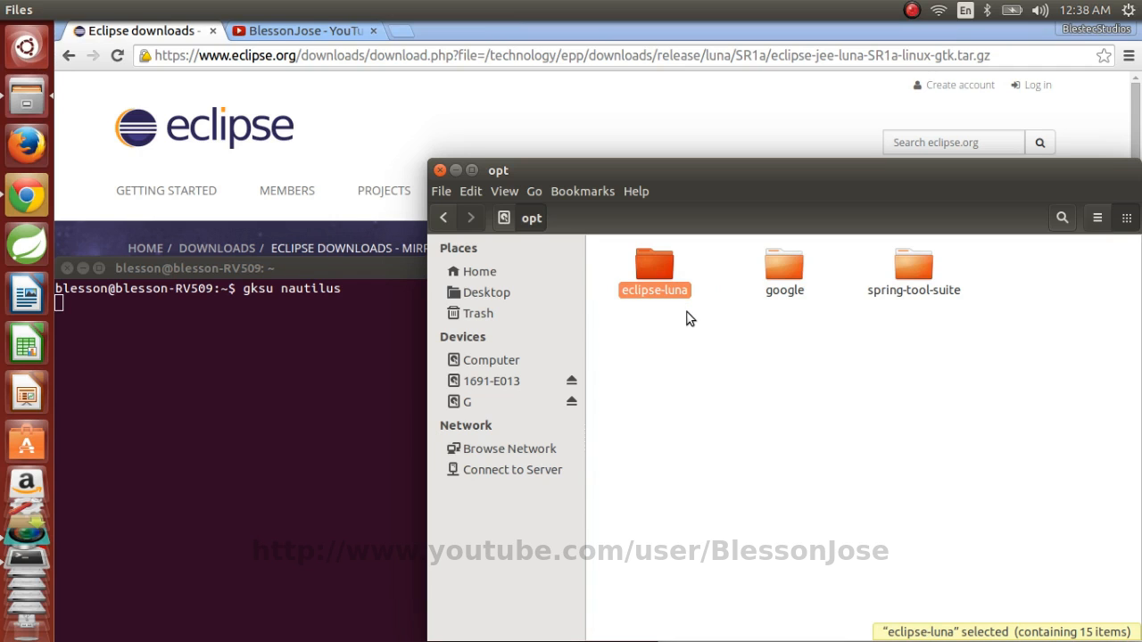
mouse_move(665, 309)
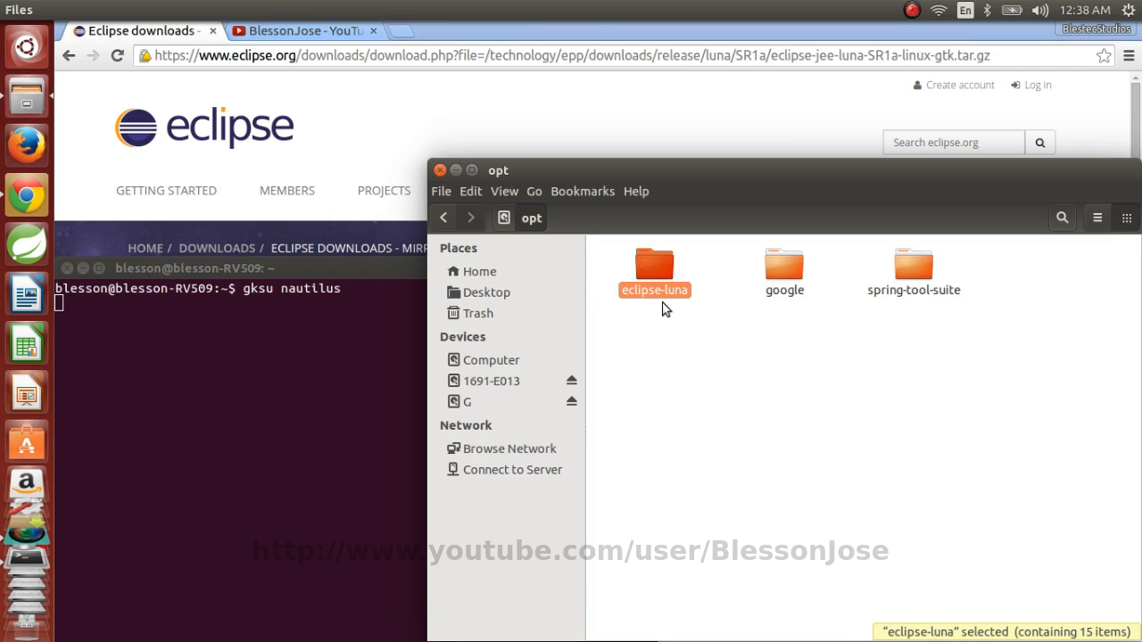
double_click(655, 268)
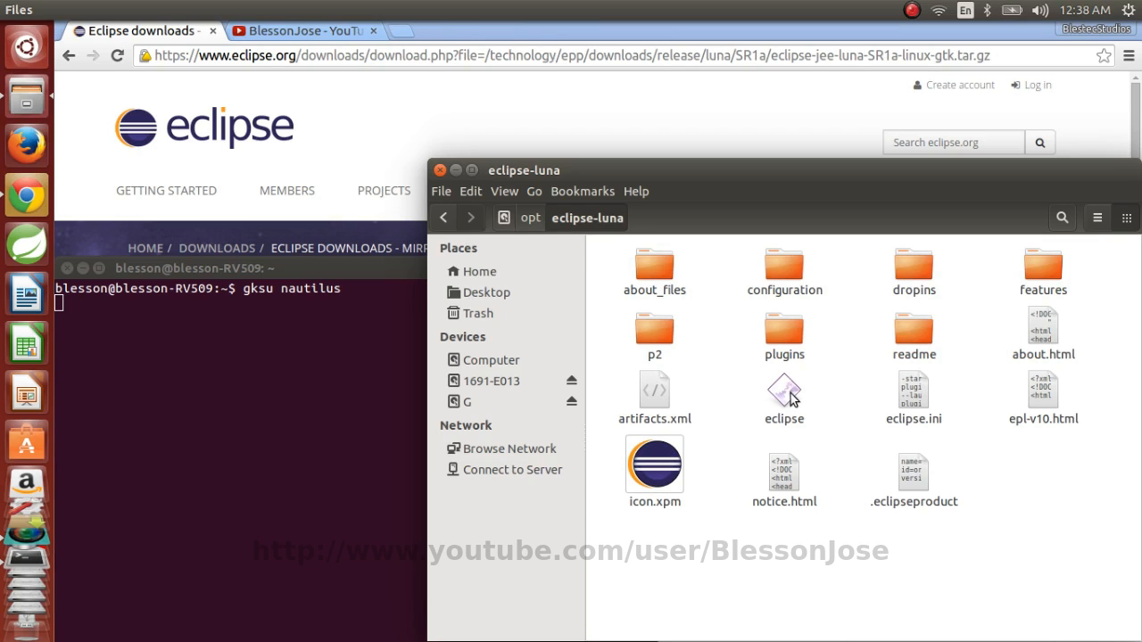
- Run the eclipse executable in /opt/eclipse-luna
double_click(783, 393)
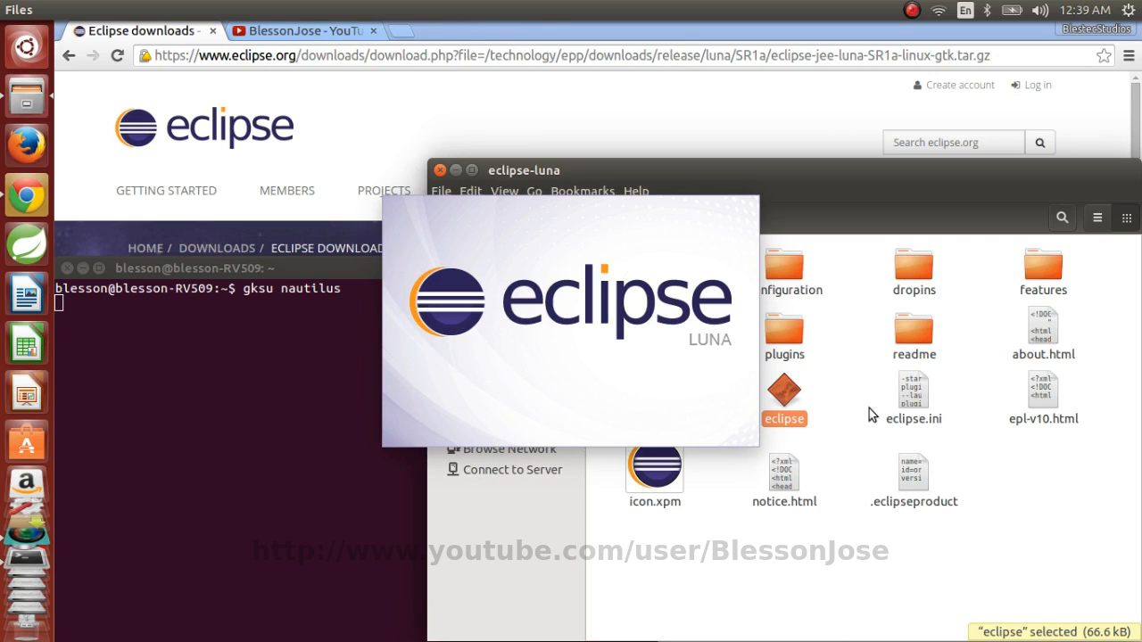
mouse_move(630, 407)
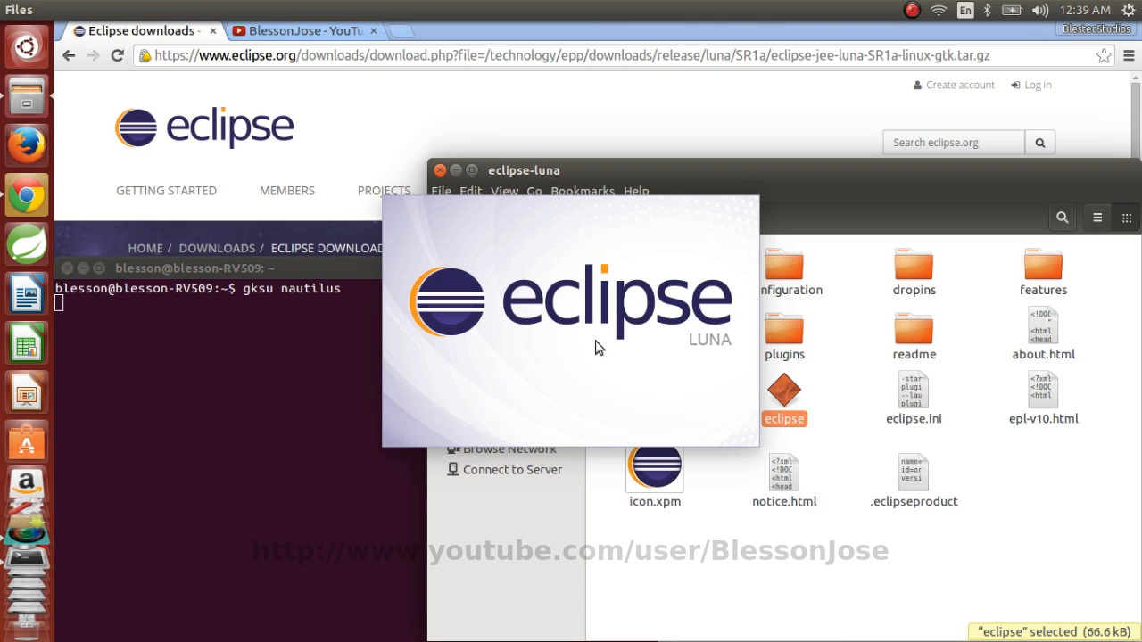
mouse_move(788, 397)
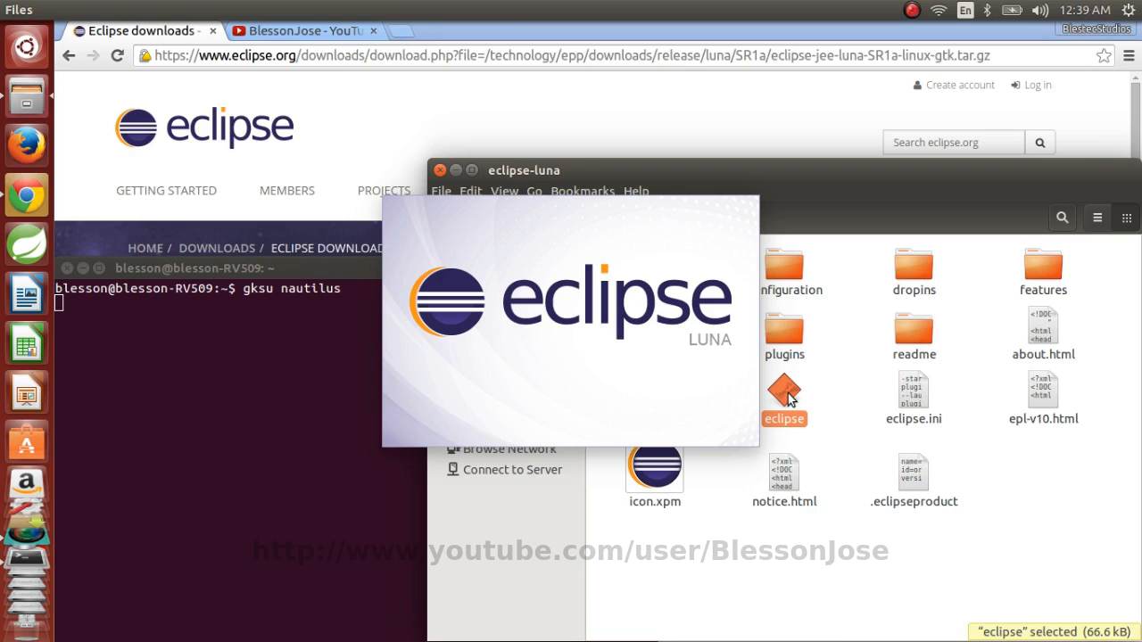
mouse_move(553, 379)
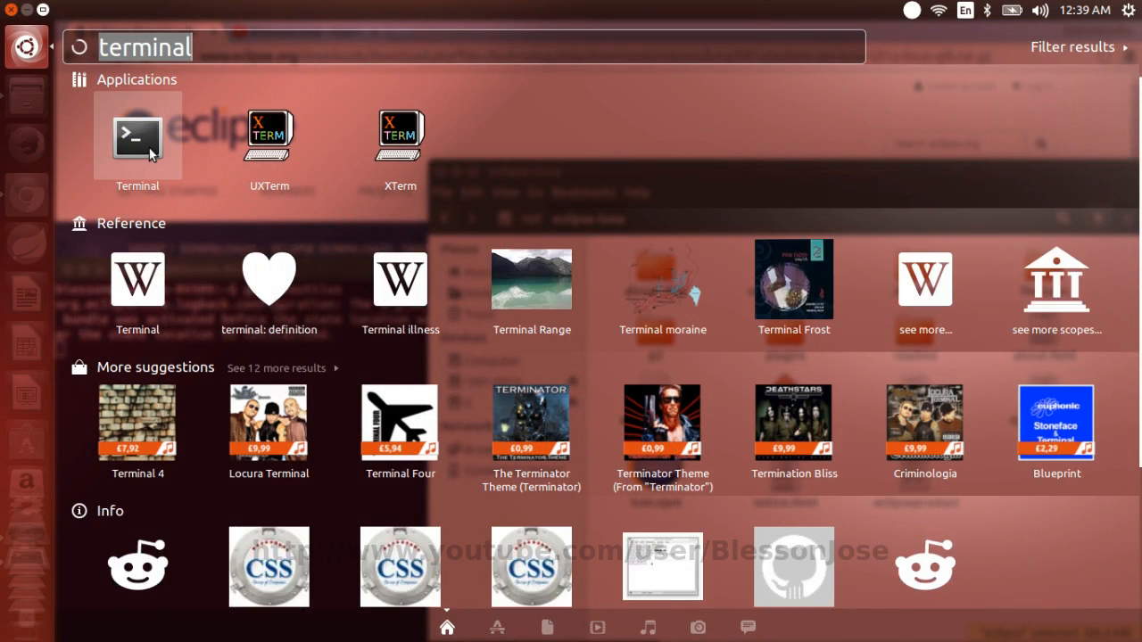
text(eclis)
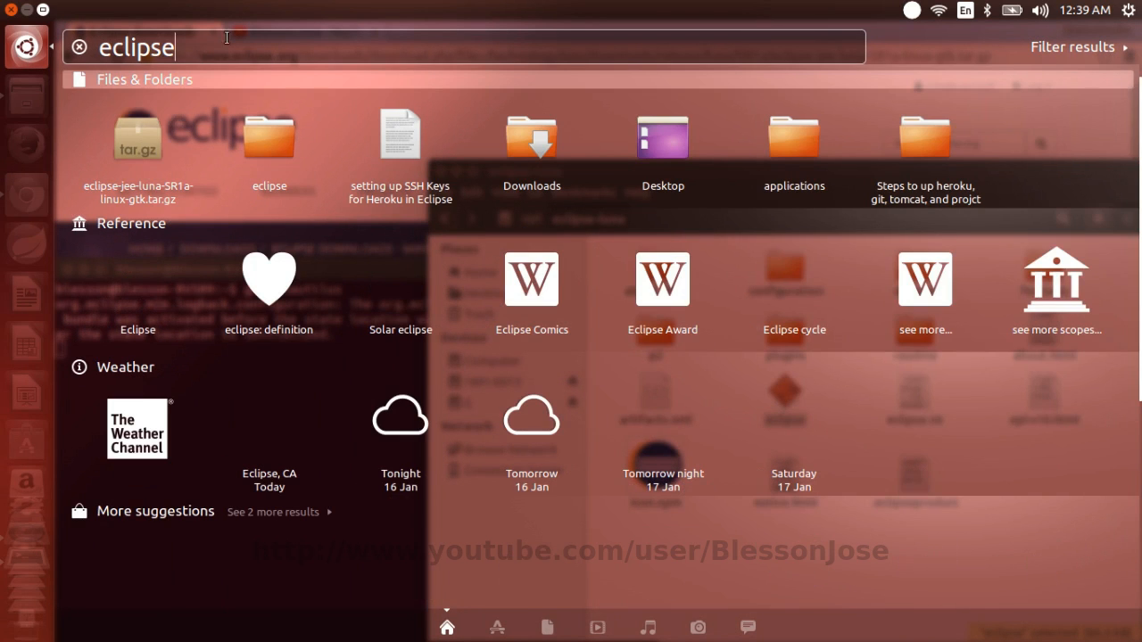
click(79, 47)
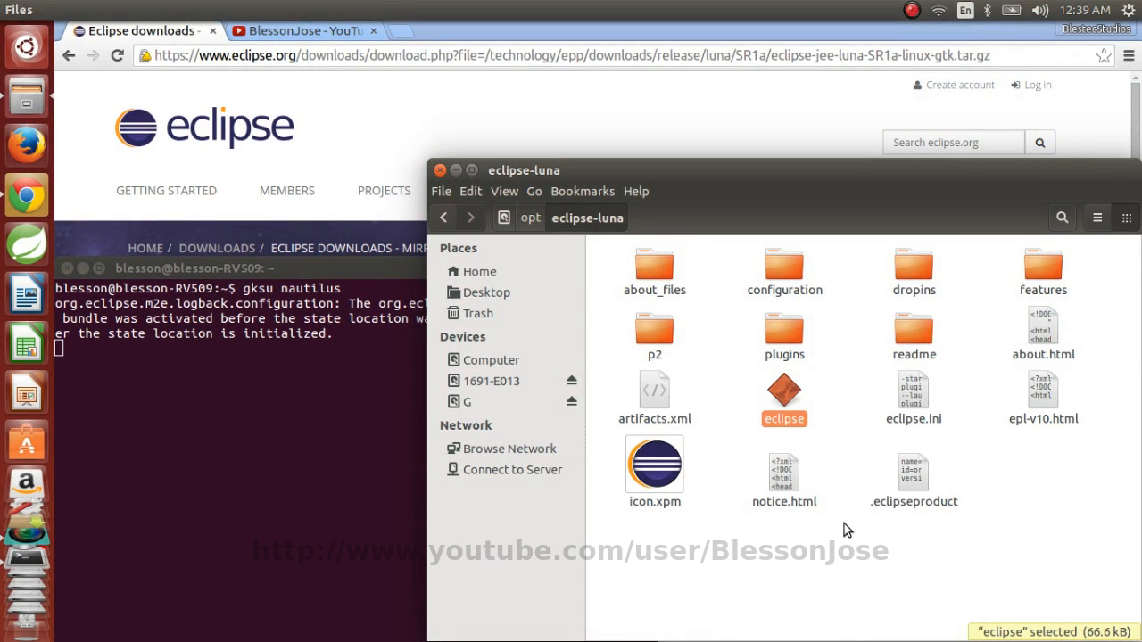
mouse_move(746, 531)
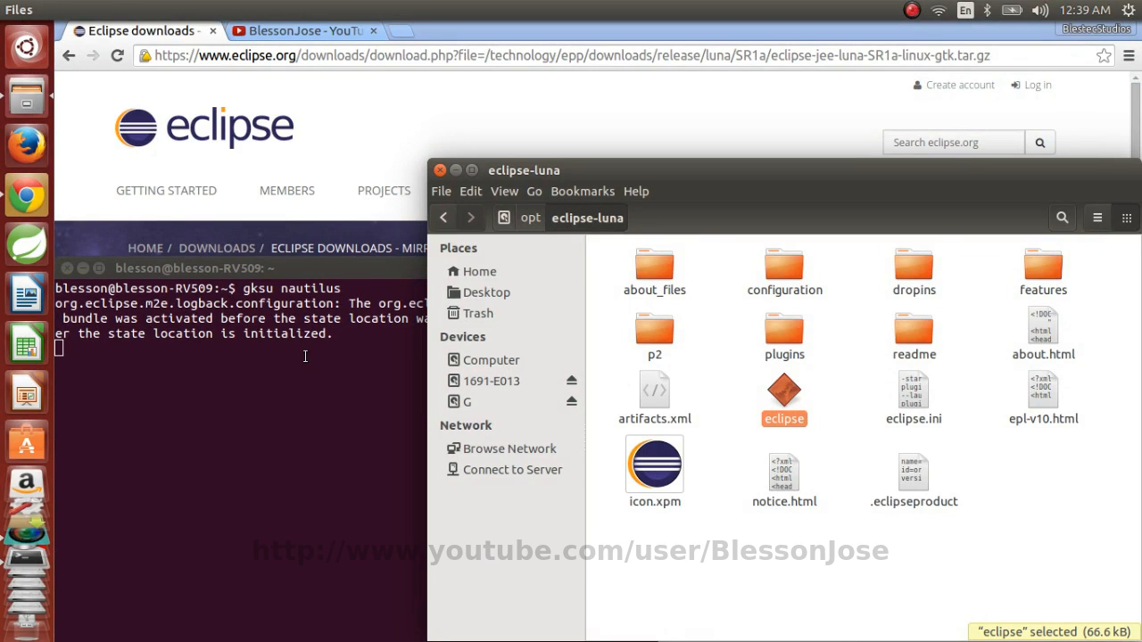
mouse_move(821, 529)
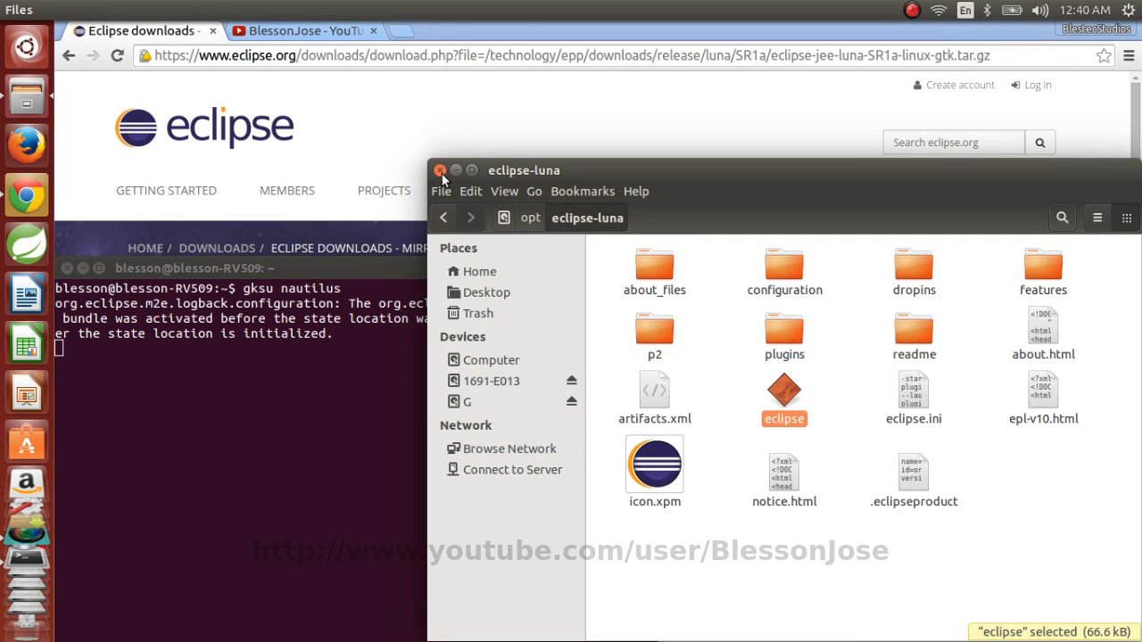
- Close the root file manager, stop its process, and enter 'gksu gedit' in the terminal
click(440, 170)
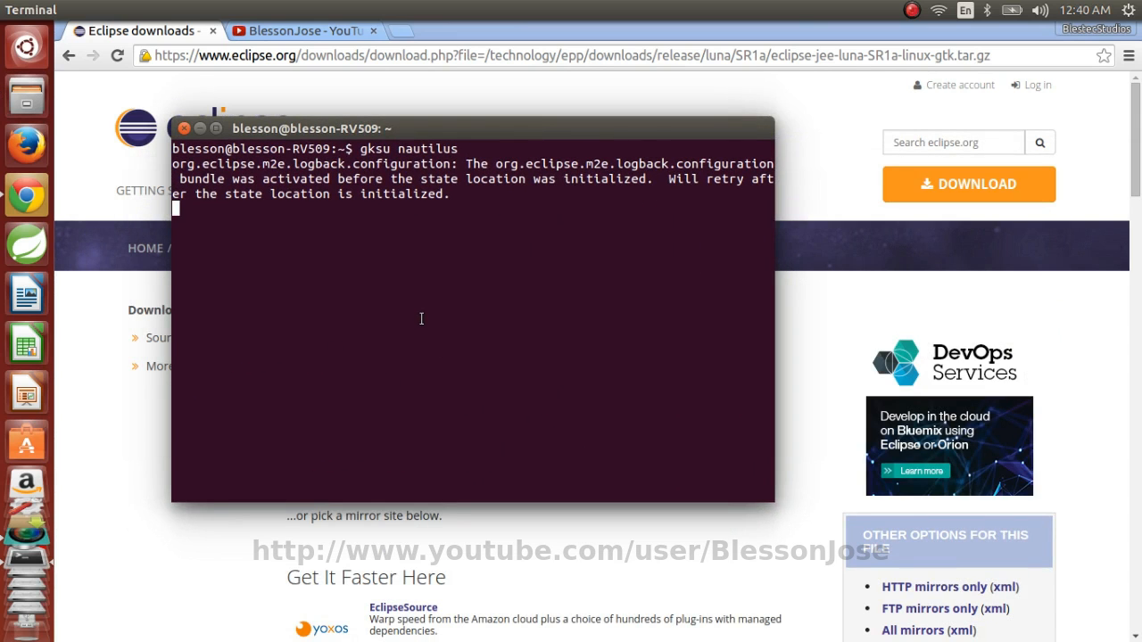
key(ctrl+c)
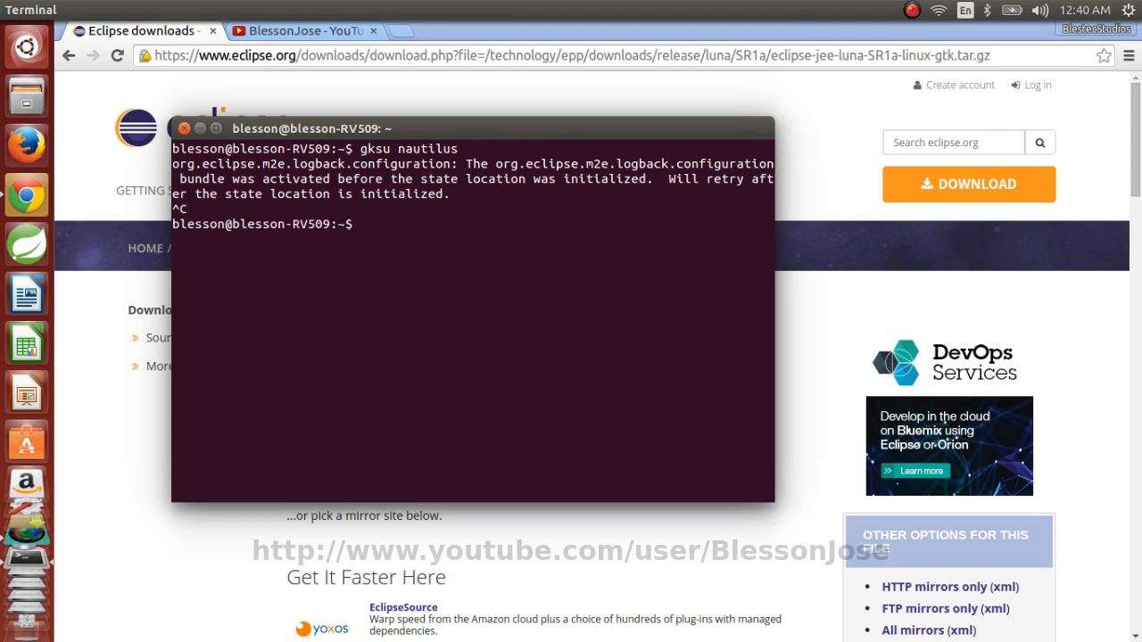
text(gksu)
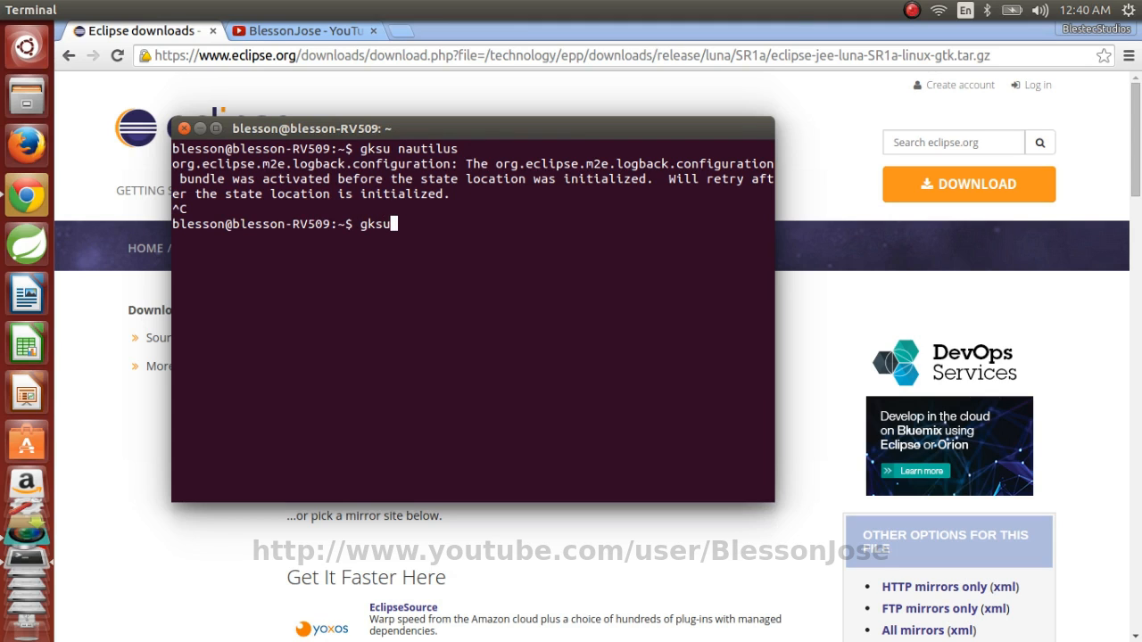
text(g)
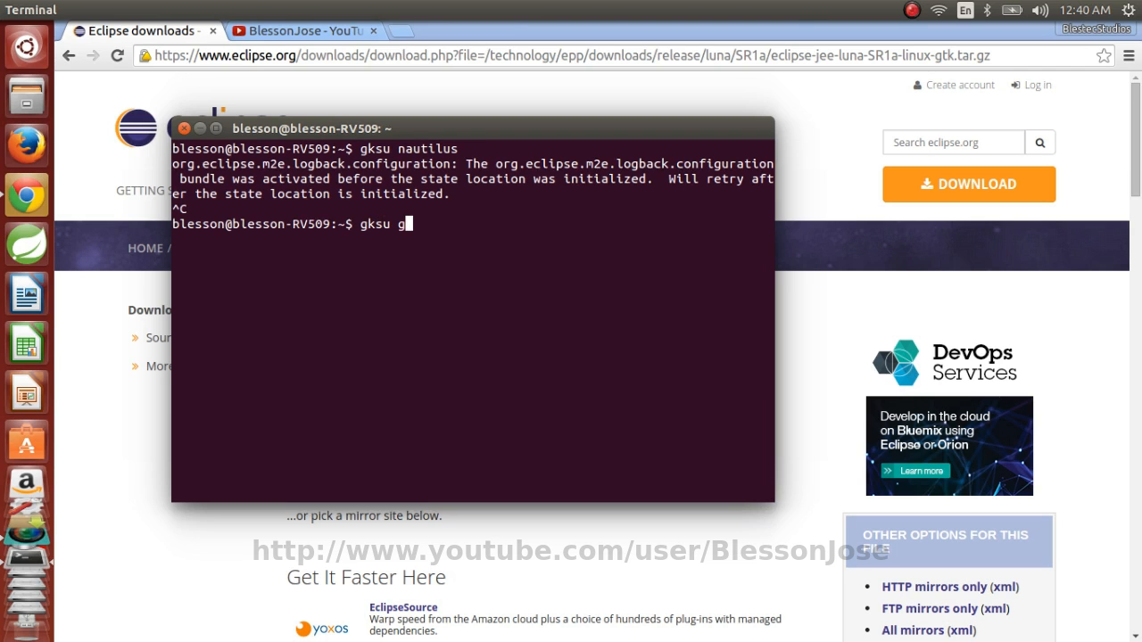
text(edit)
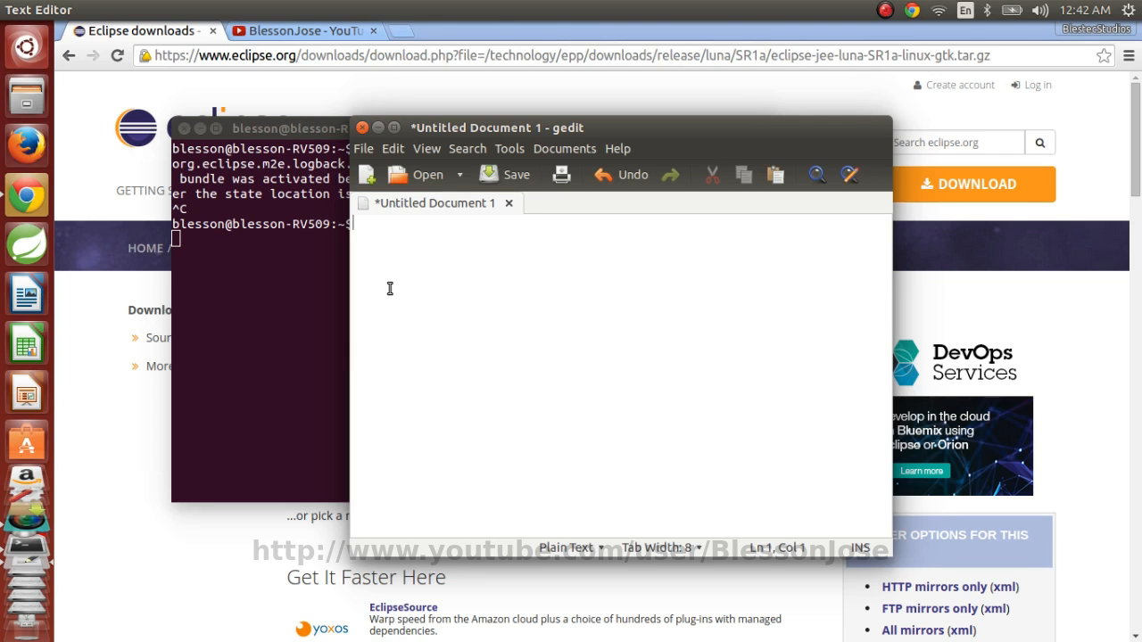
mouse_move(445, 277)
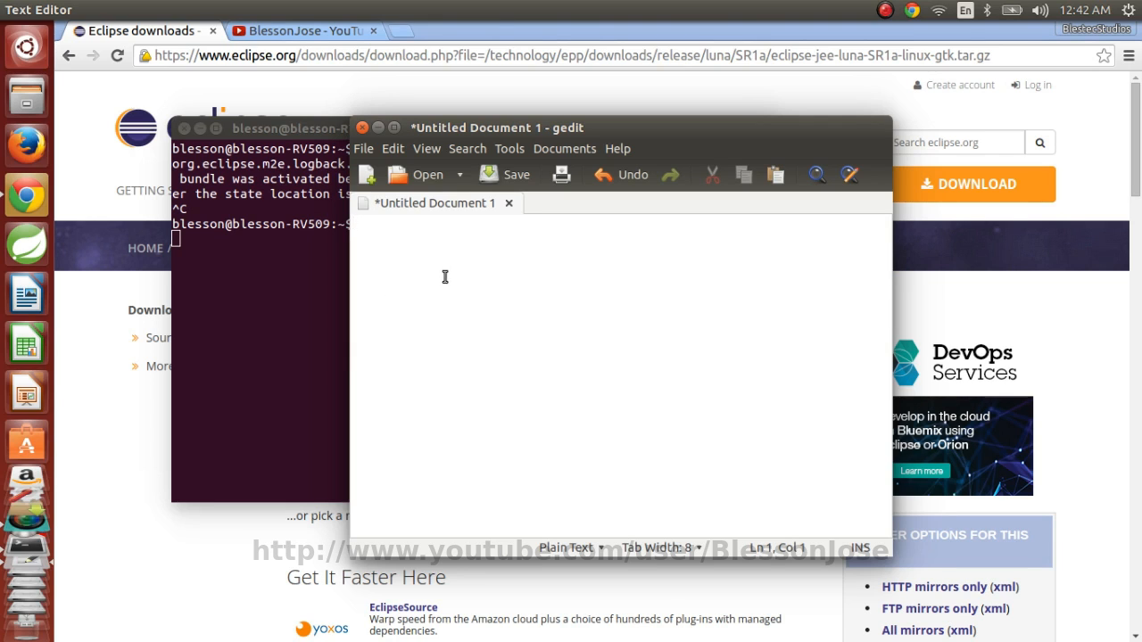
- Write an Eclipse Luna Java EE desktop entry pointing to /opt/eclipse-luna/eclipse and icon.xpm
text([Desktop Entry])
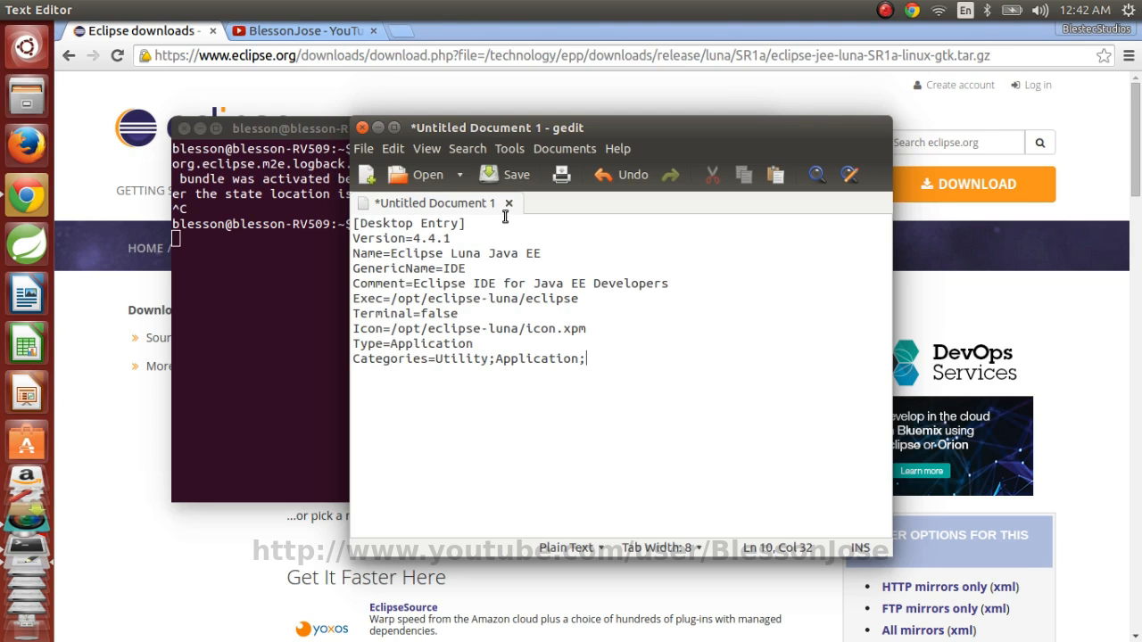
mouse_move(436, 268)
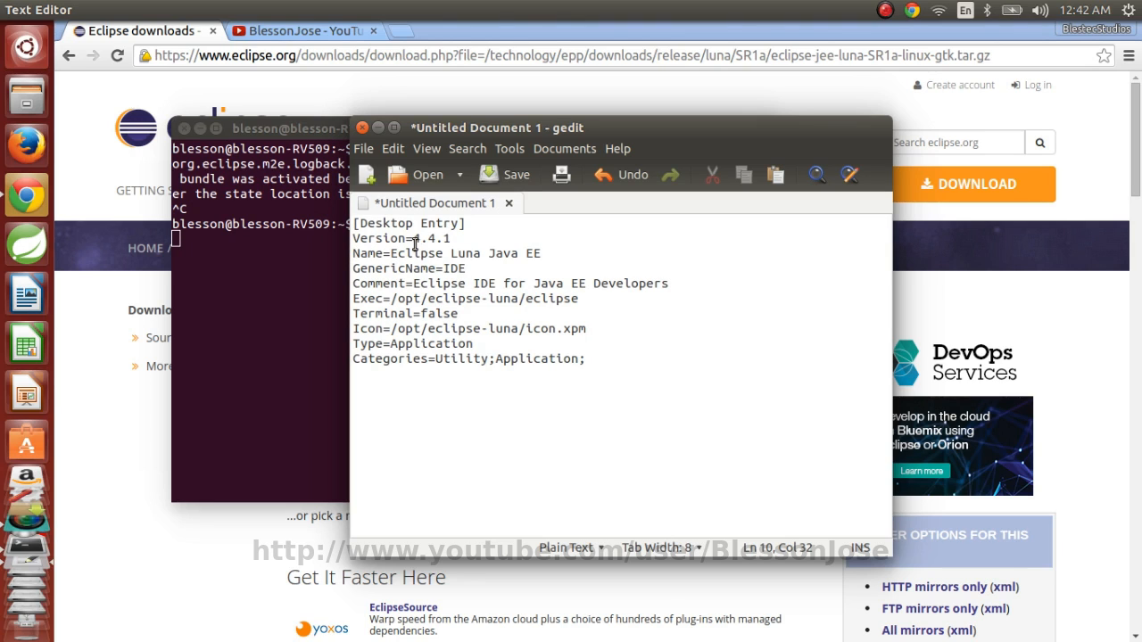
double_click(429, 239)
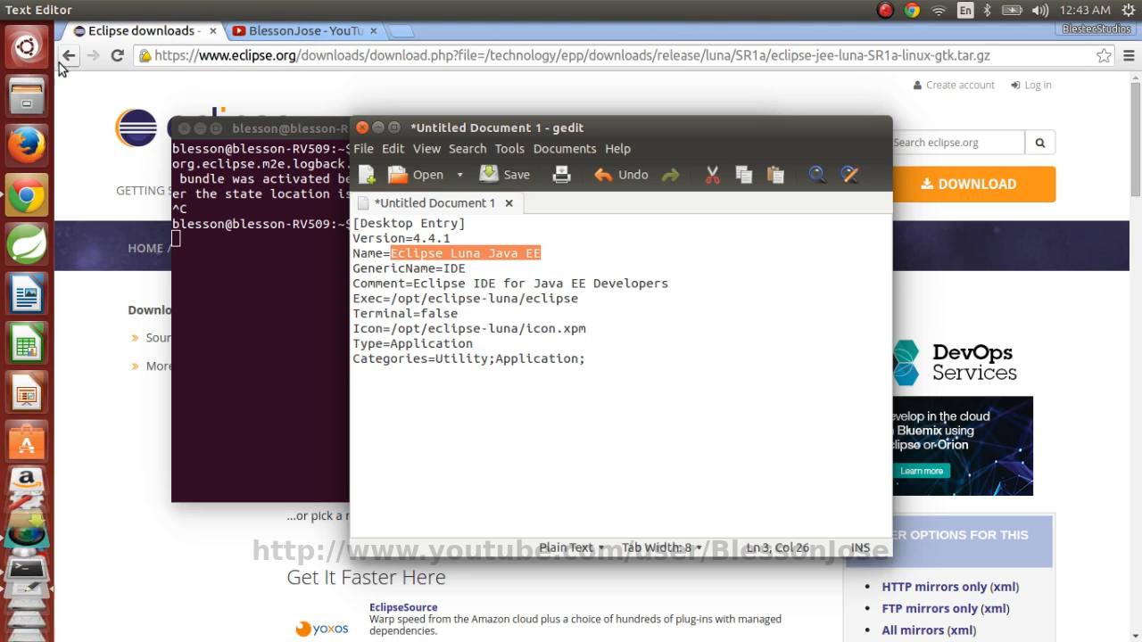
click(457, 269)
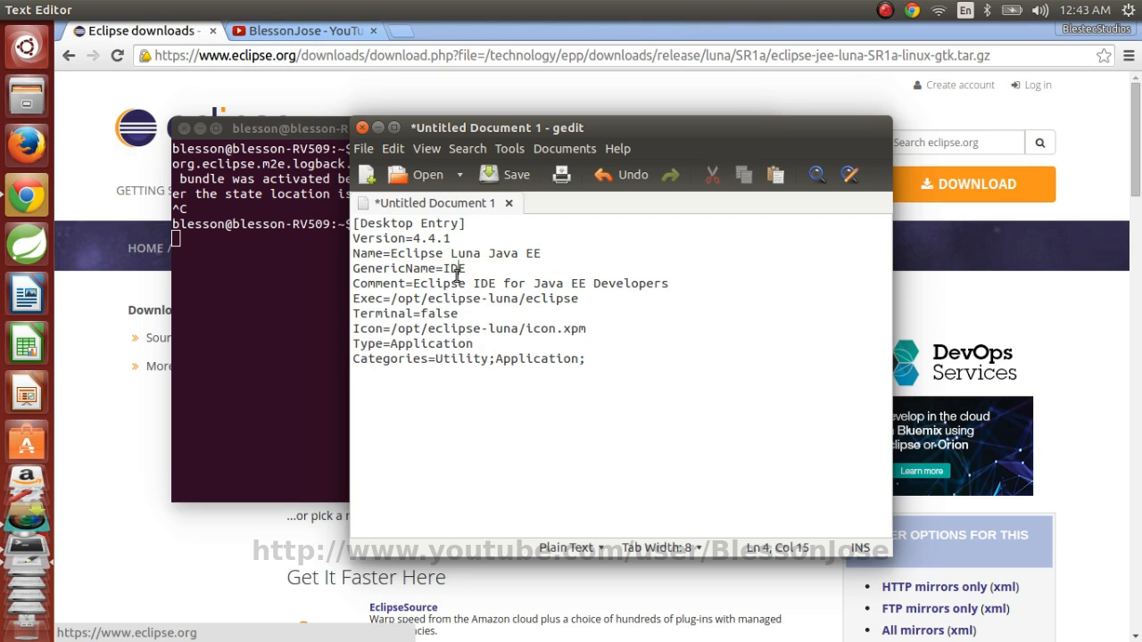
double_click(453, 269)
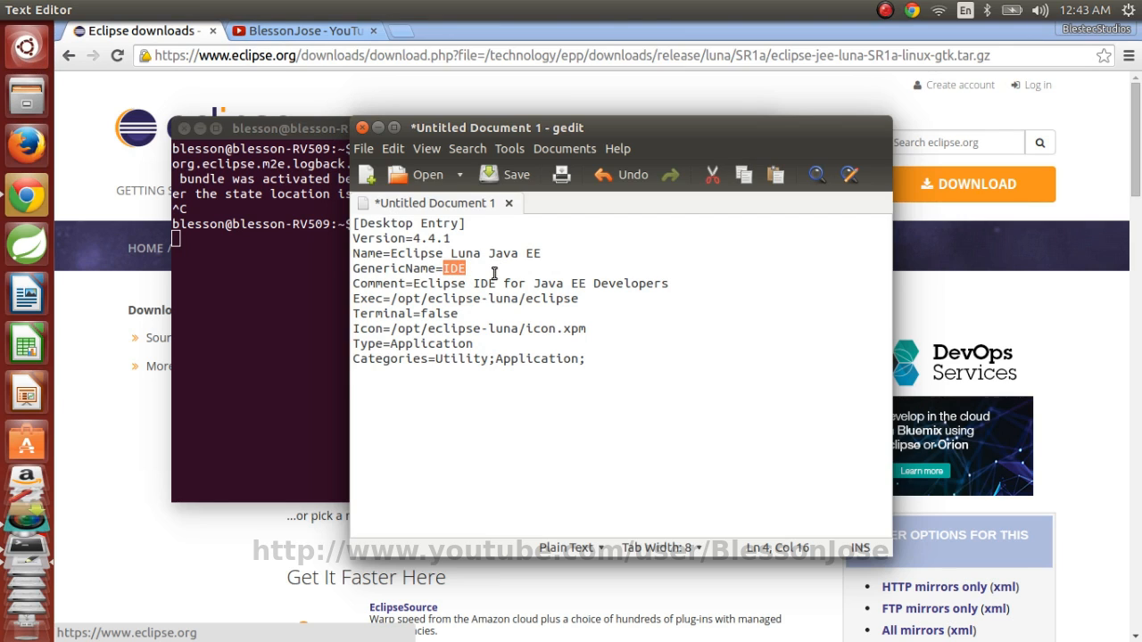
mouse_move(386, 295)
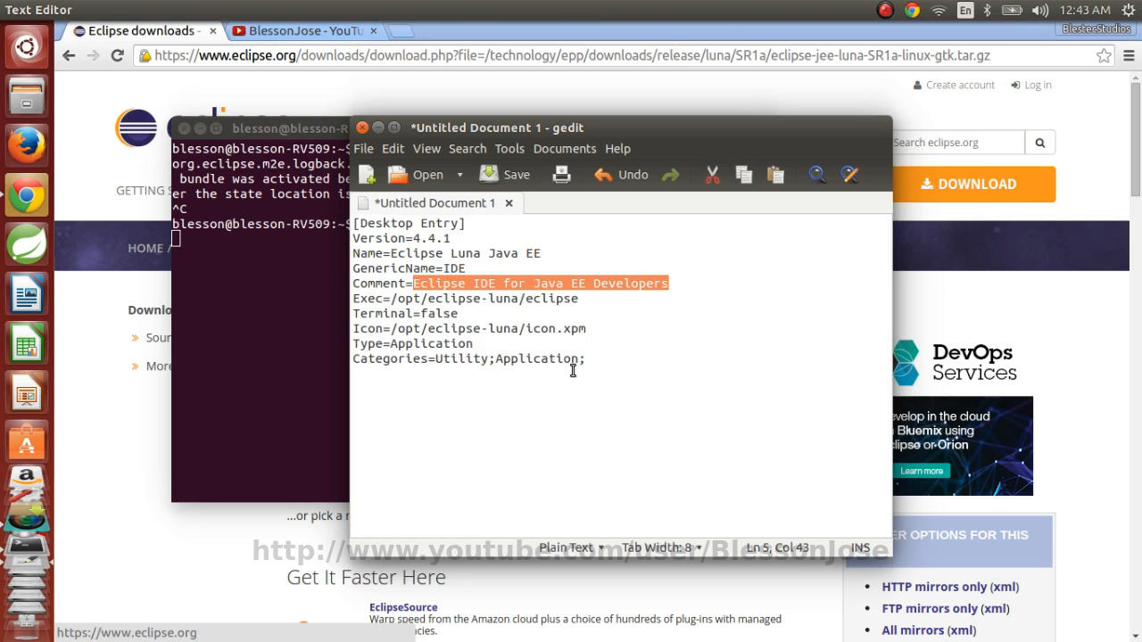
mouse_move(422, 339)
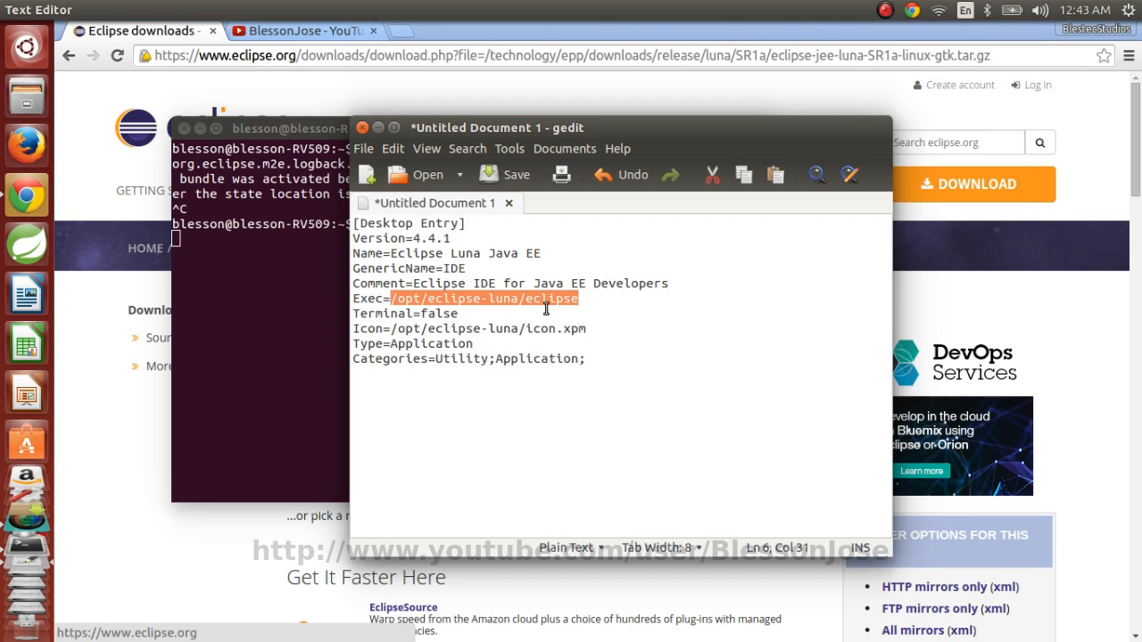
mouse_move(416, 302)
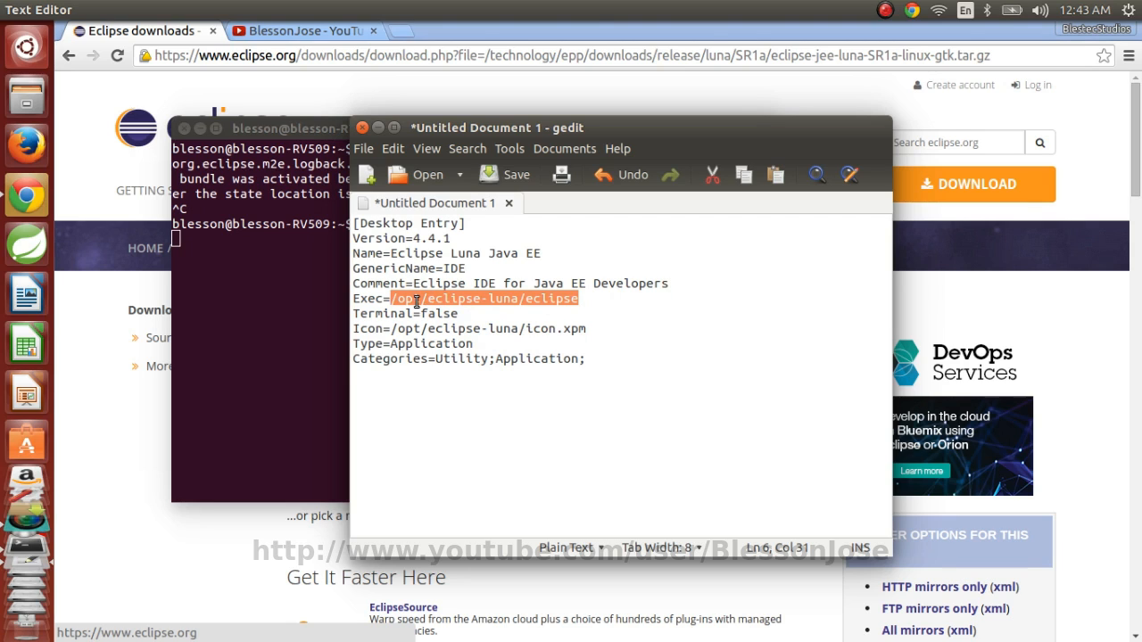
mouse_move(580, 312)
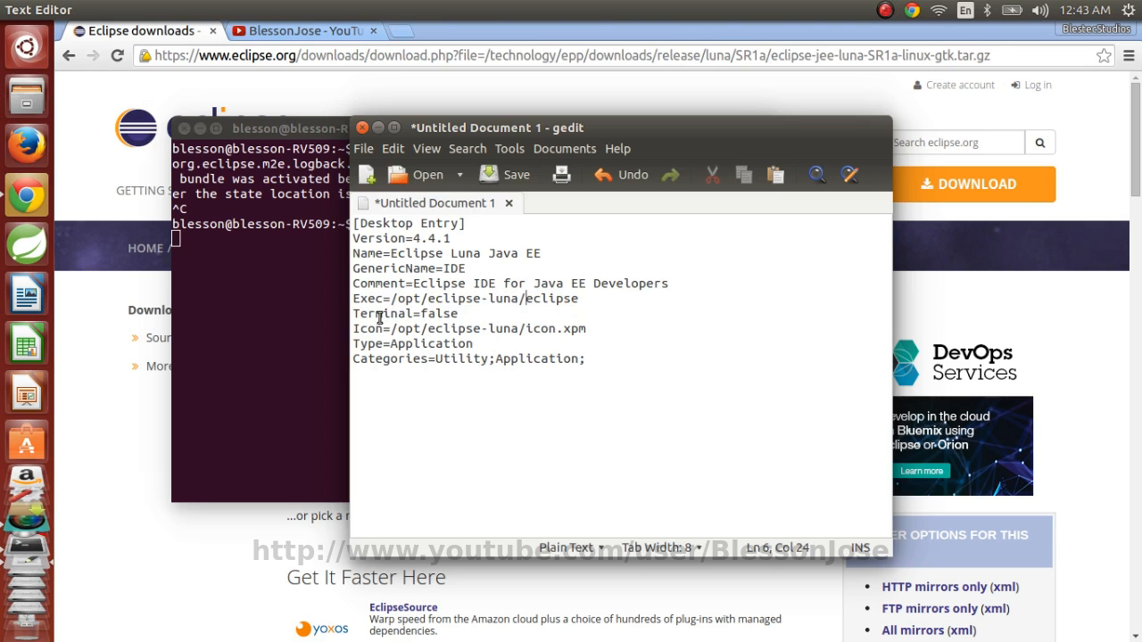
click(464, 314)
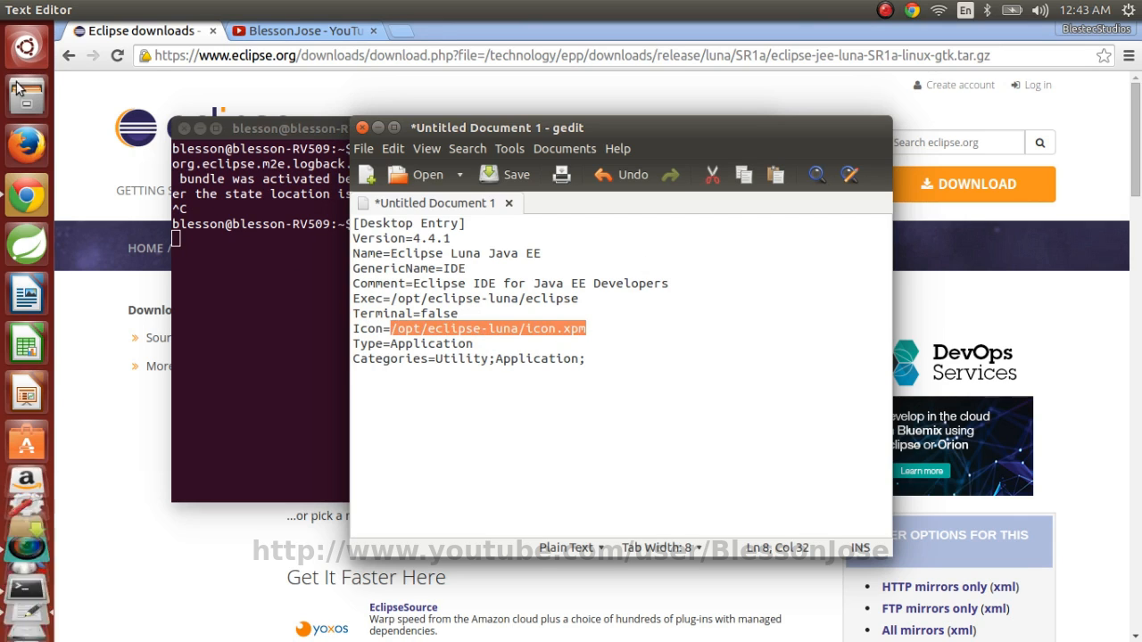
mouse_move(513, 355)
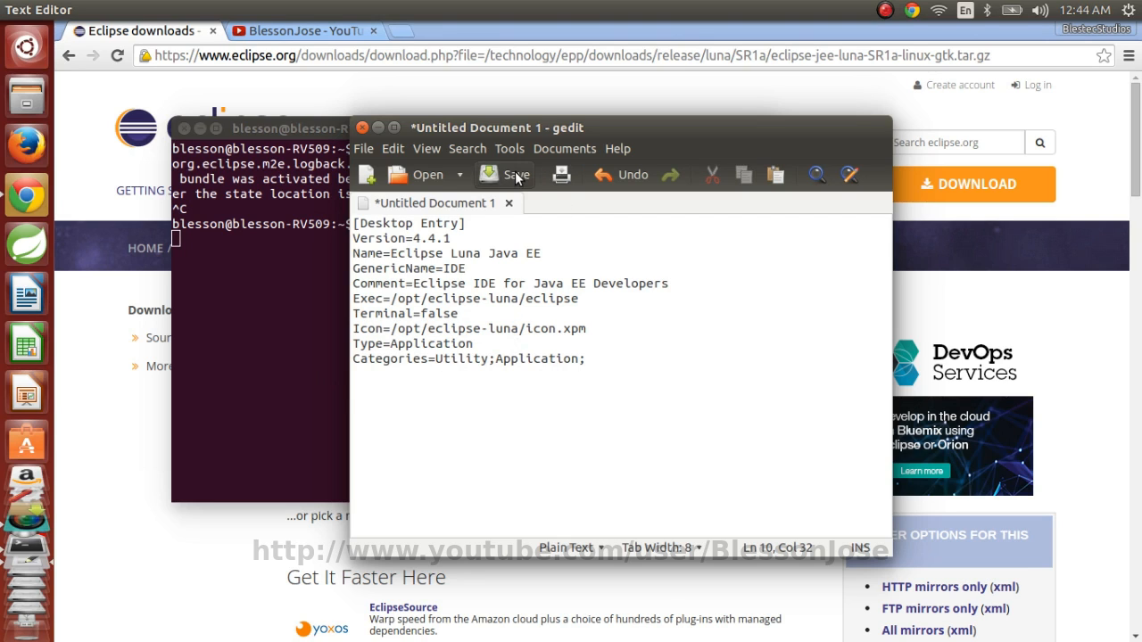
- Point the save dialog at /usr/share/applications and name the file eclipse-luna.desktop
click(516, 174)
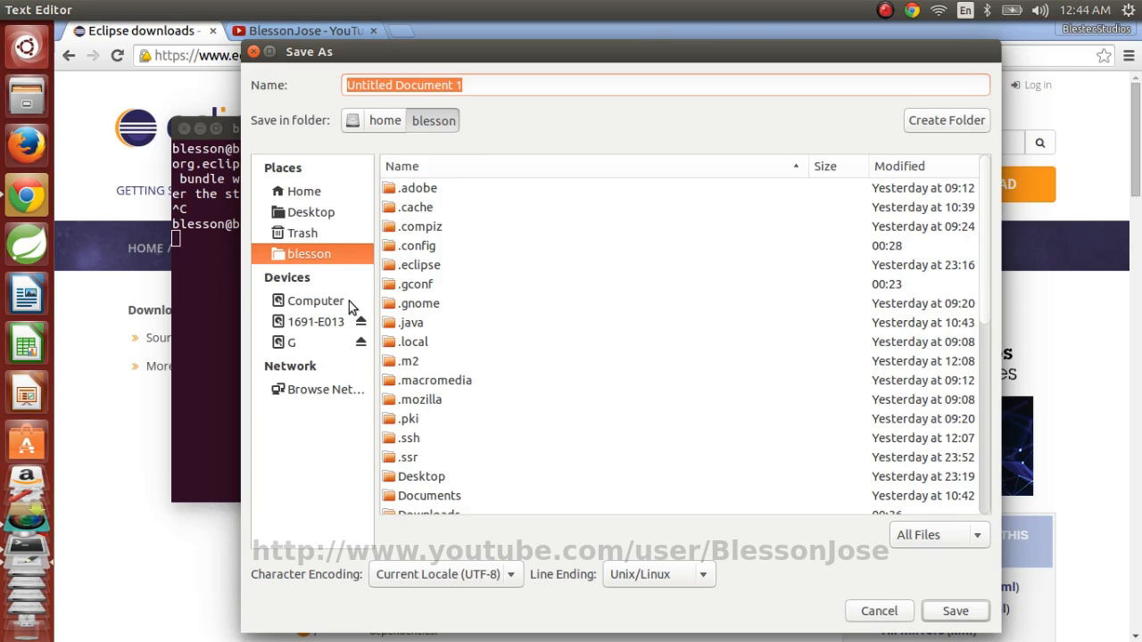
mouse_move(290, 362)
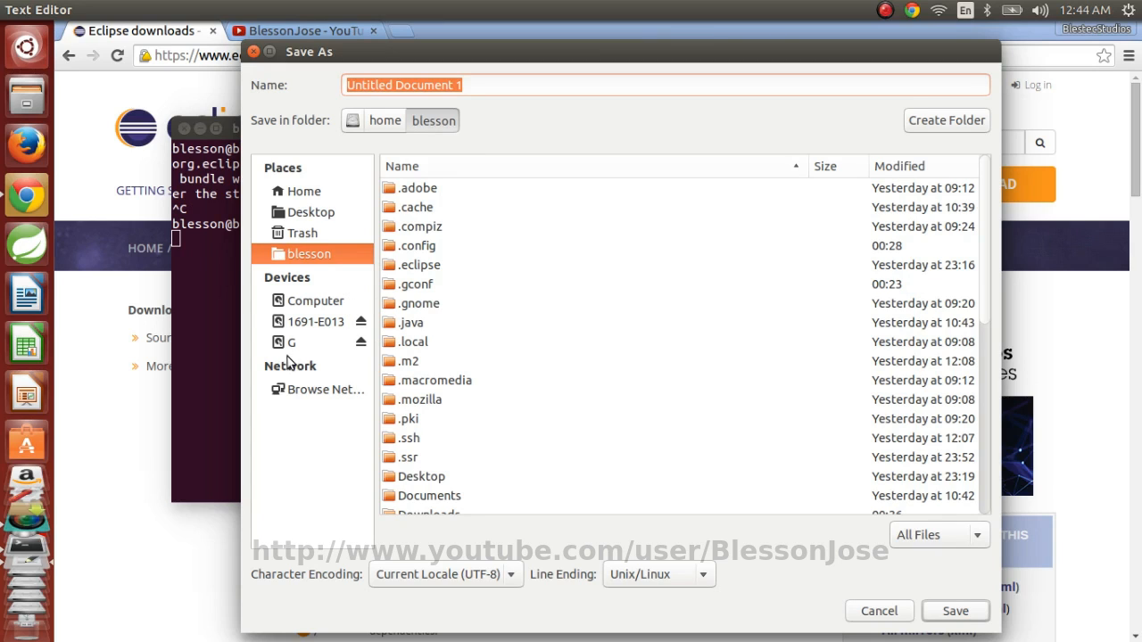
mouse_move(330, 348)
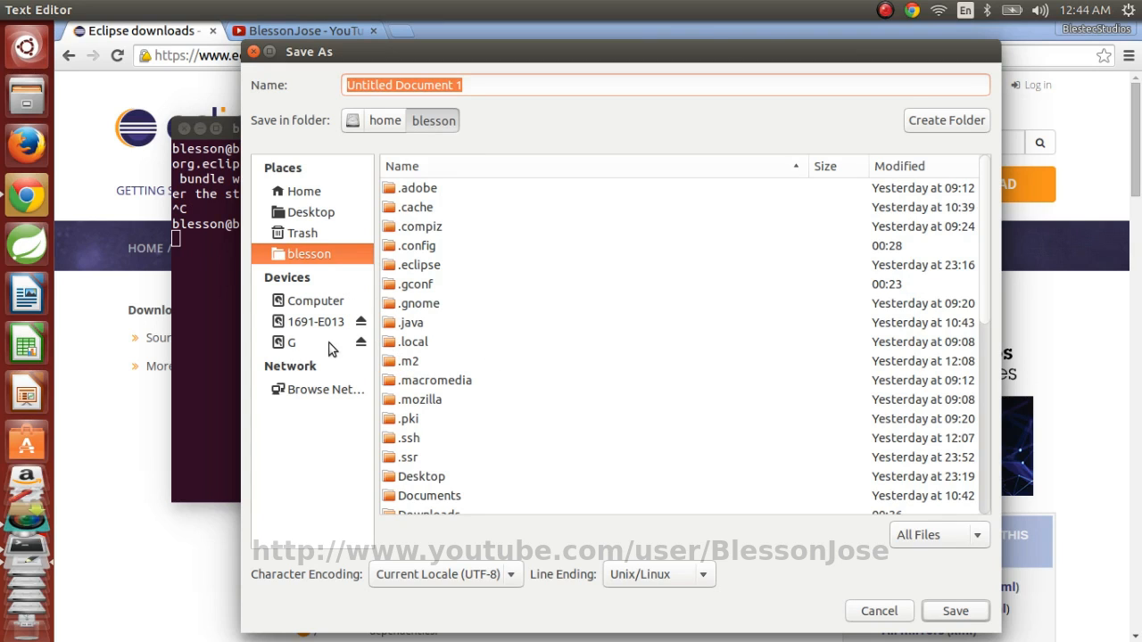
click(316, 301)
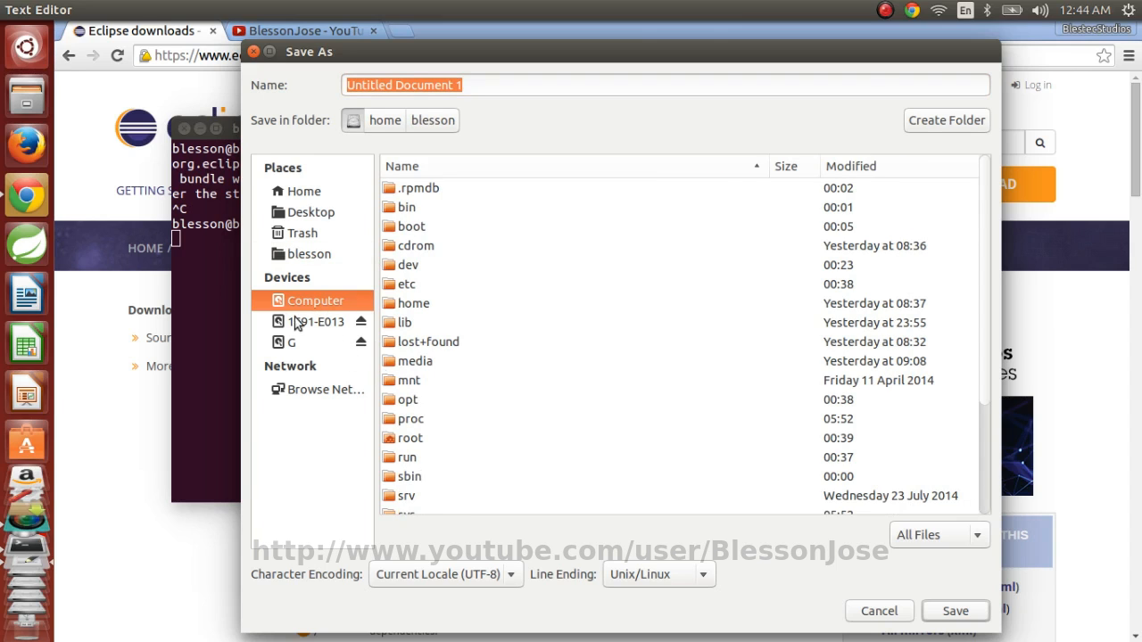
scroll(down, 3)
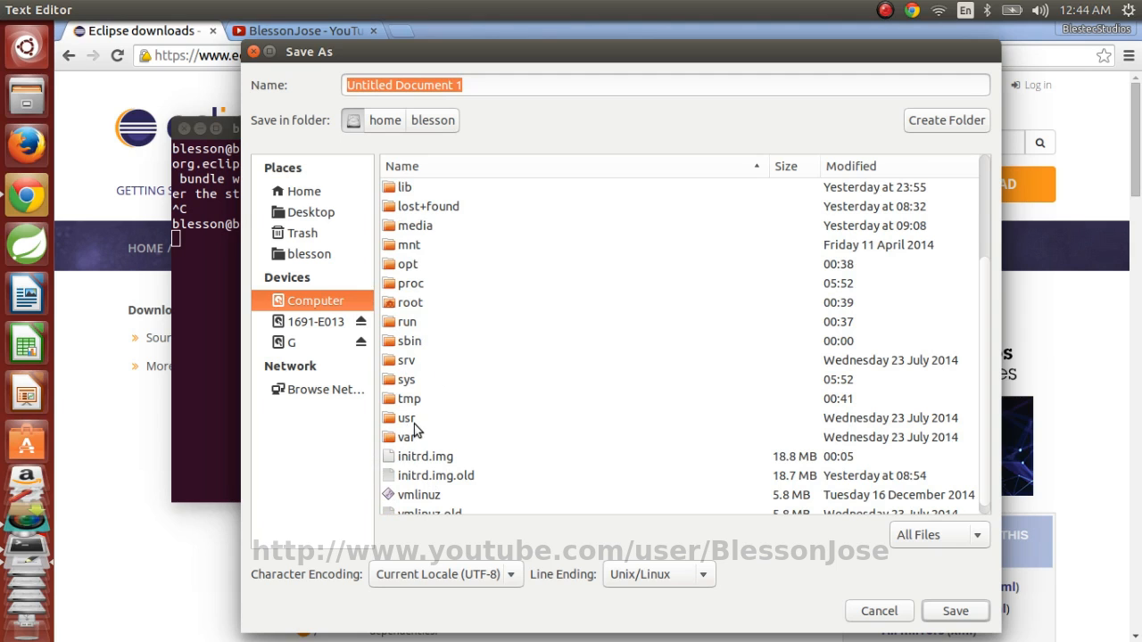
mouse_move(411, 429)
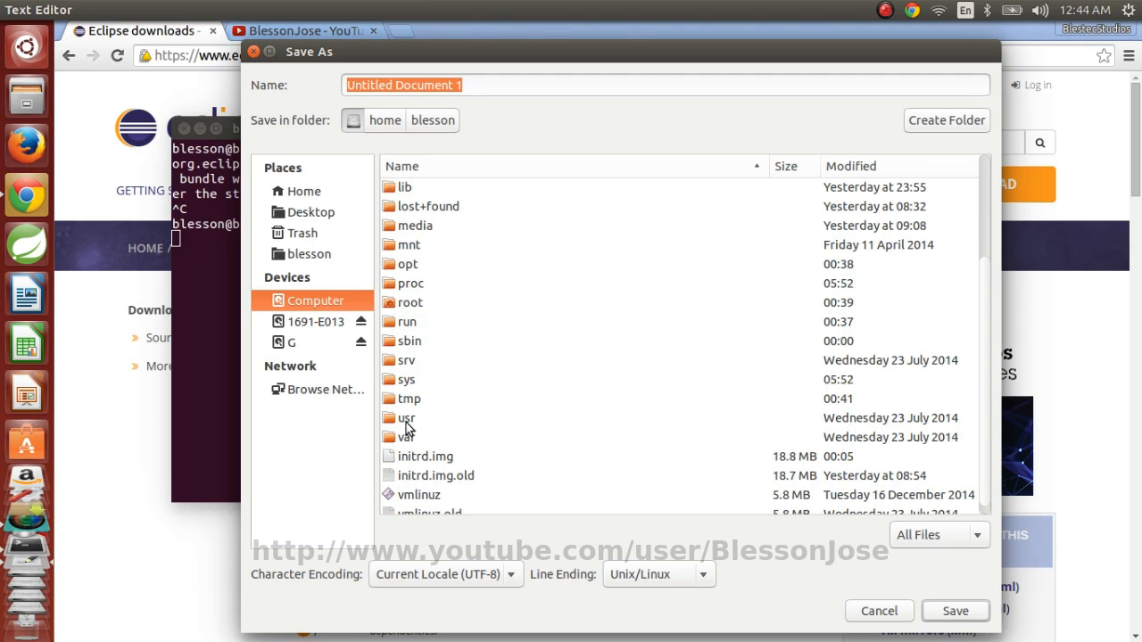
double_click(408, 418)
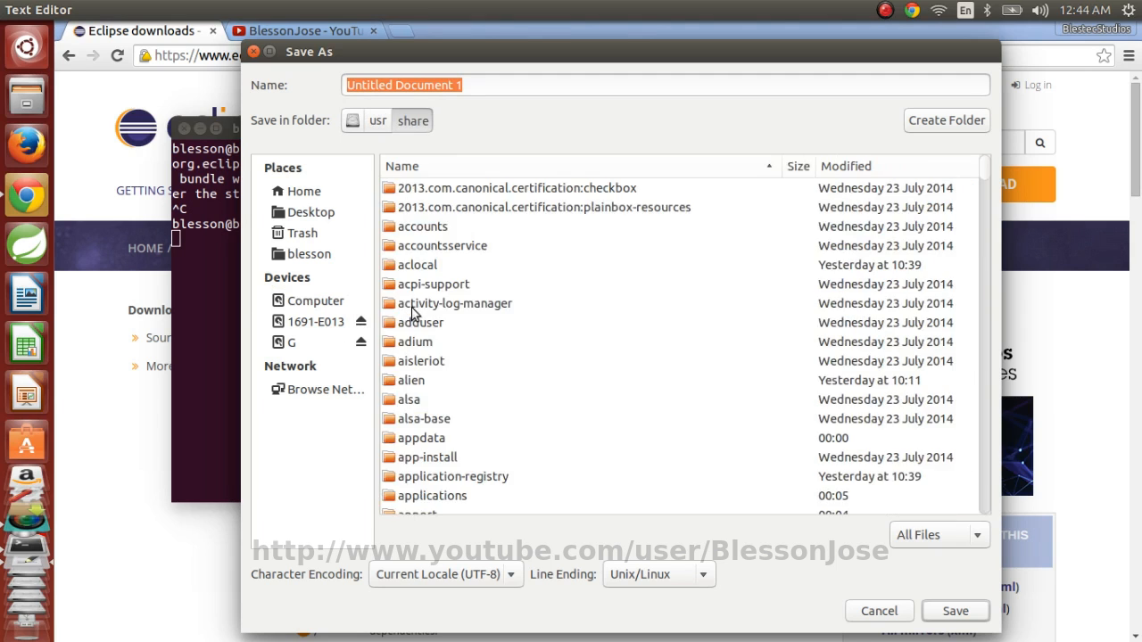
scroll(down, 3)
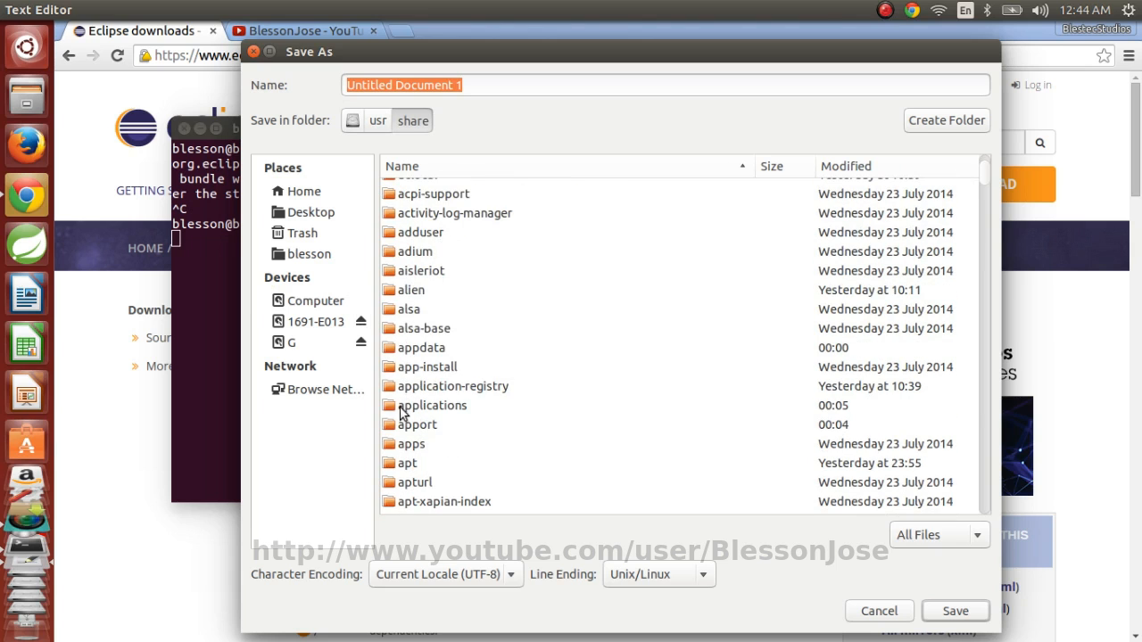
double_click(431, 405)
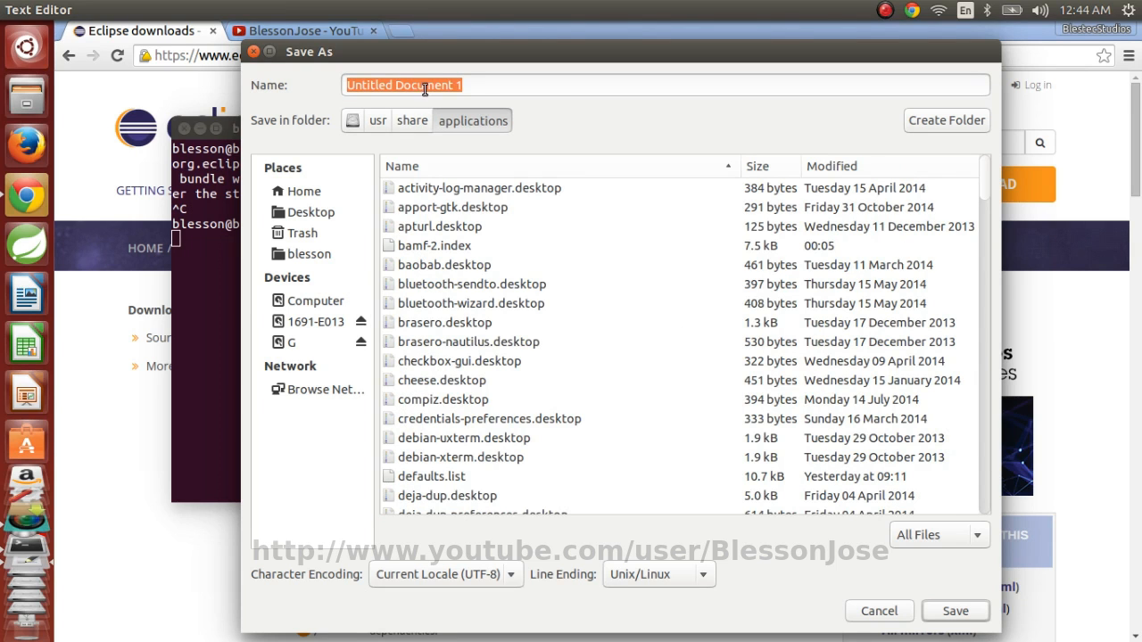
mouse_move(229, 83)
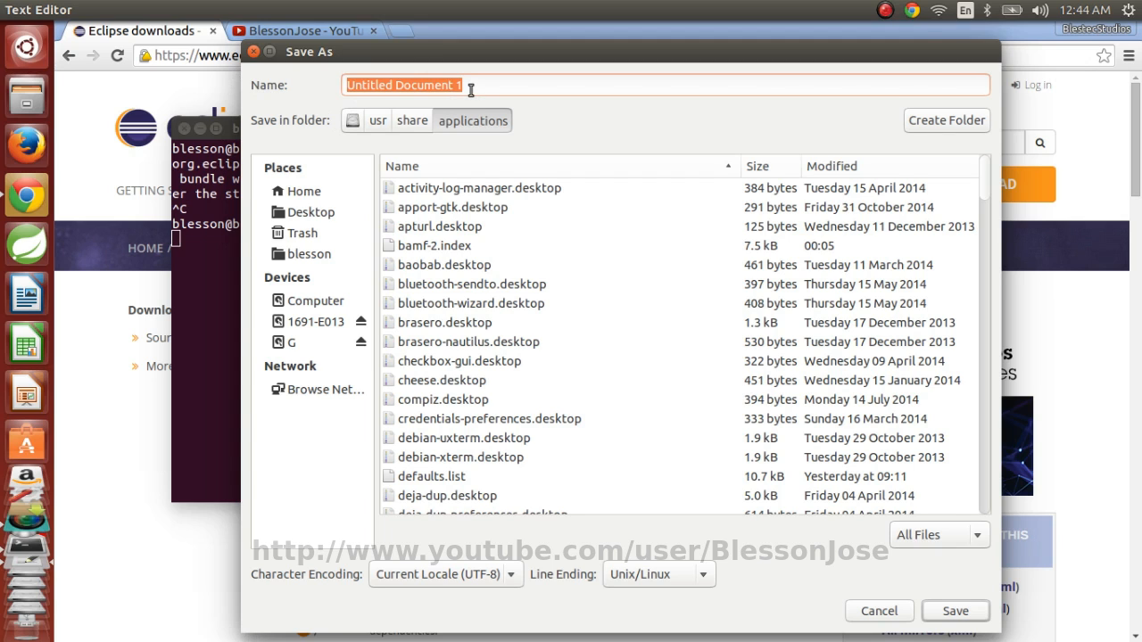
text(eclipse-)
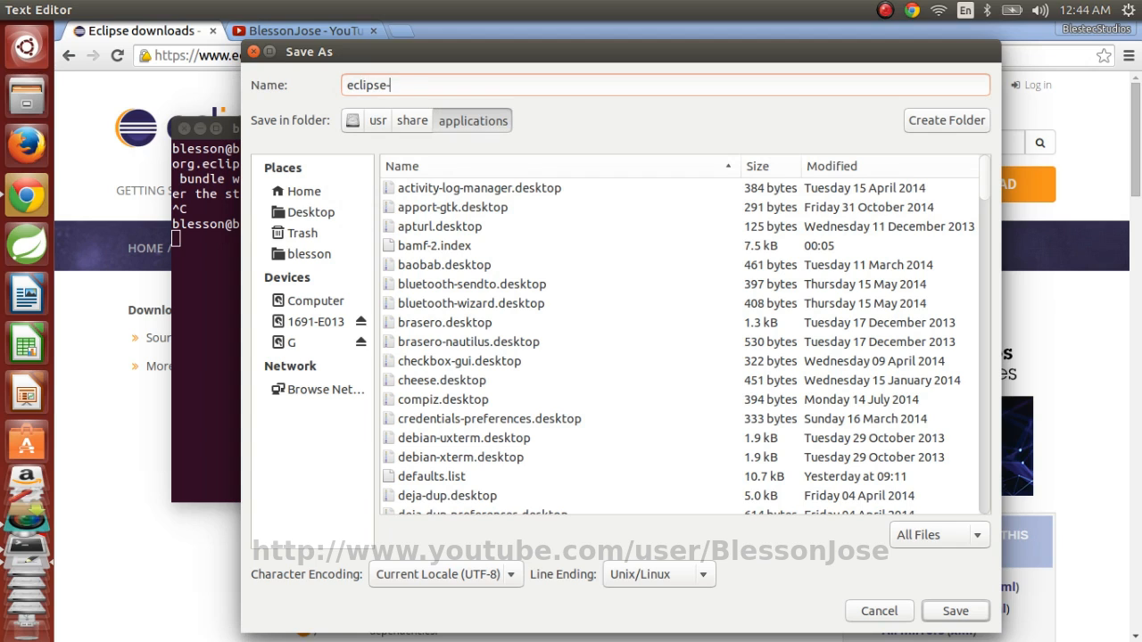
text(luna)
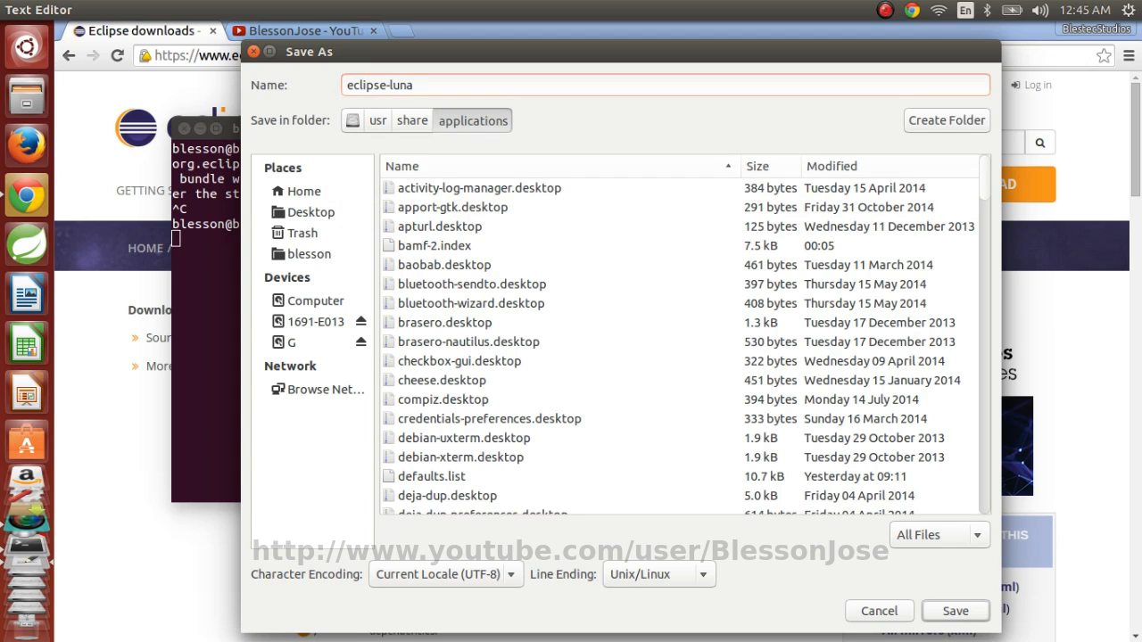
text(.)
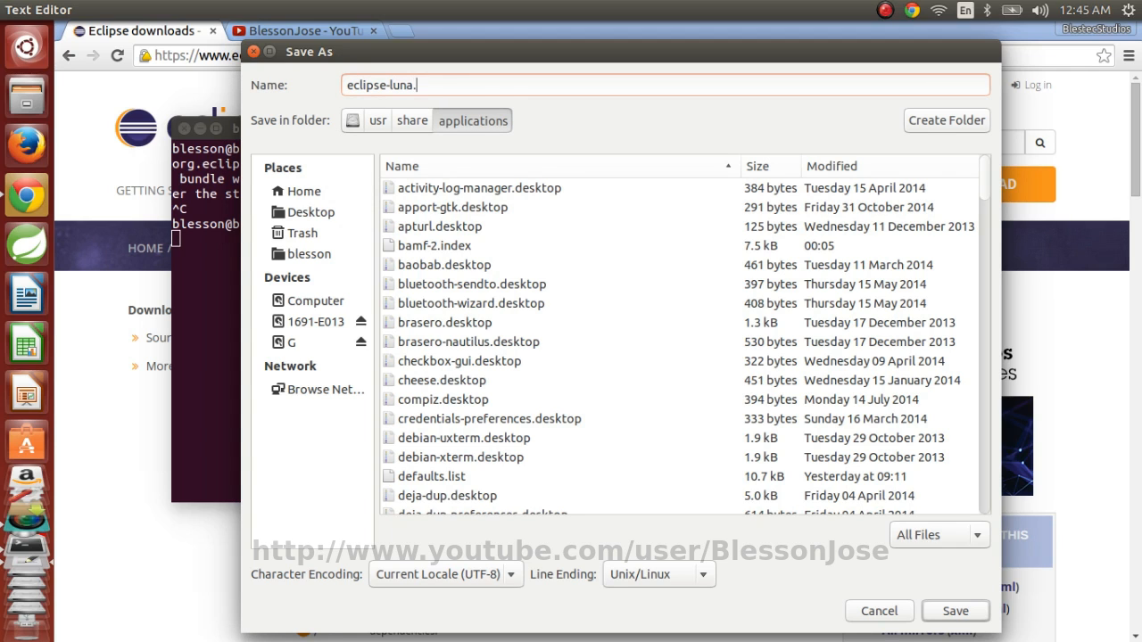
text(desktop)
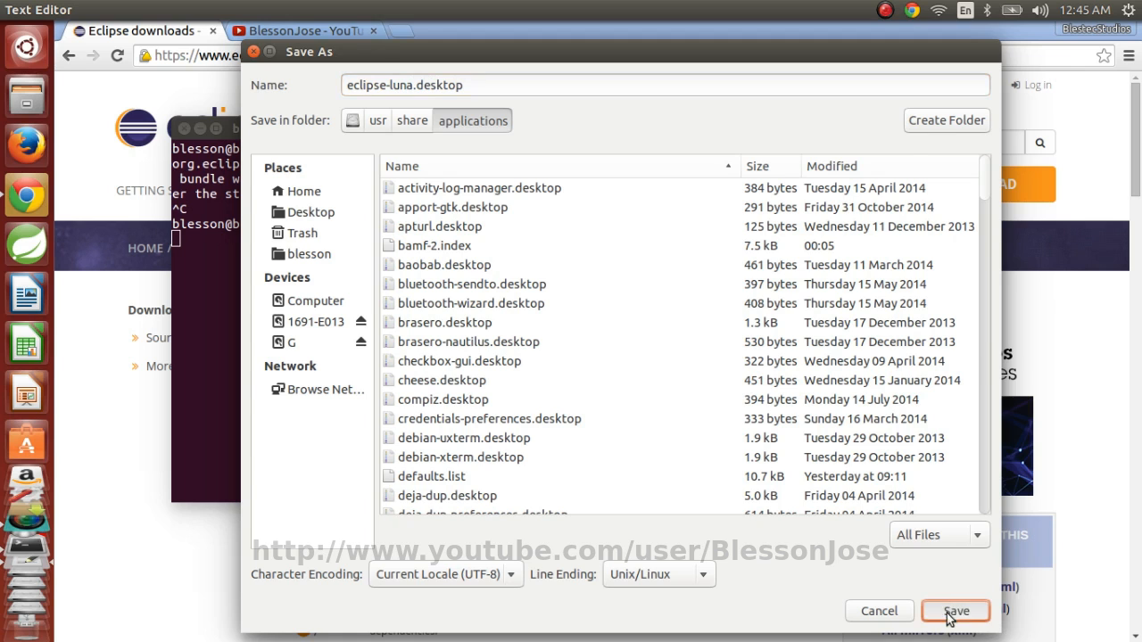
- Save eclipse-luna.desktop and confirm Eclipse Luna Java EE in /usr/share/applications using Files
click(954, 611)
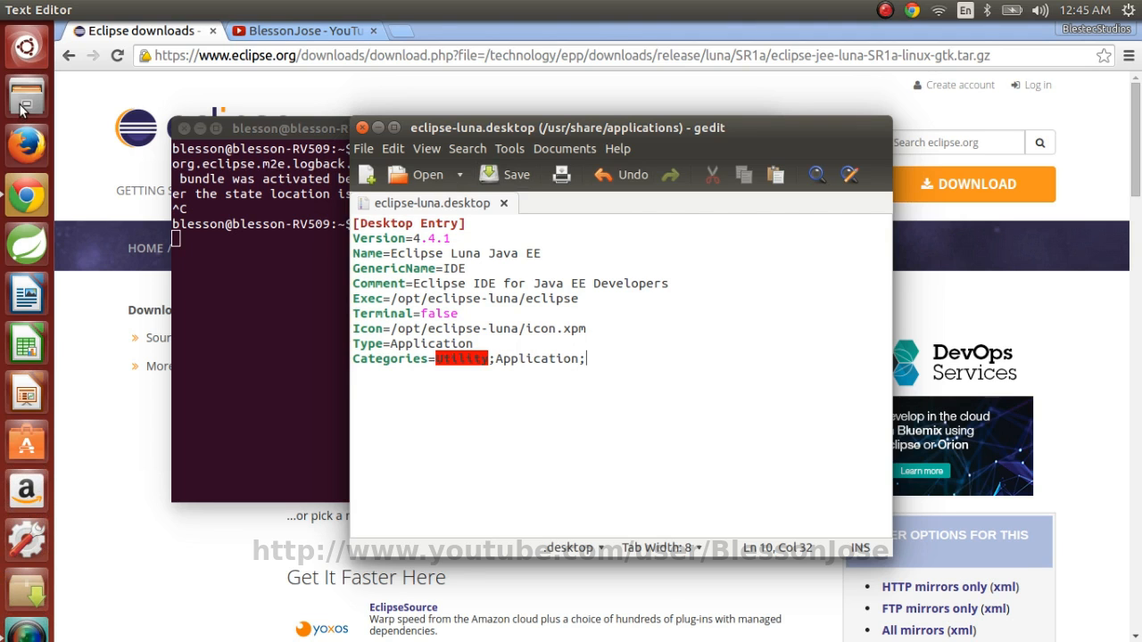
click(25, 95)
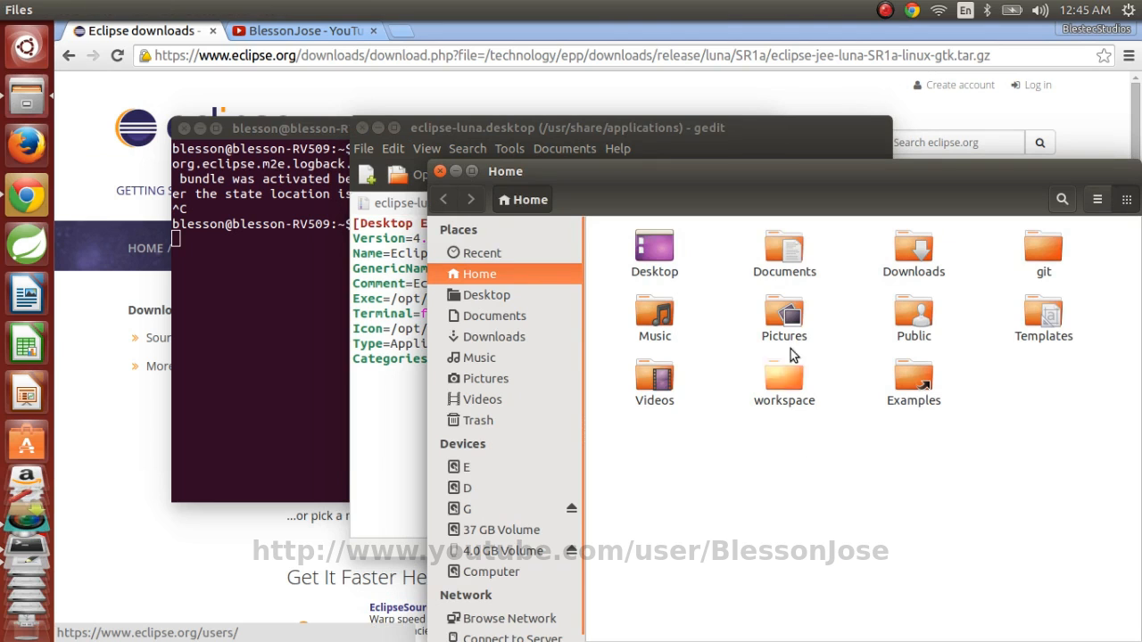
click(491, 571)
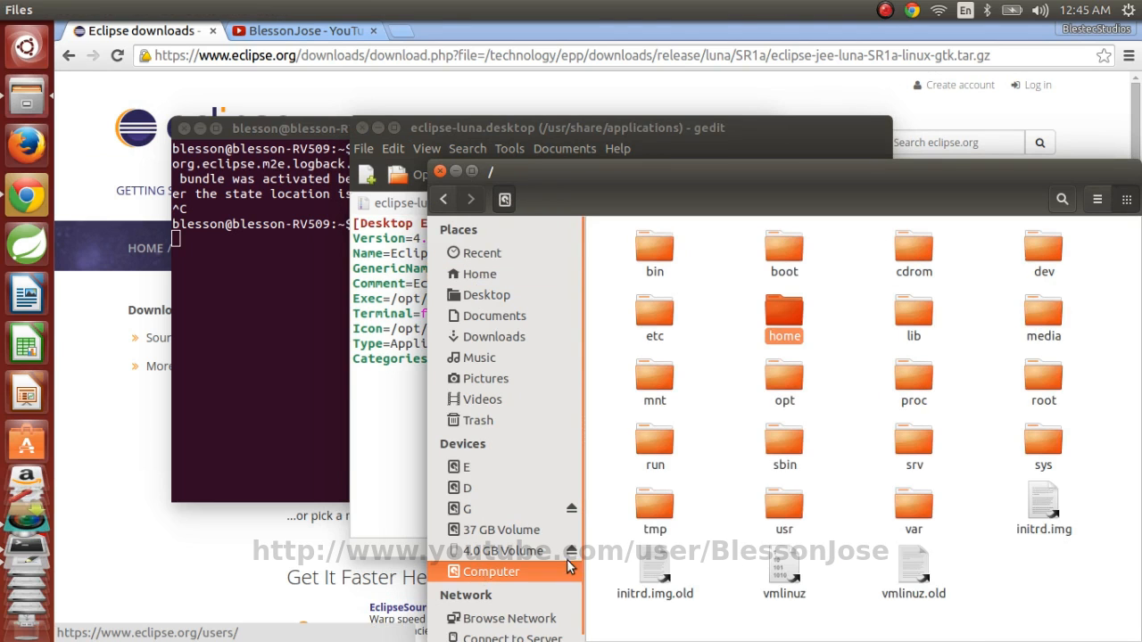
click(784, 509)
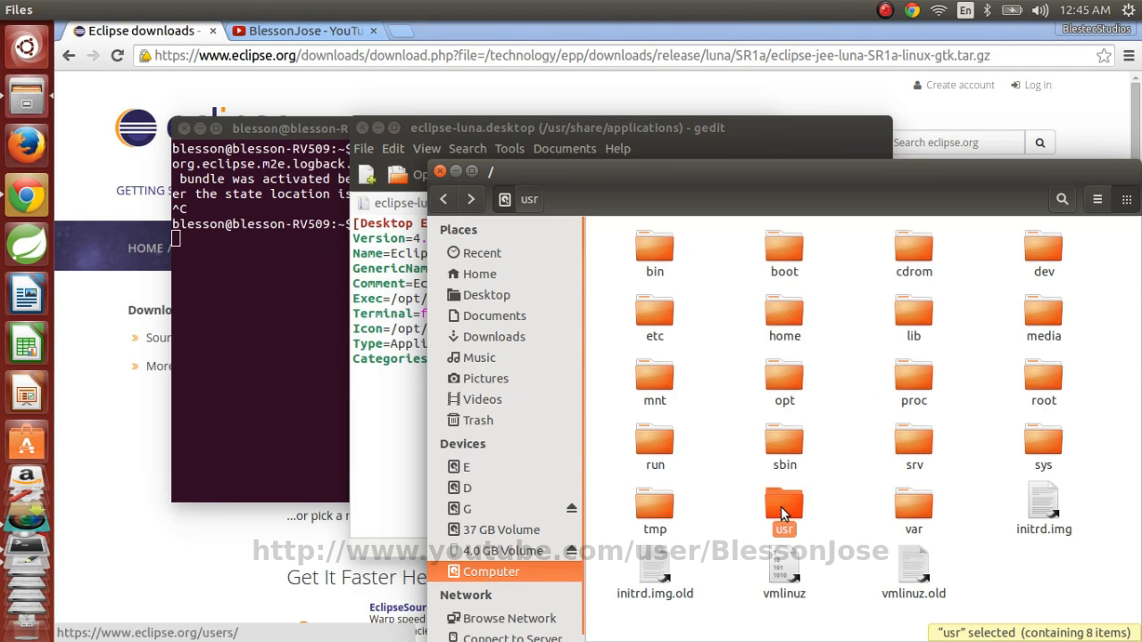
double_click(784, 509)
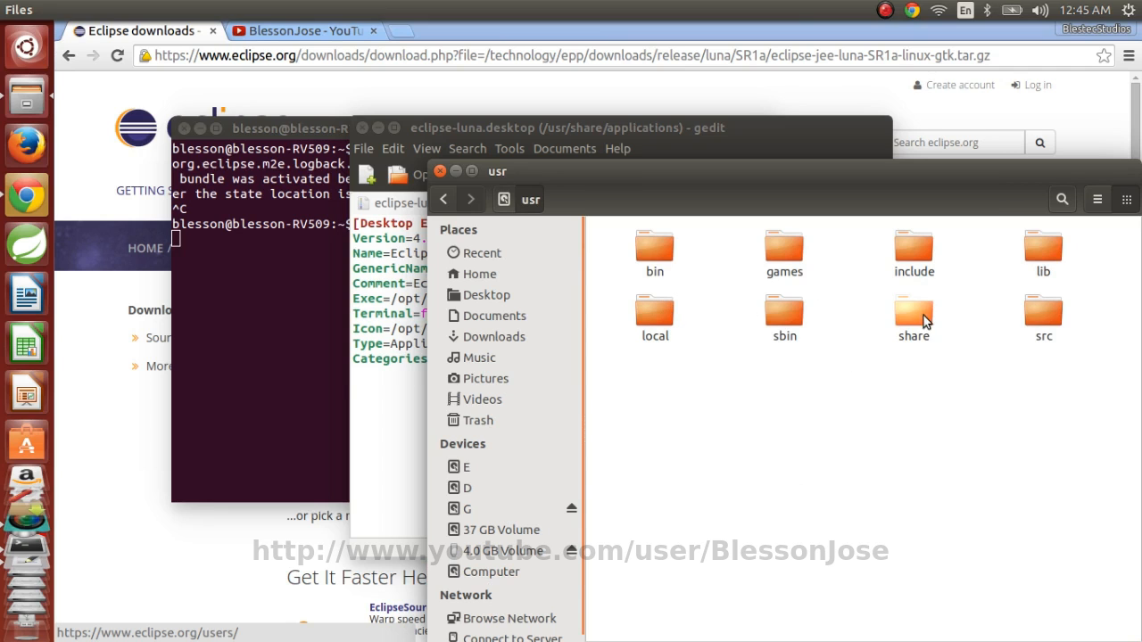
double_click(914, 318)
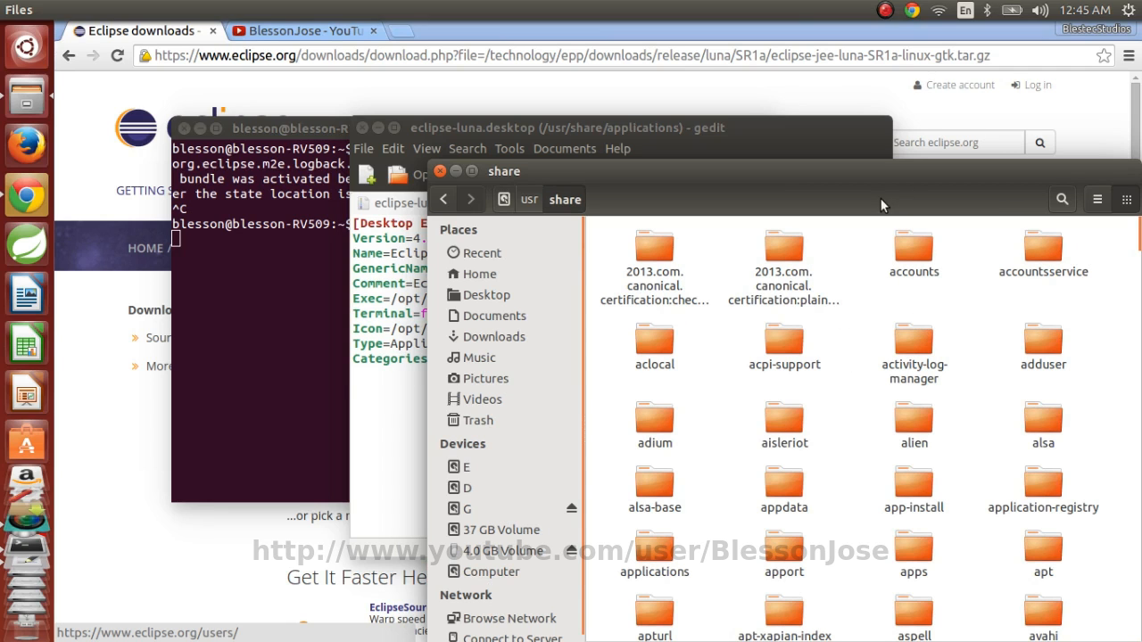
double_click(654, 553)
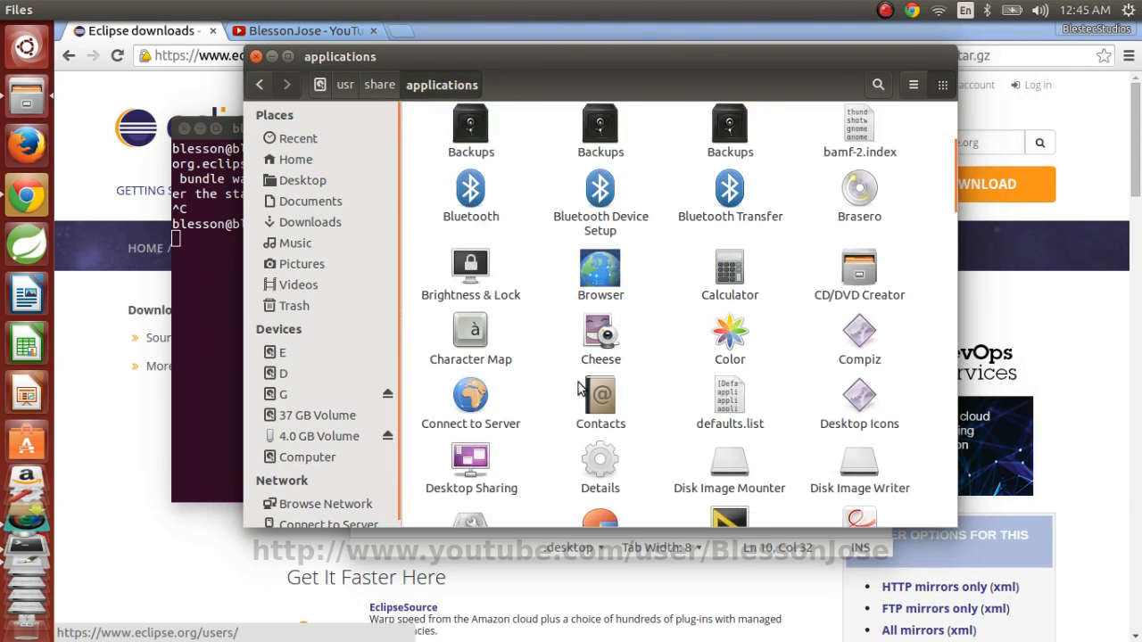
scroll(down, 3)
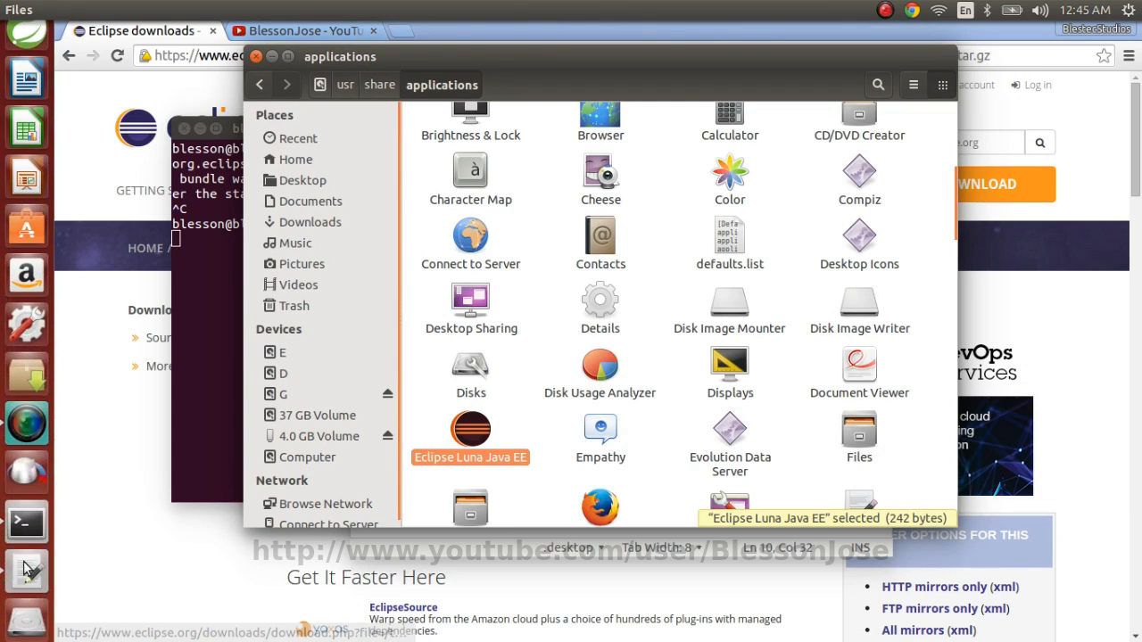
double_click(470, 429)
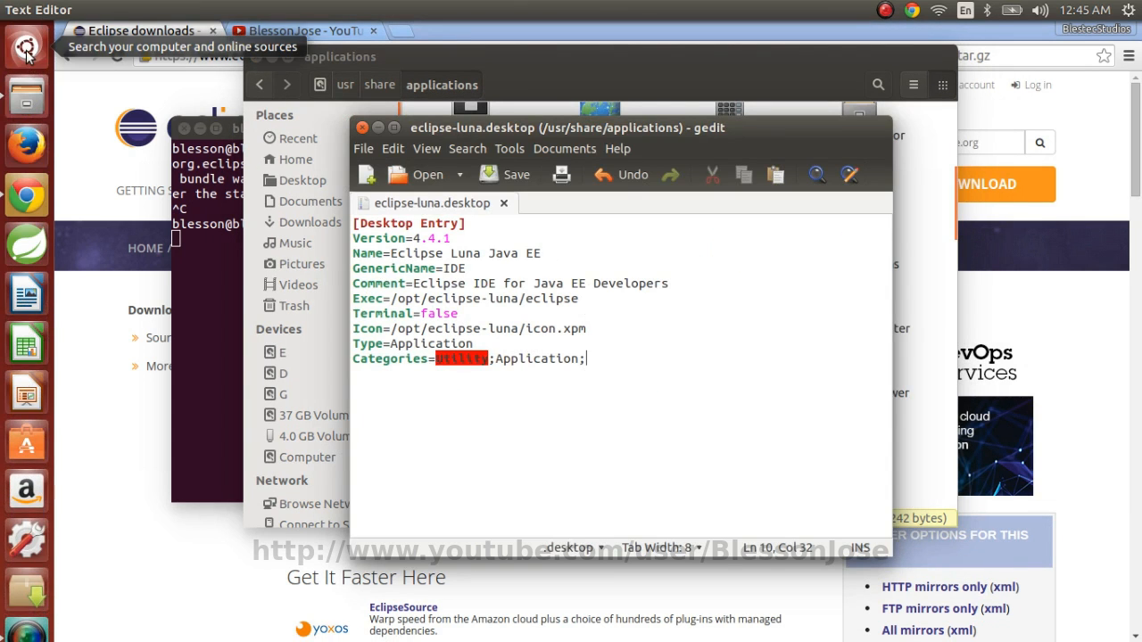
- Search the Dash for 'eclip' to find Eclipse Luna Java EE
click(26, 47)
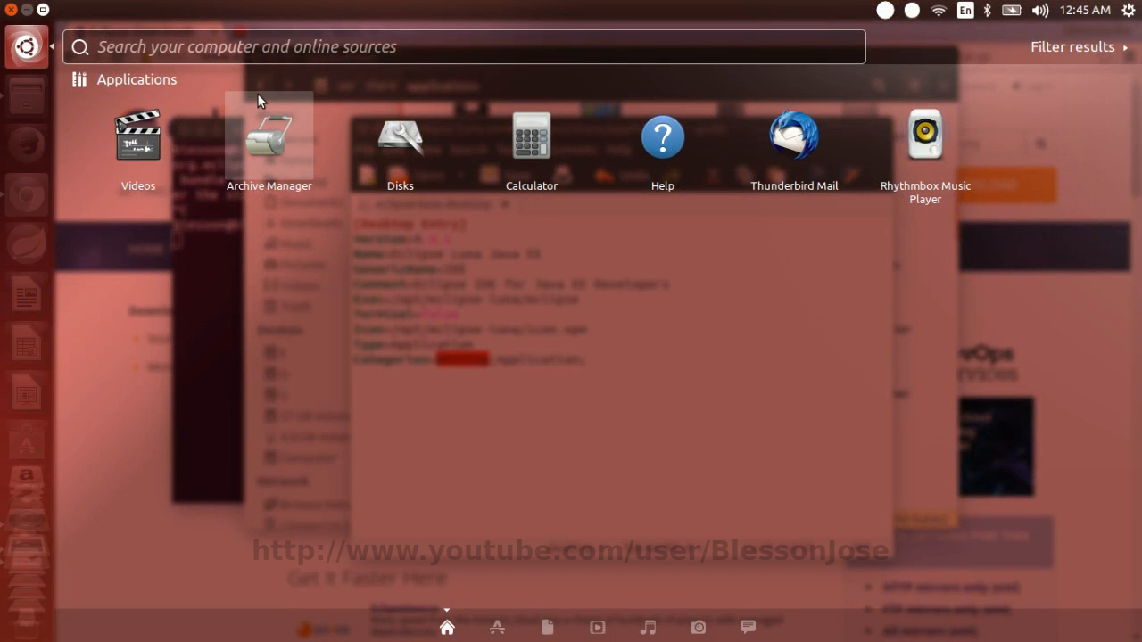
text(eclipse)
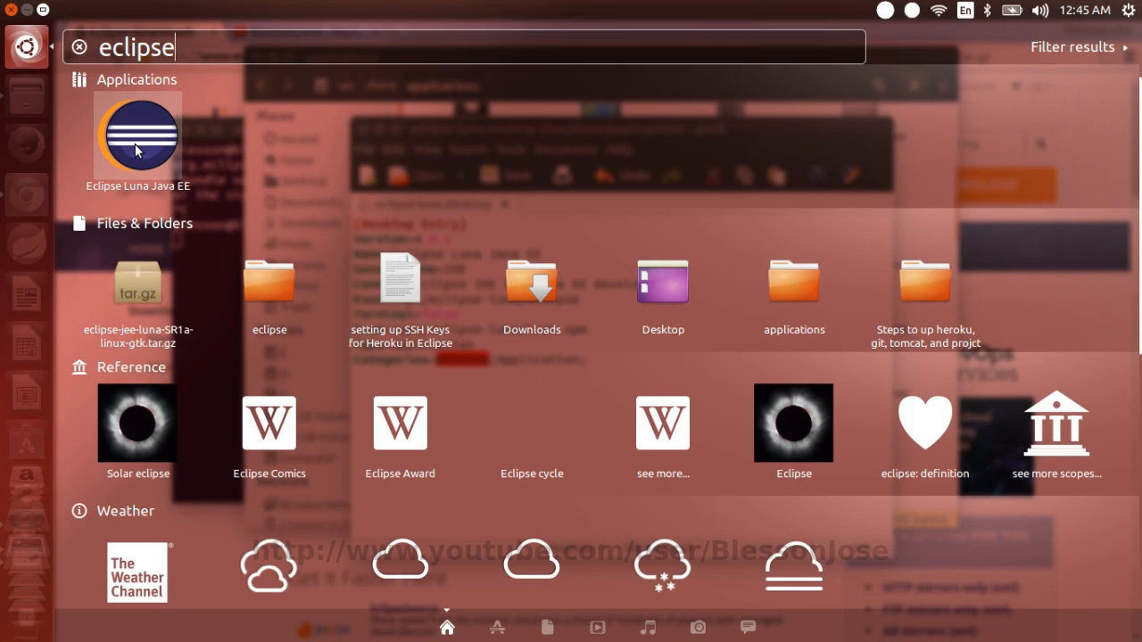
mouse_move(143, 153)
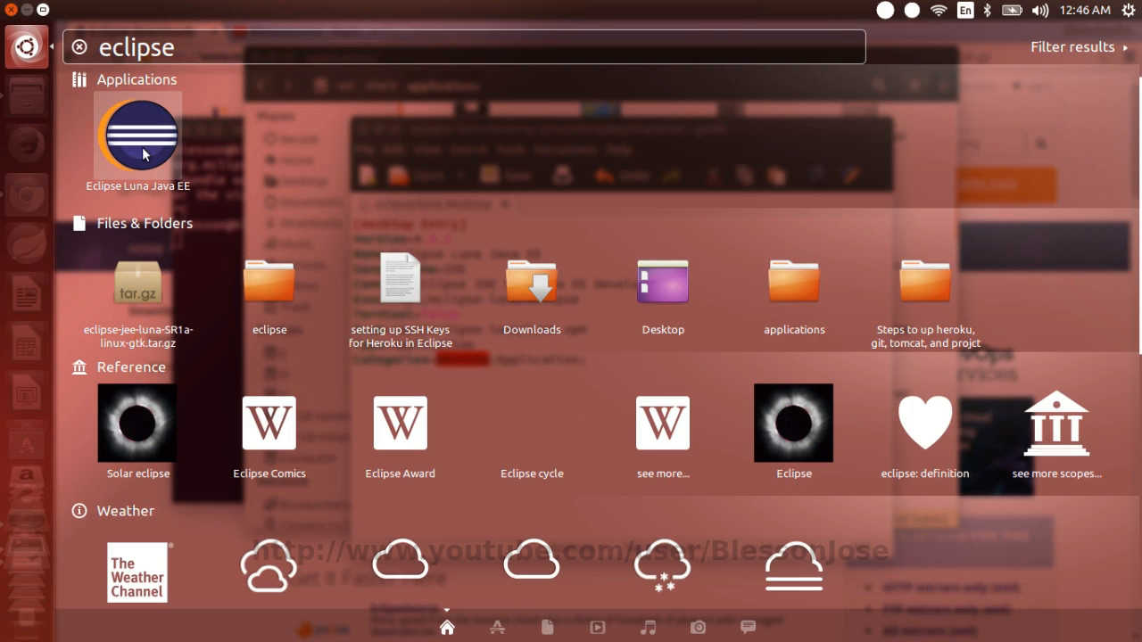
mouse_move(11, 14)
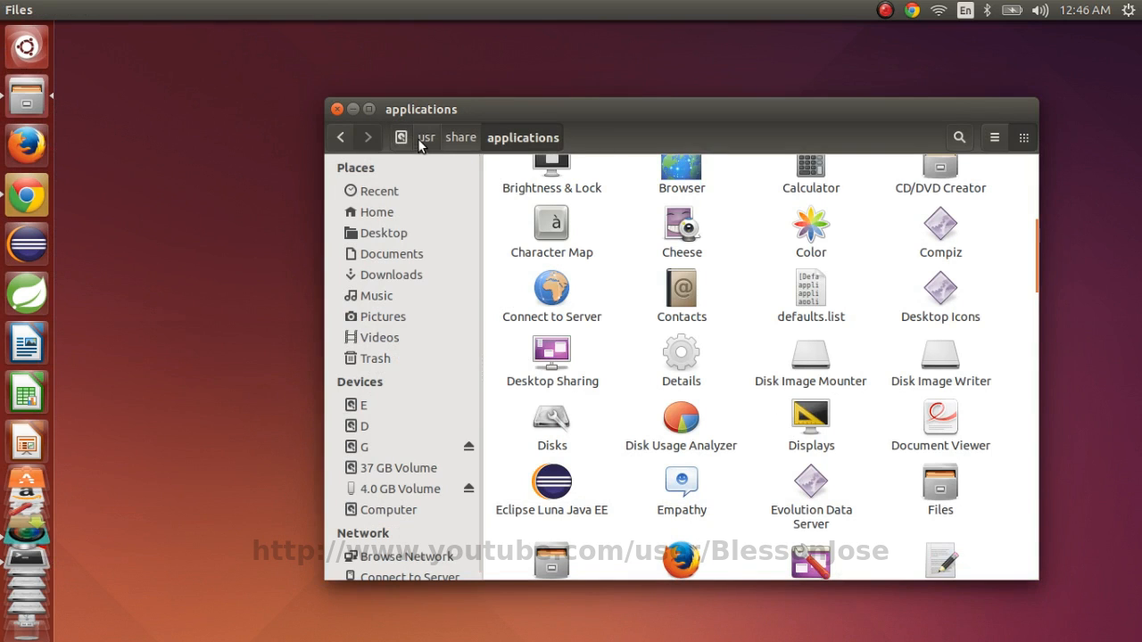
mouse_move(530, 148)
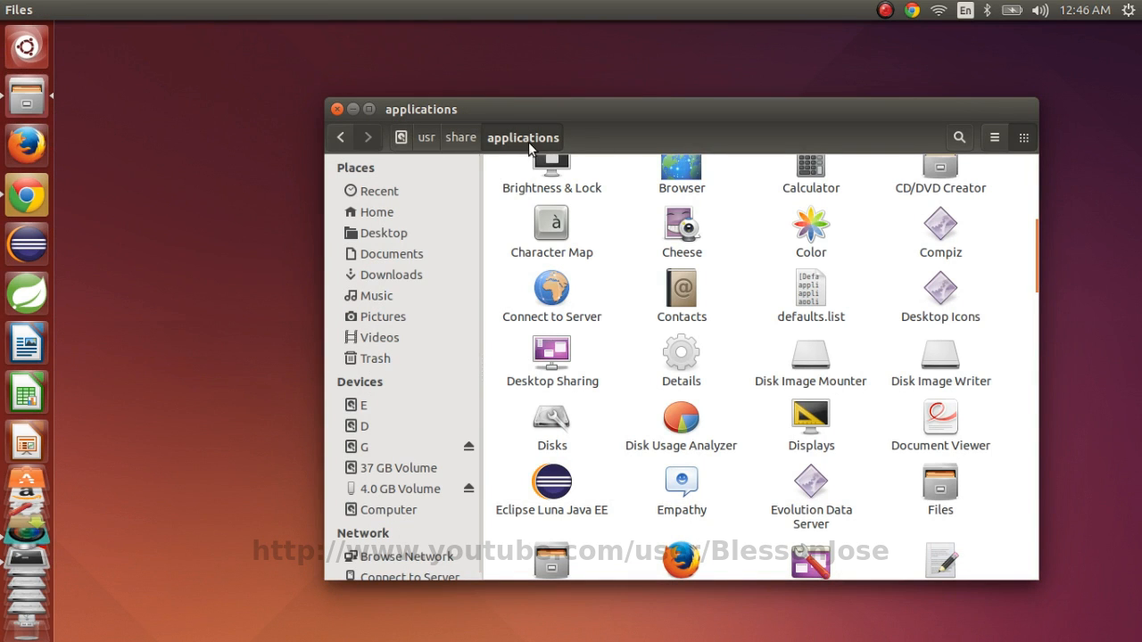
- Copy the Eclipse Luna Java EE launcher from applications and paste it onto the desktop
right_click(552, 488)
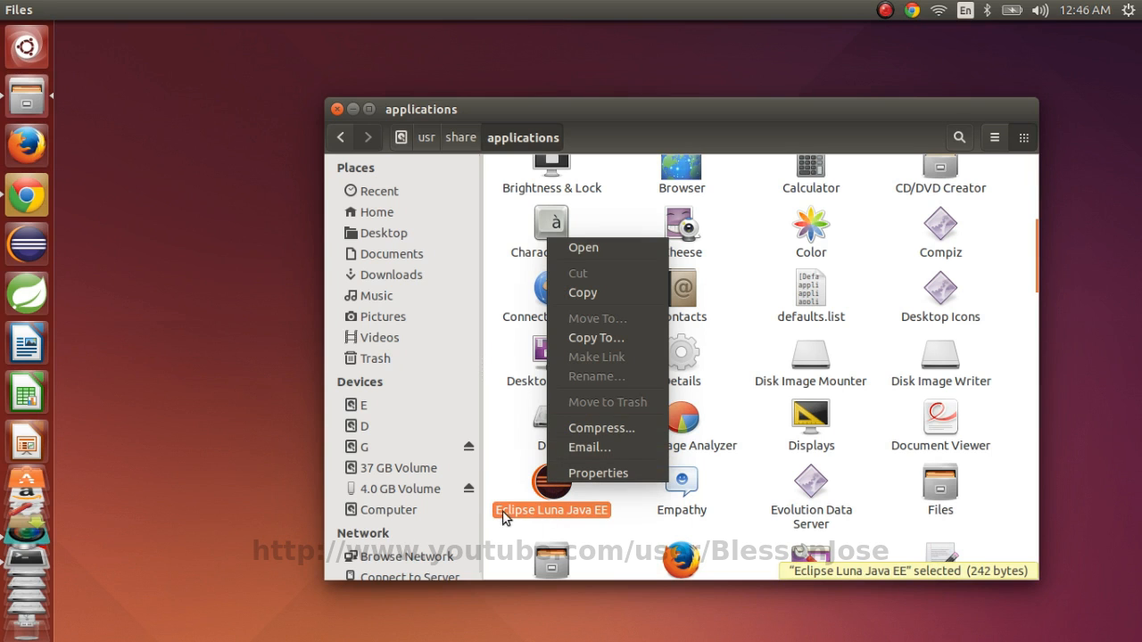
mouse_move(607, 520)
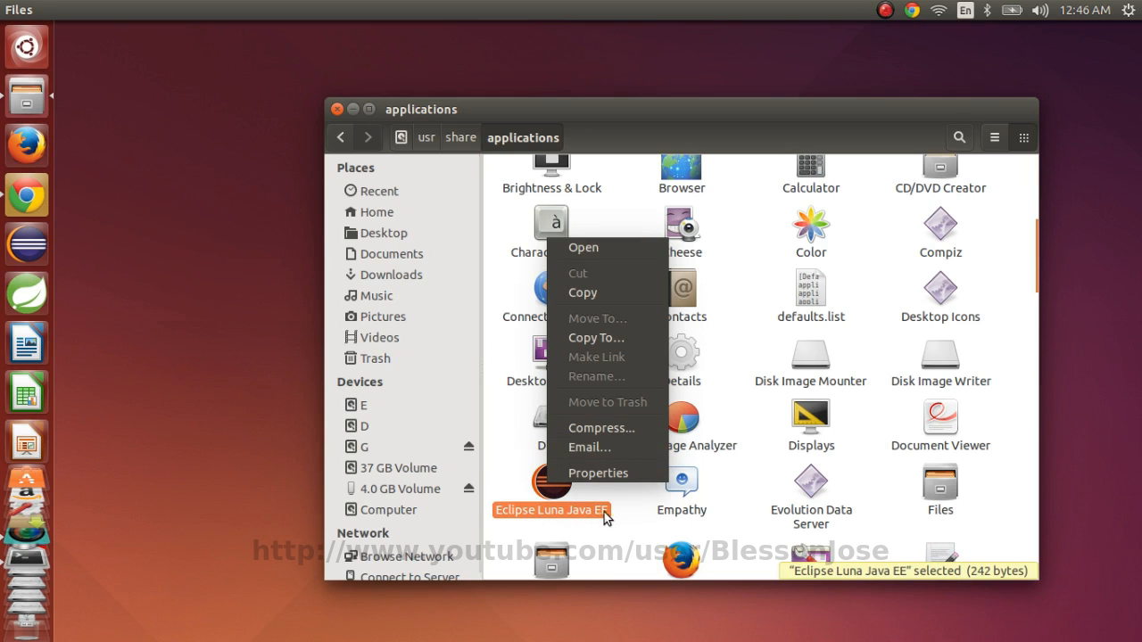
mouse_move(581, 293)
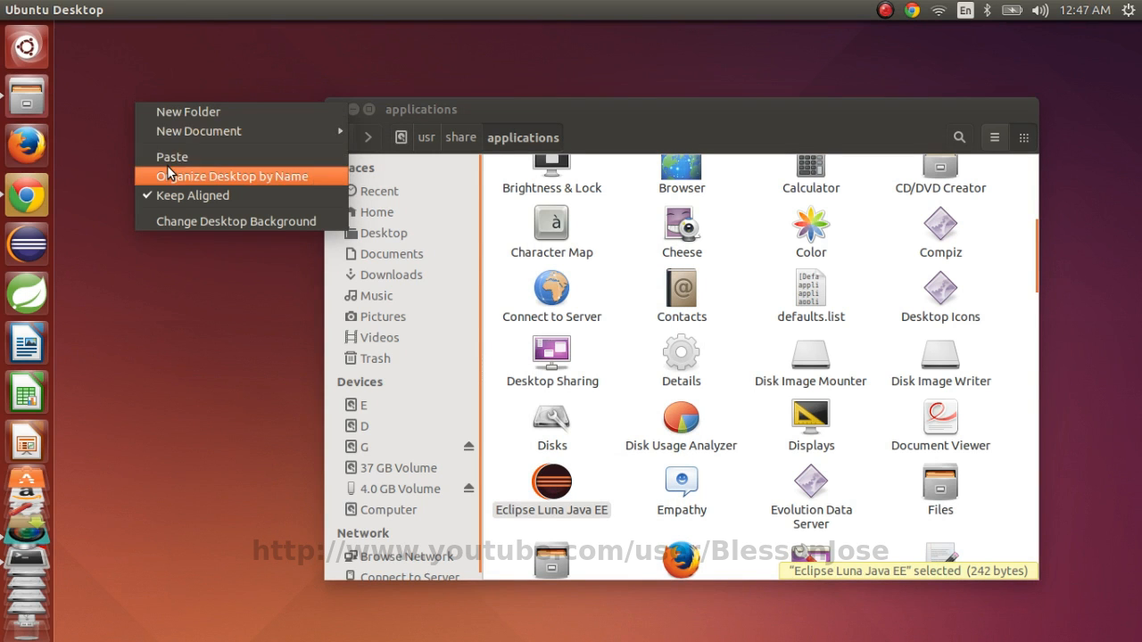
mouse_move(172, 157)
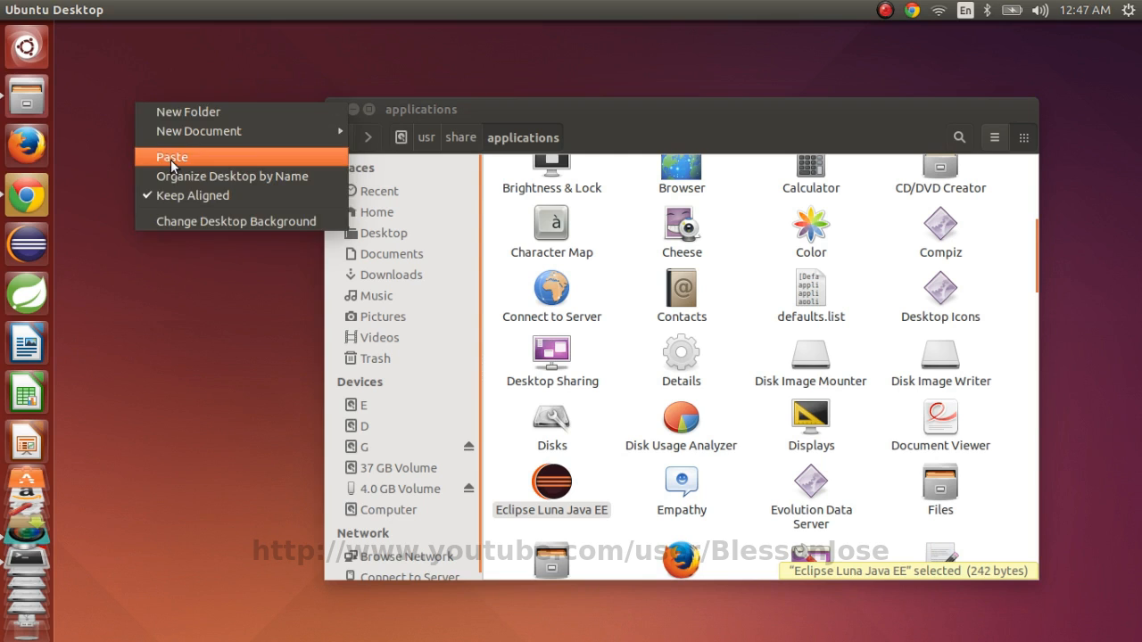
click(171, 157)
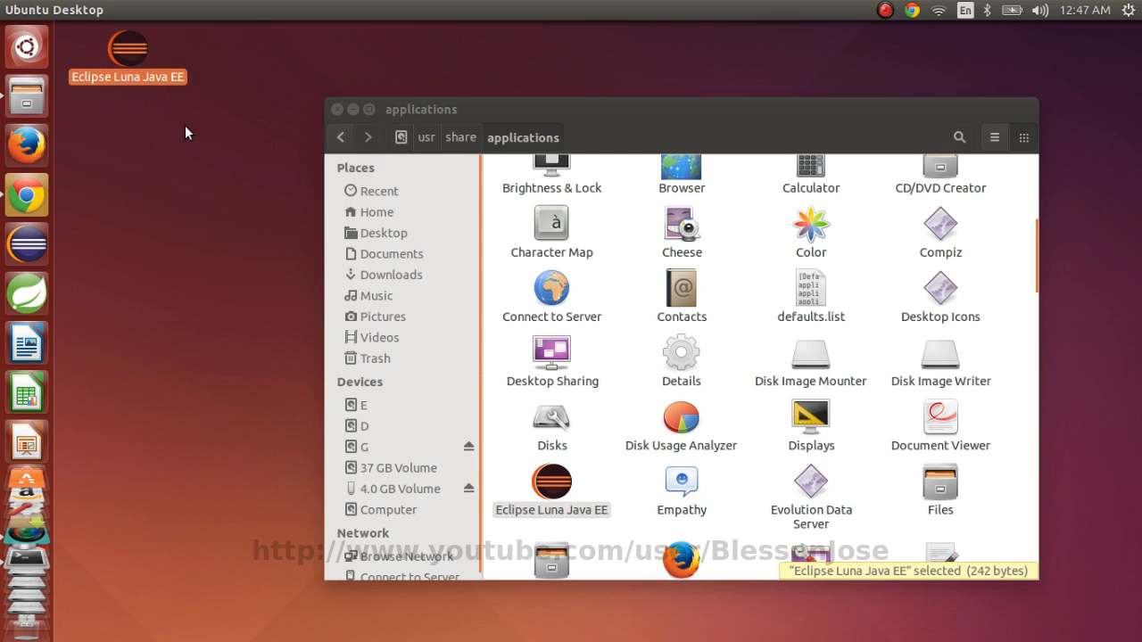
mouse_move(234, 172)
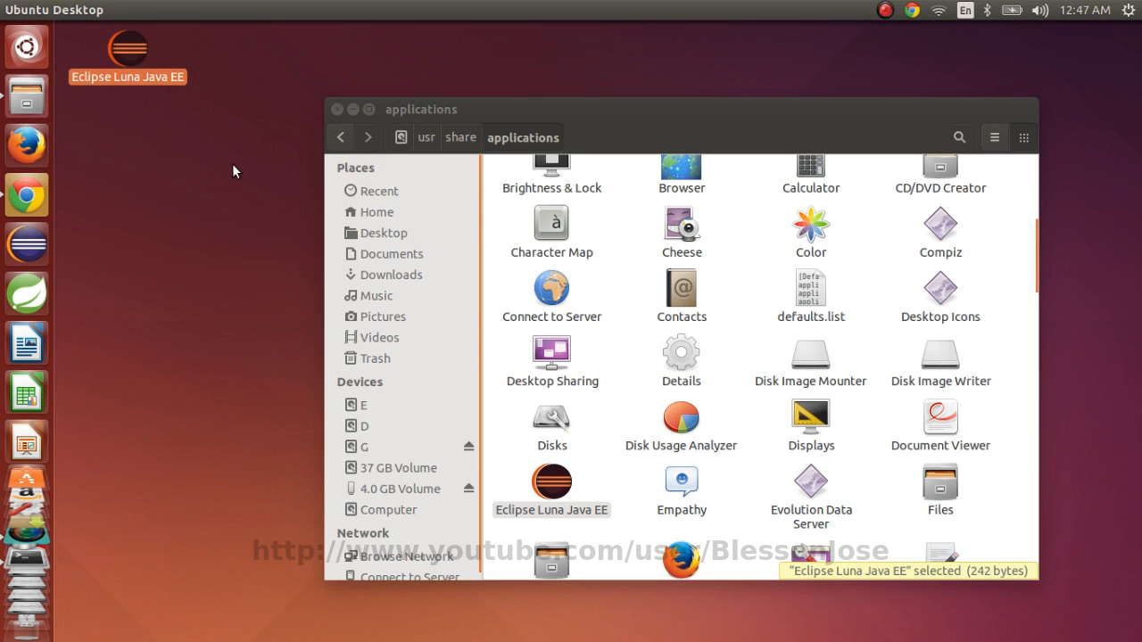
mouse_move(115, 141)
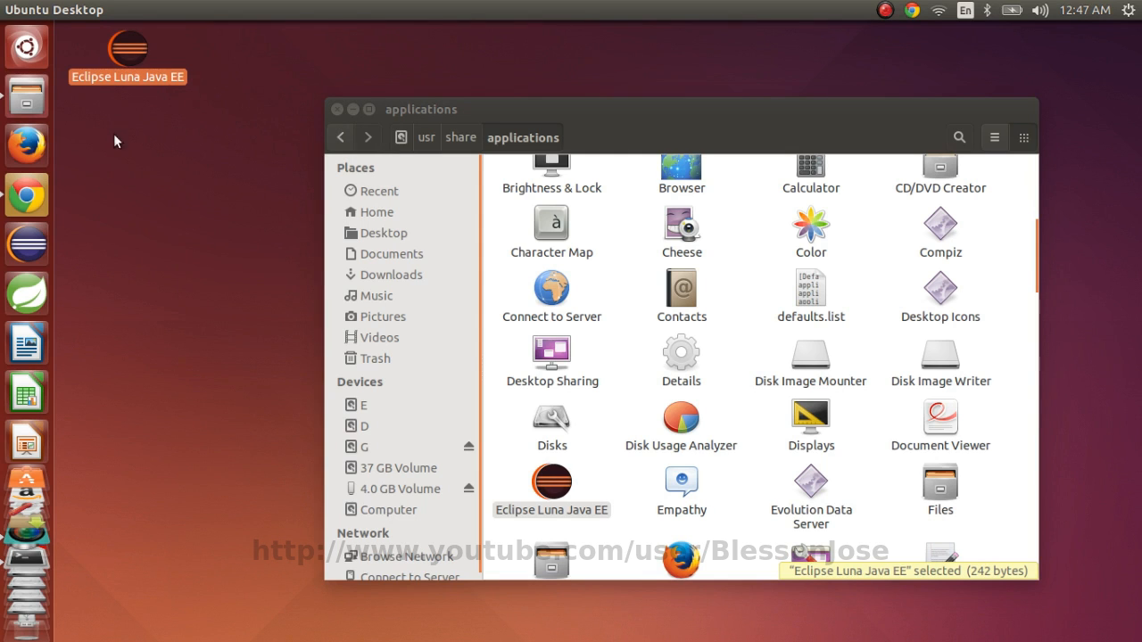
mouse_move(81, 216)
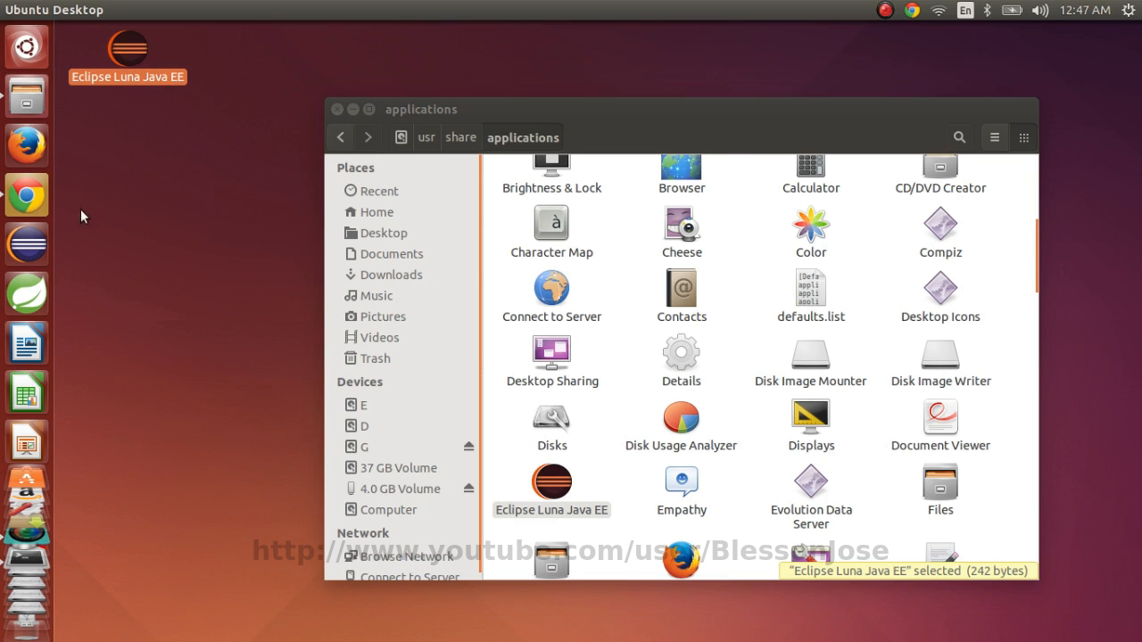
click(26, 46)
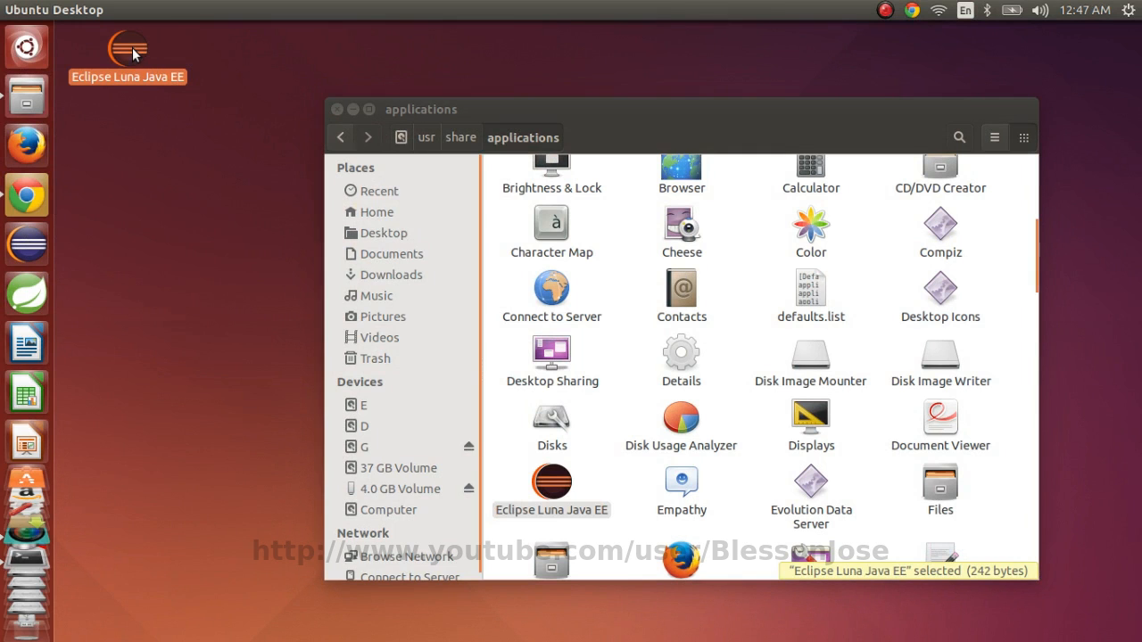
- Launch Eclipse from the desktop shortcut with the default workspace, then return to the browser
double_click(551, 486)
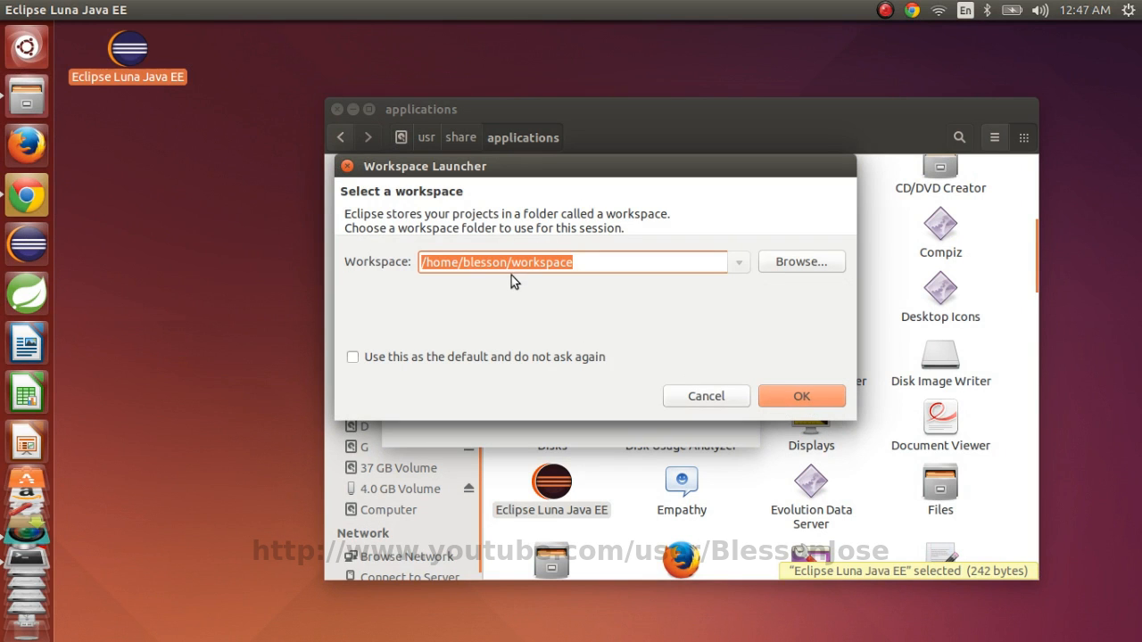
mouse_move(845, 410)
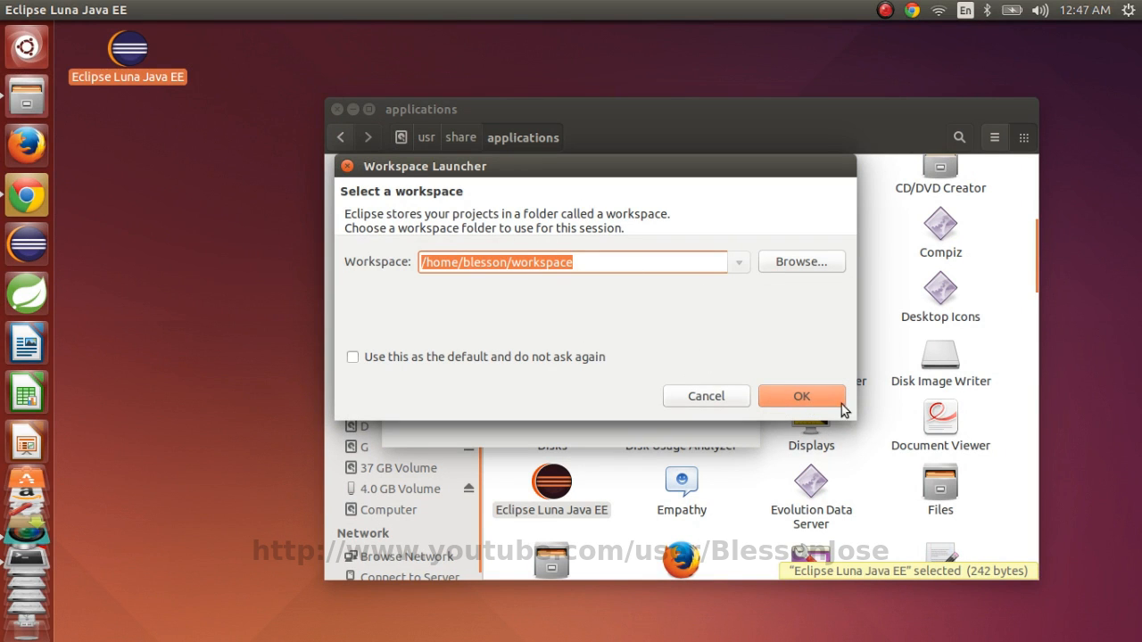
click(800, 396)
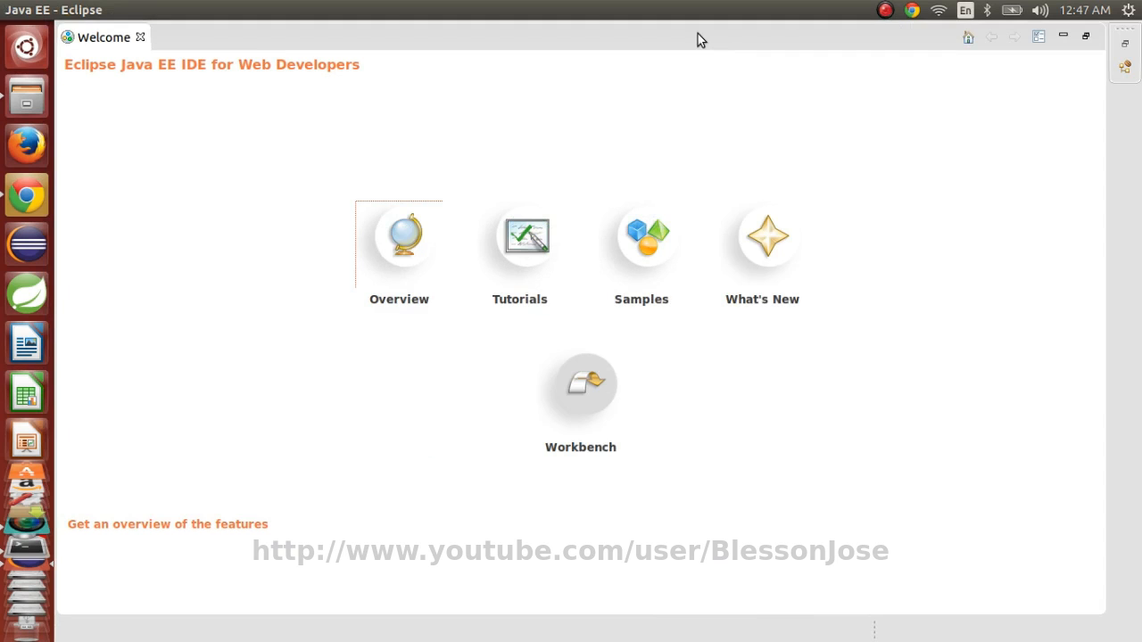
mouse_move(122, 55)
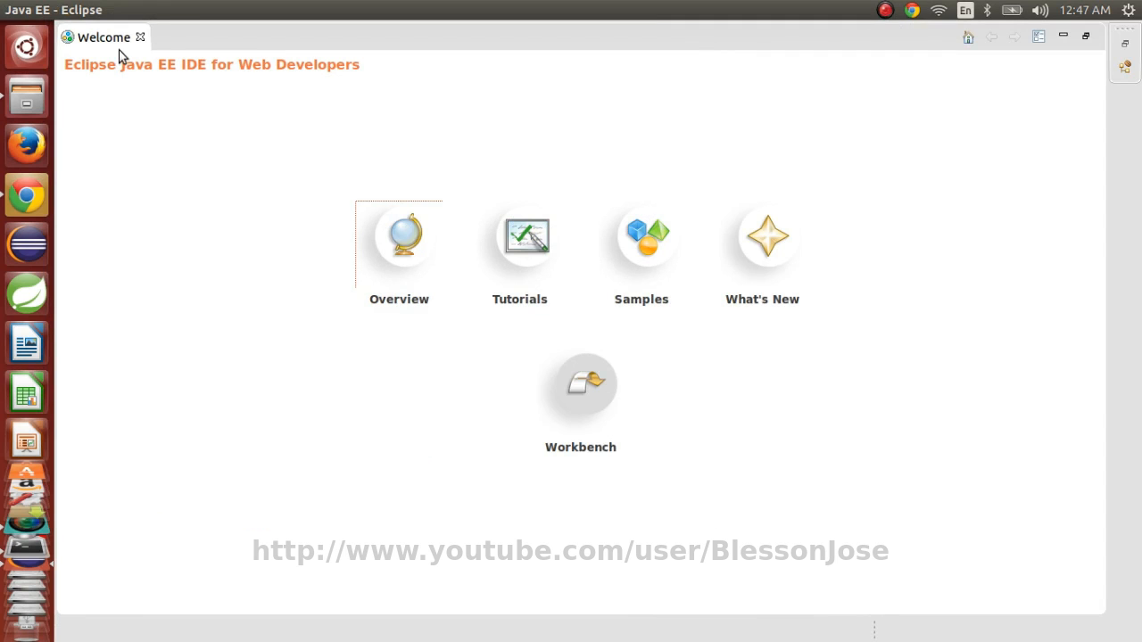
click(580, 384)
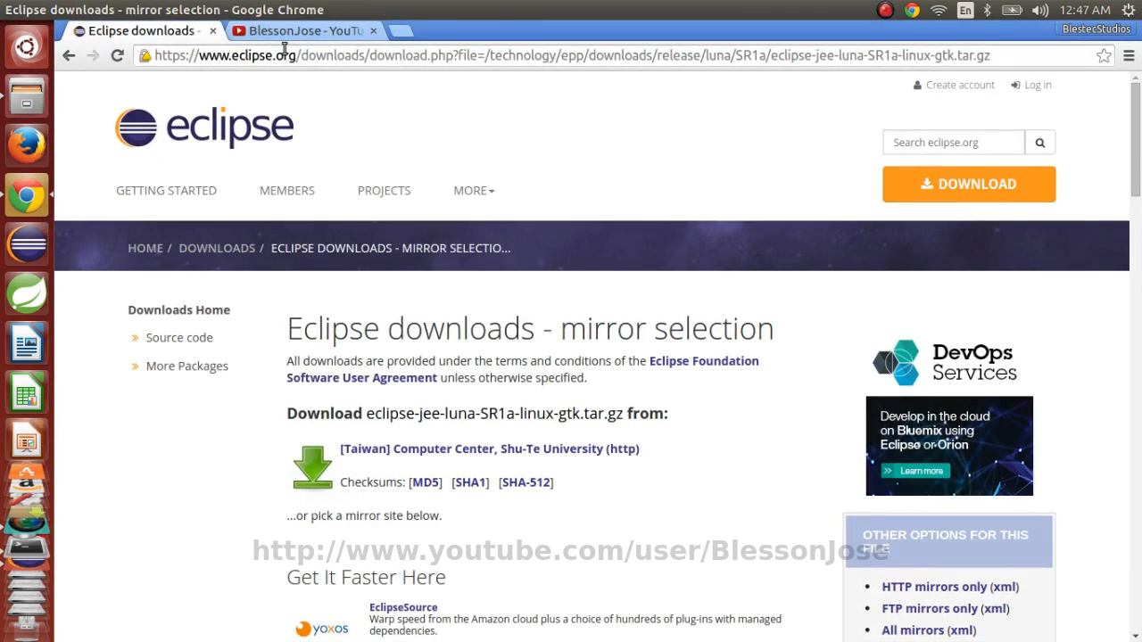
- Switch to the BlessonJose YouTube channel tab and scroll through its playlist sections
click(299, 30)
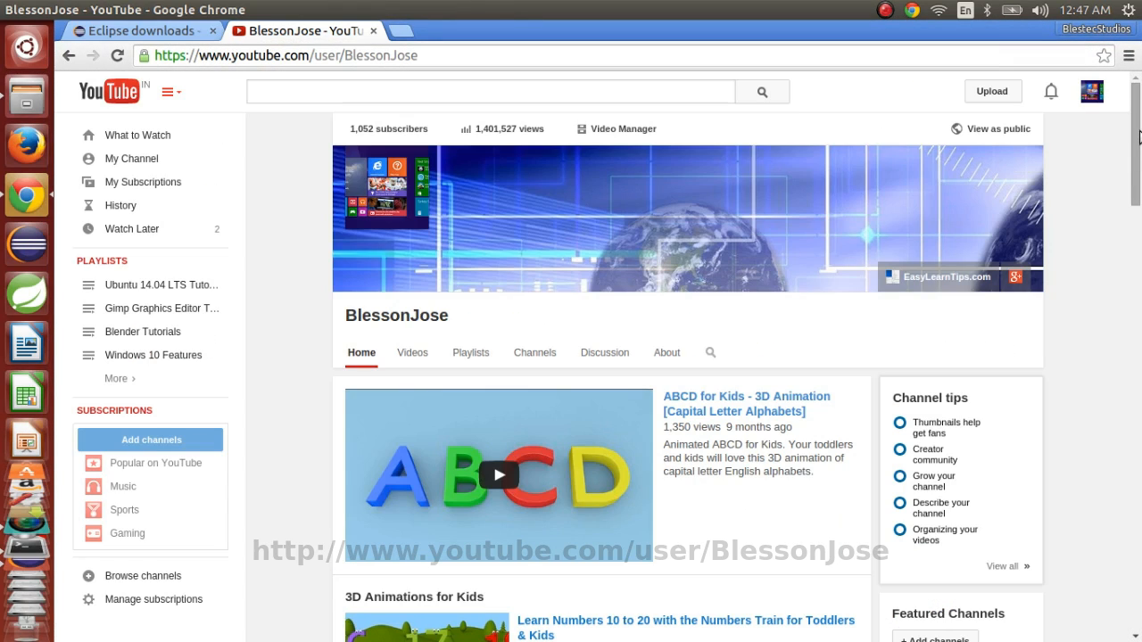
scroll(down, 3)
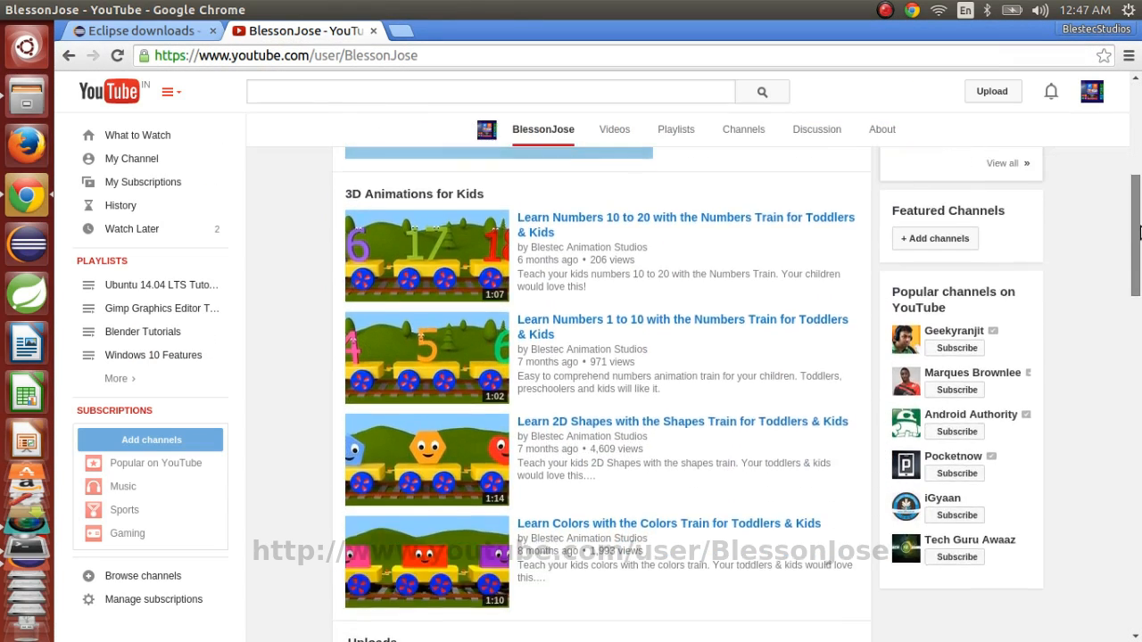
scroll(down, 3)
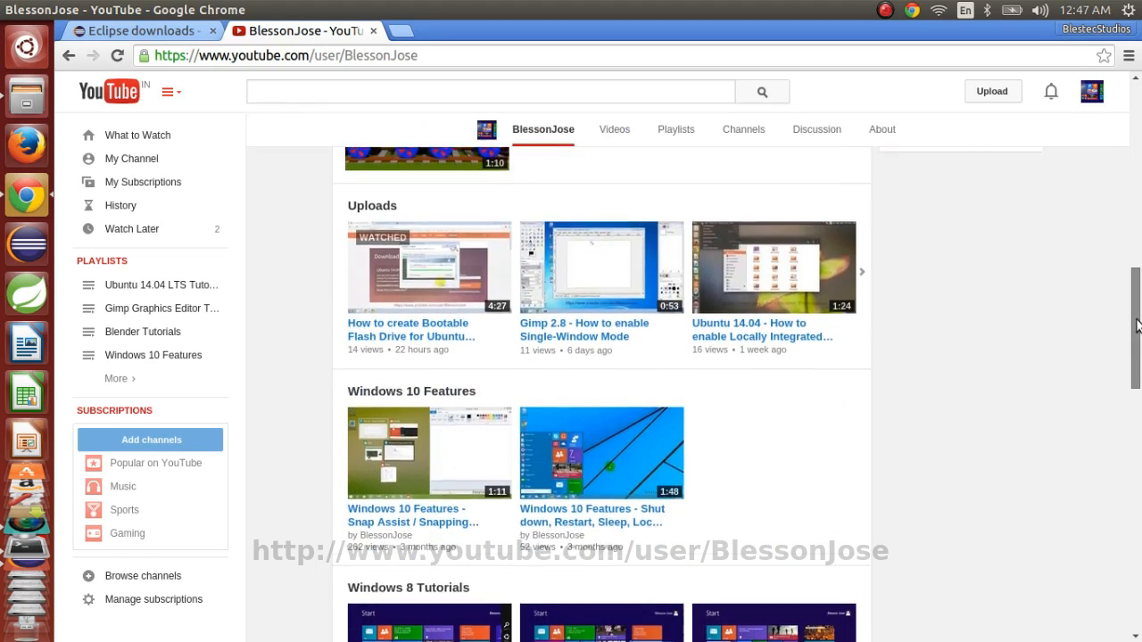
scroll(down, 3)
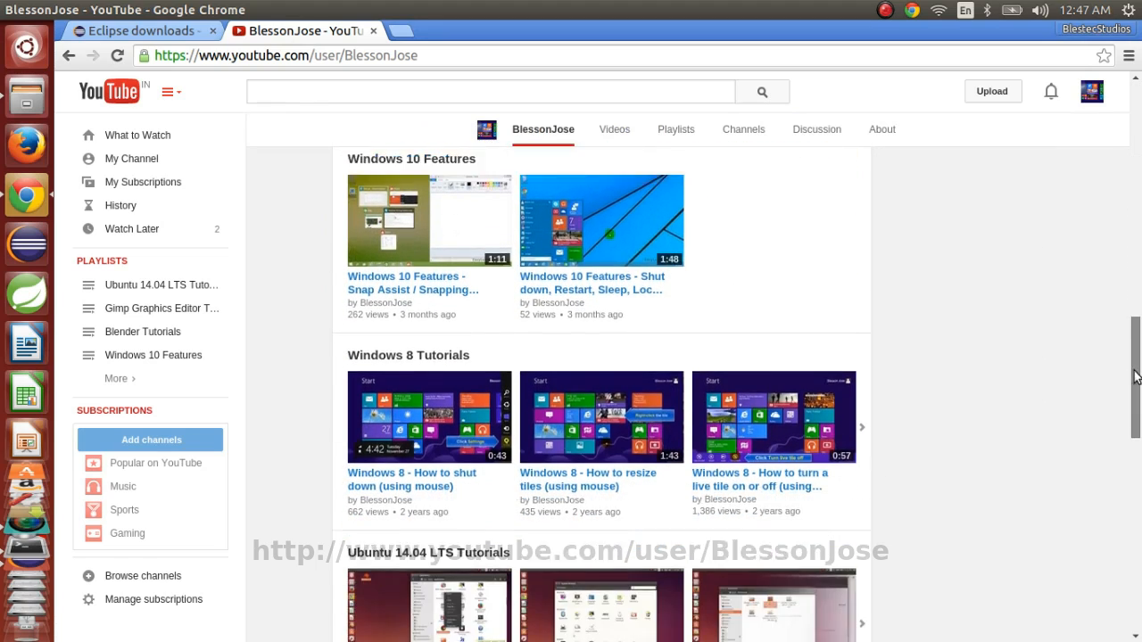
scroll(down, 3)
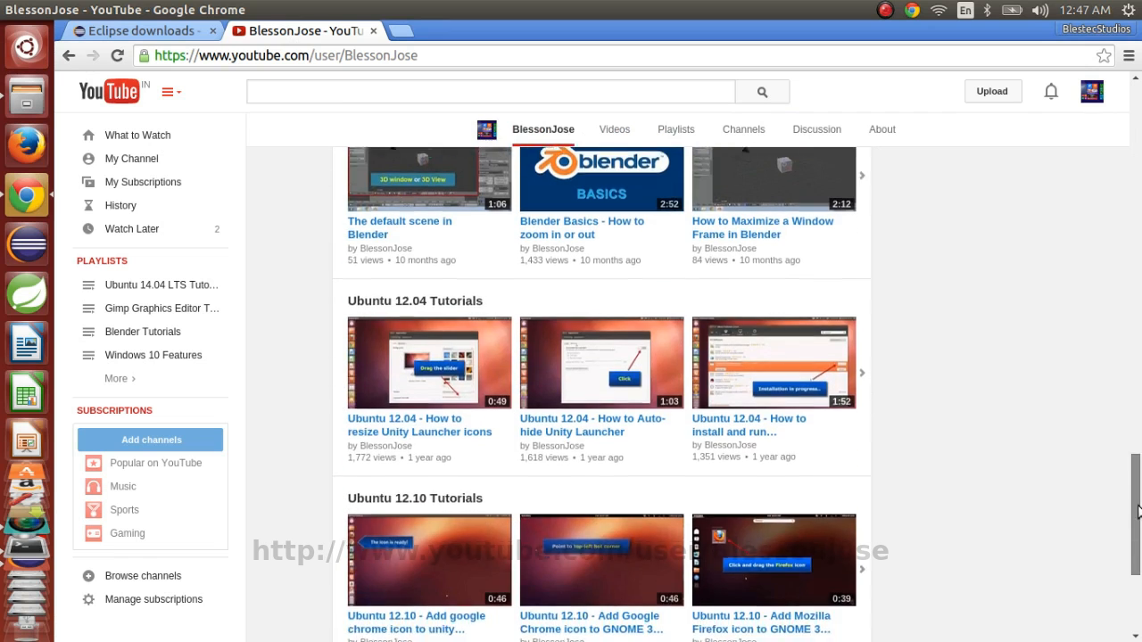
scroll(down, 3)
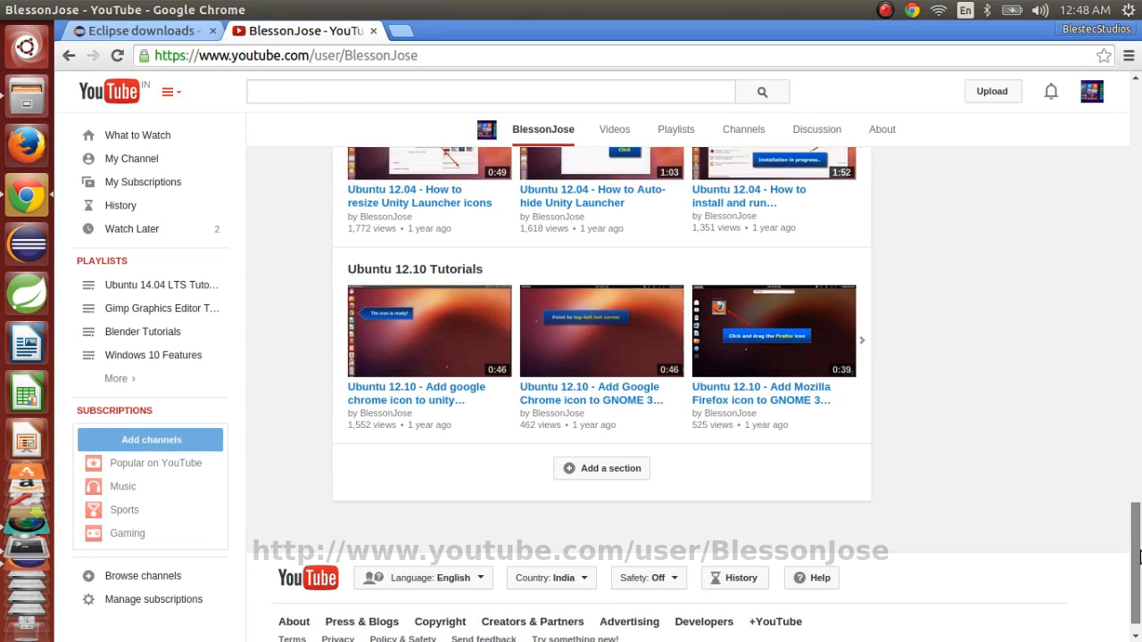
scroll(up, 3)
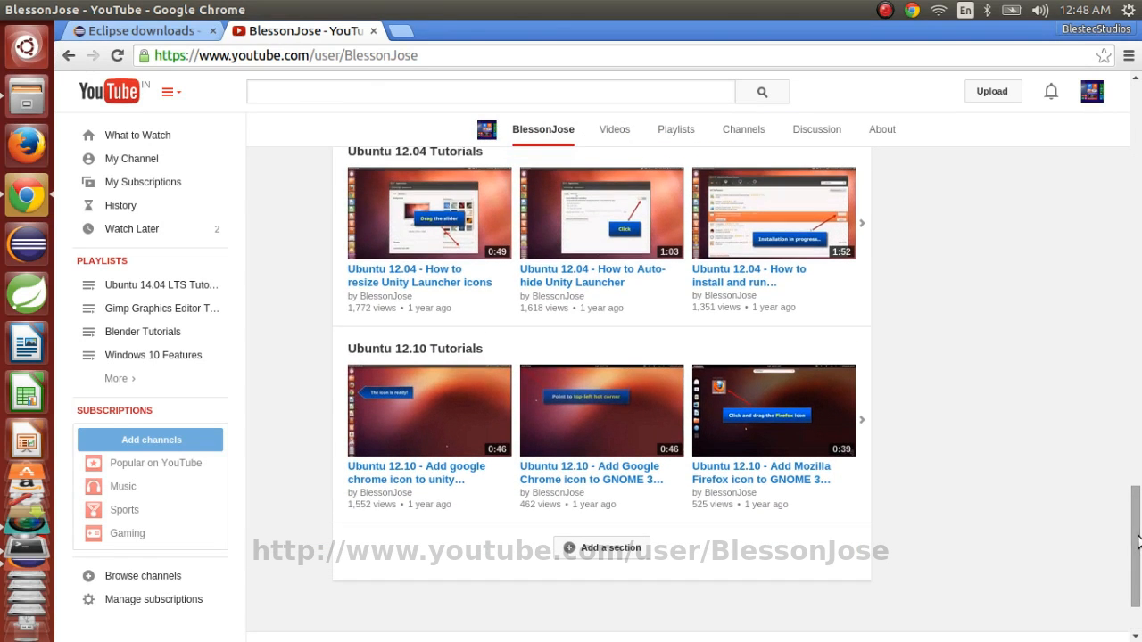